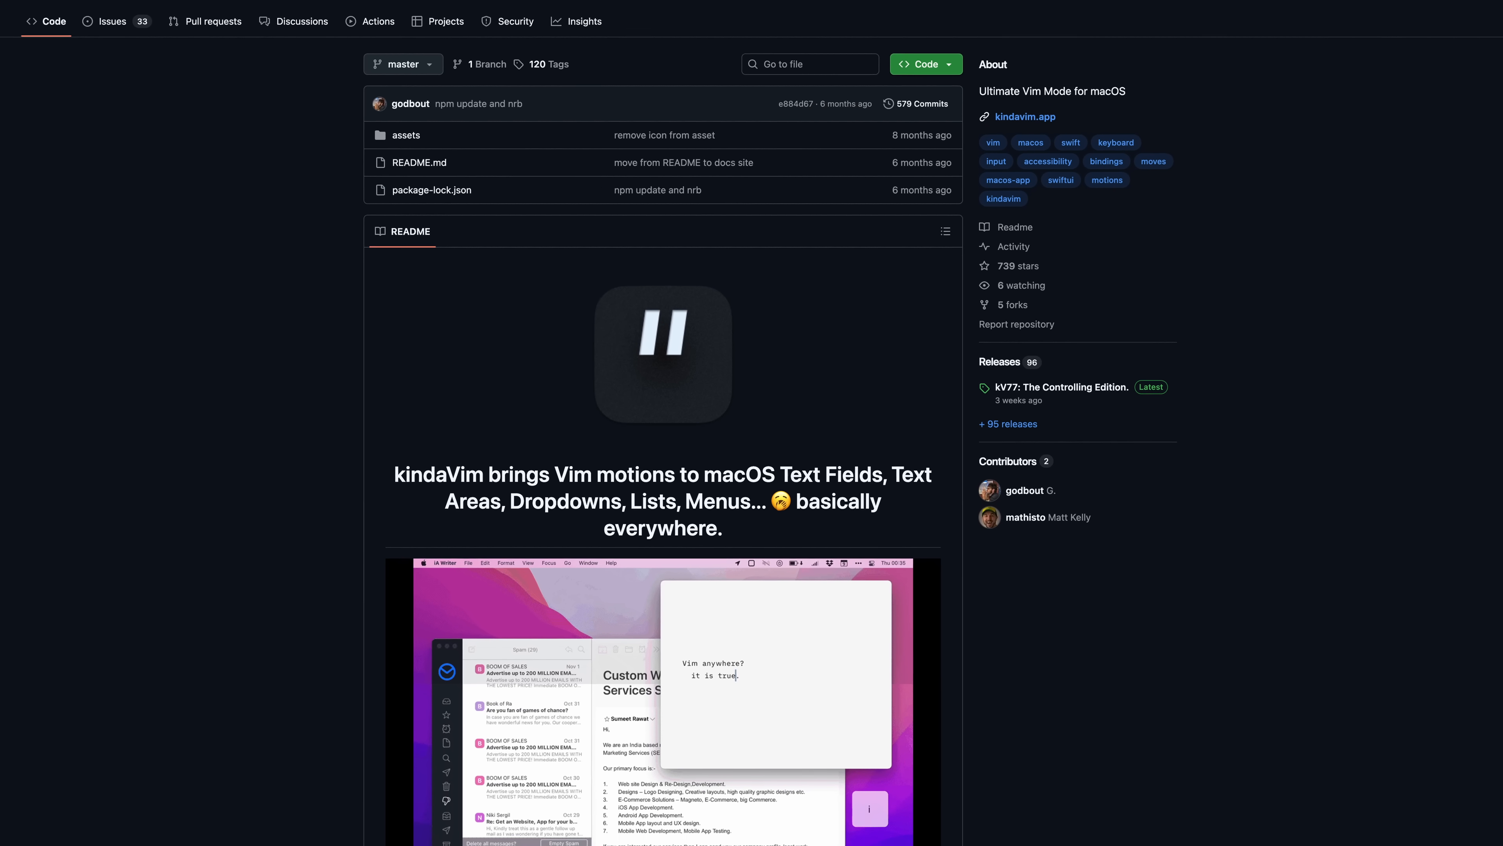
Step: Scroll the kindaVim README to its roadmap and The Alternatives section
scroll(down, 3)
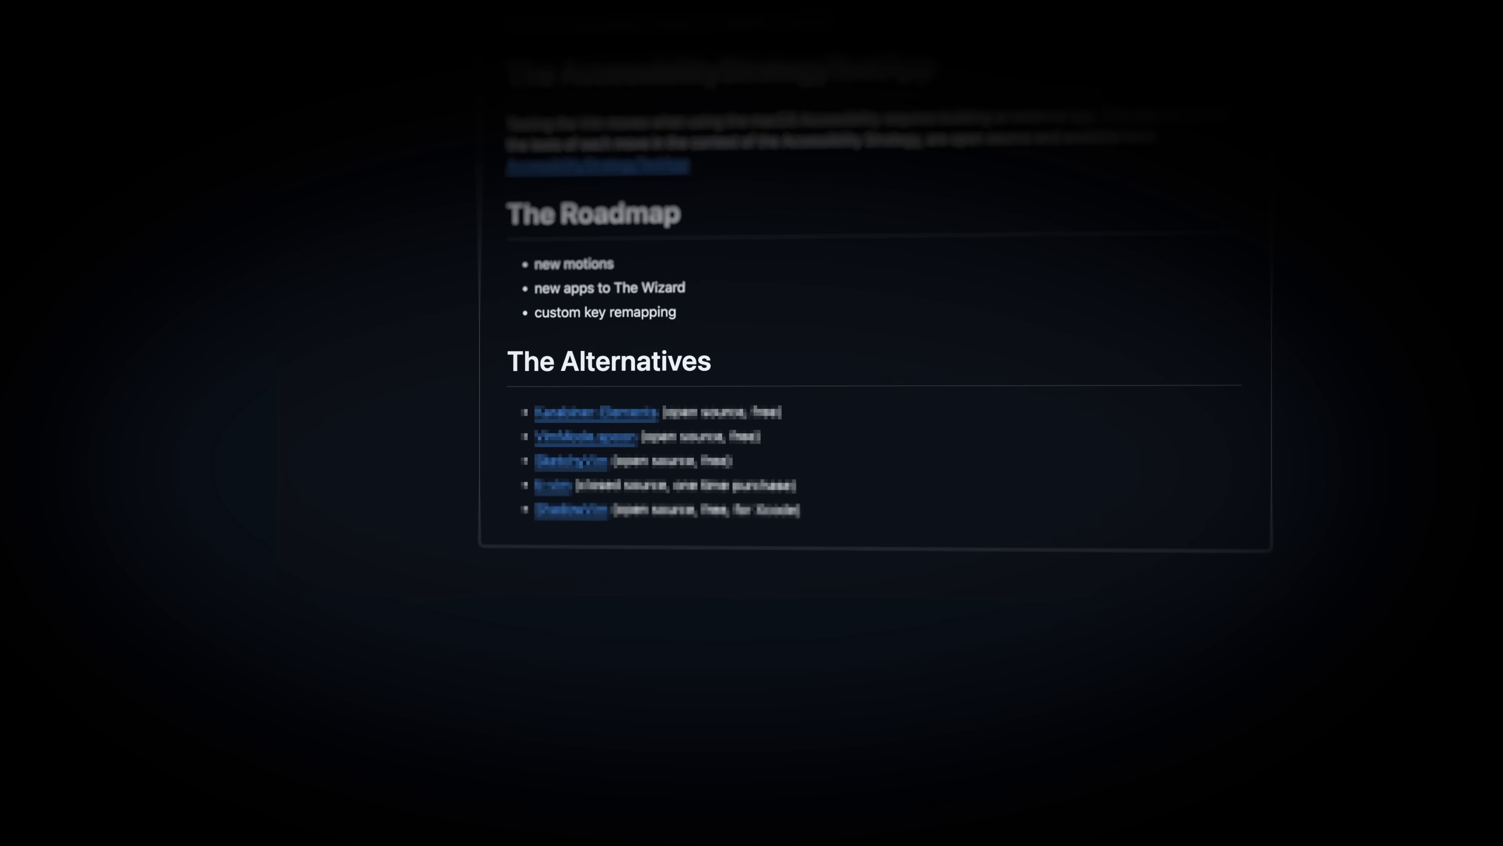
scroll(up, 3)
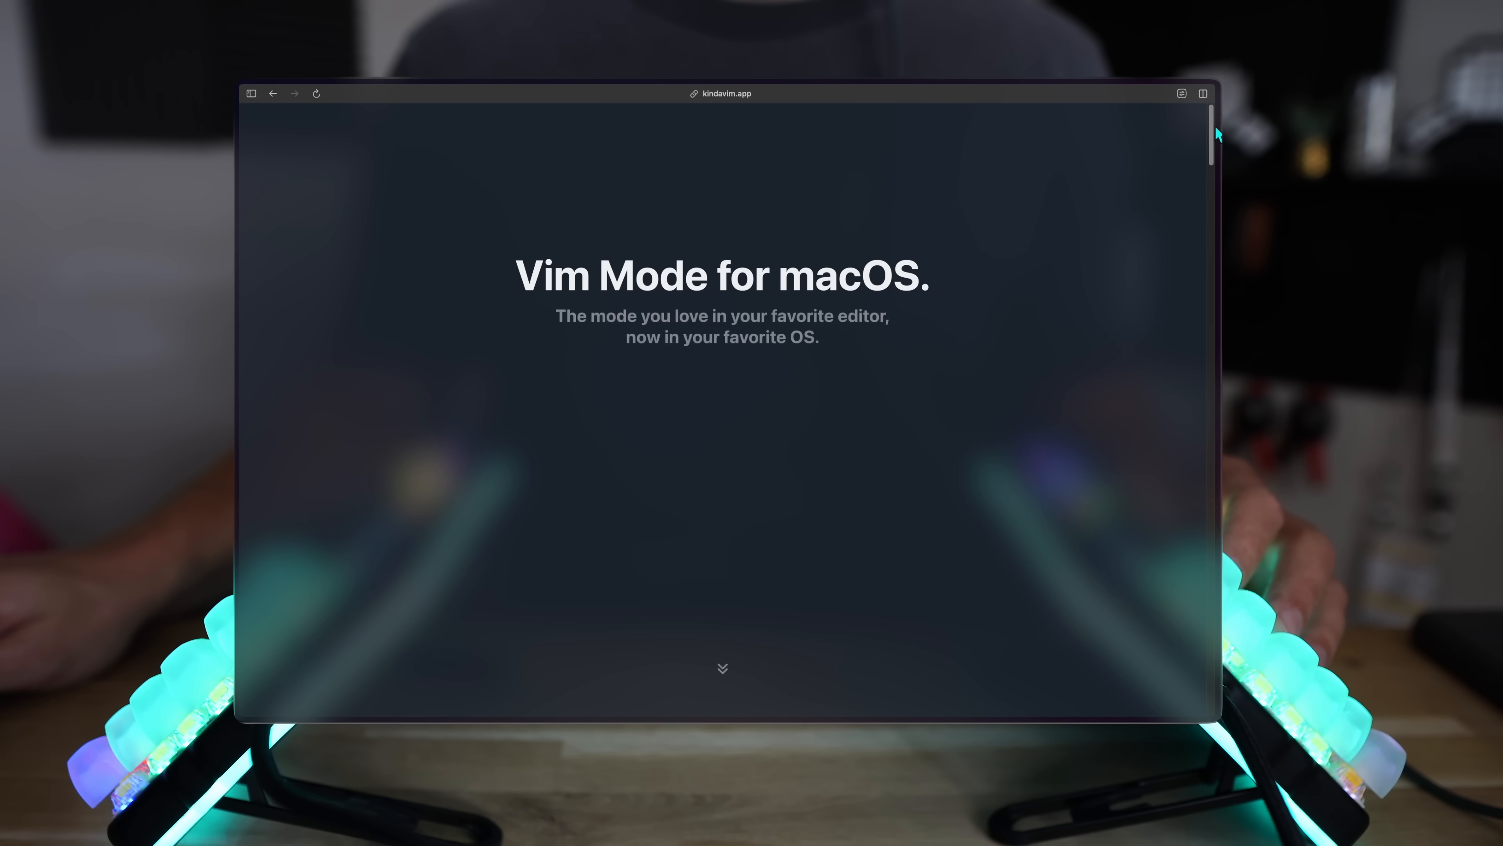
Step: Scroll the kindaVim.app site past the feature sections down to the Unlimited trial pricing
scroll(down, 3)
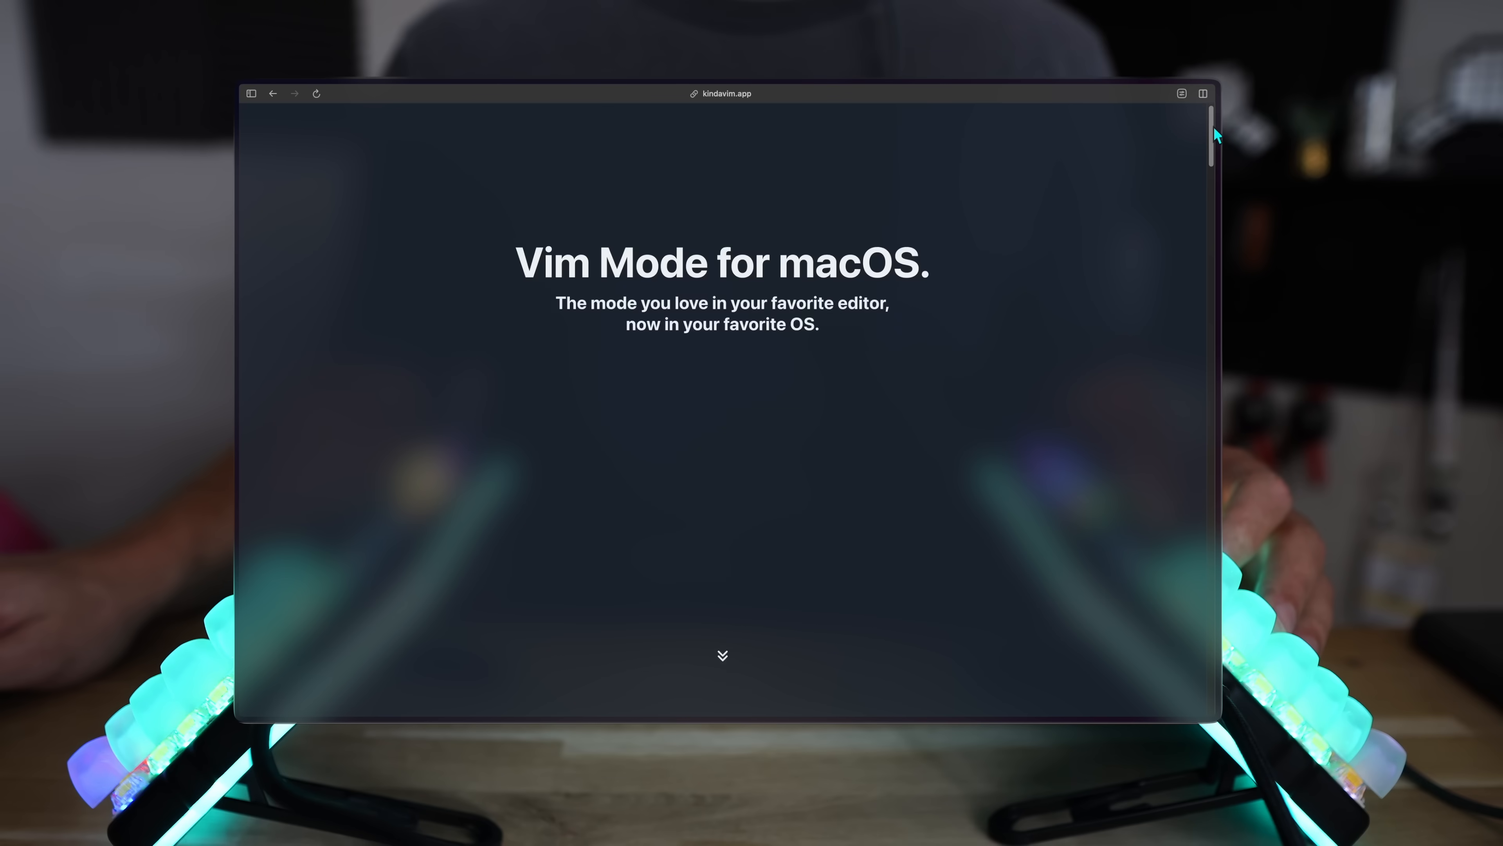
scroll(down, 3)
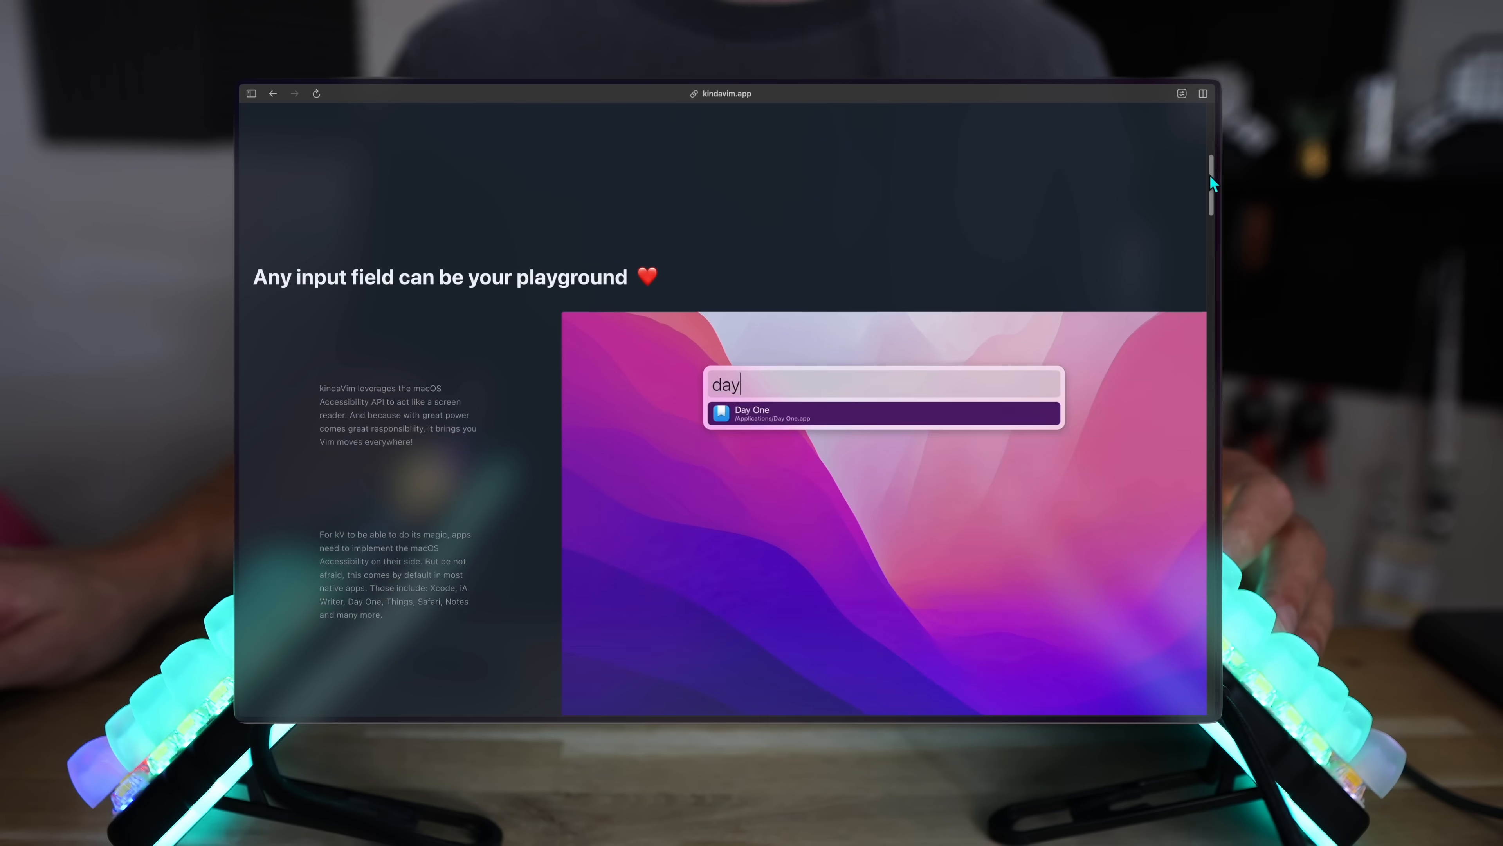
scroll(down, 3)
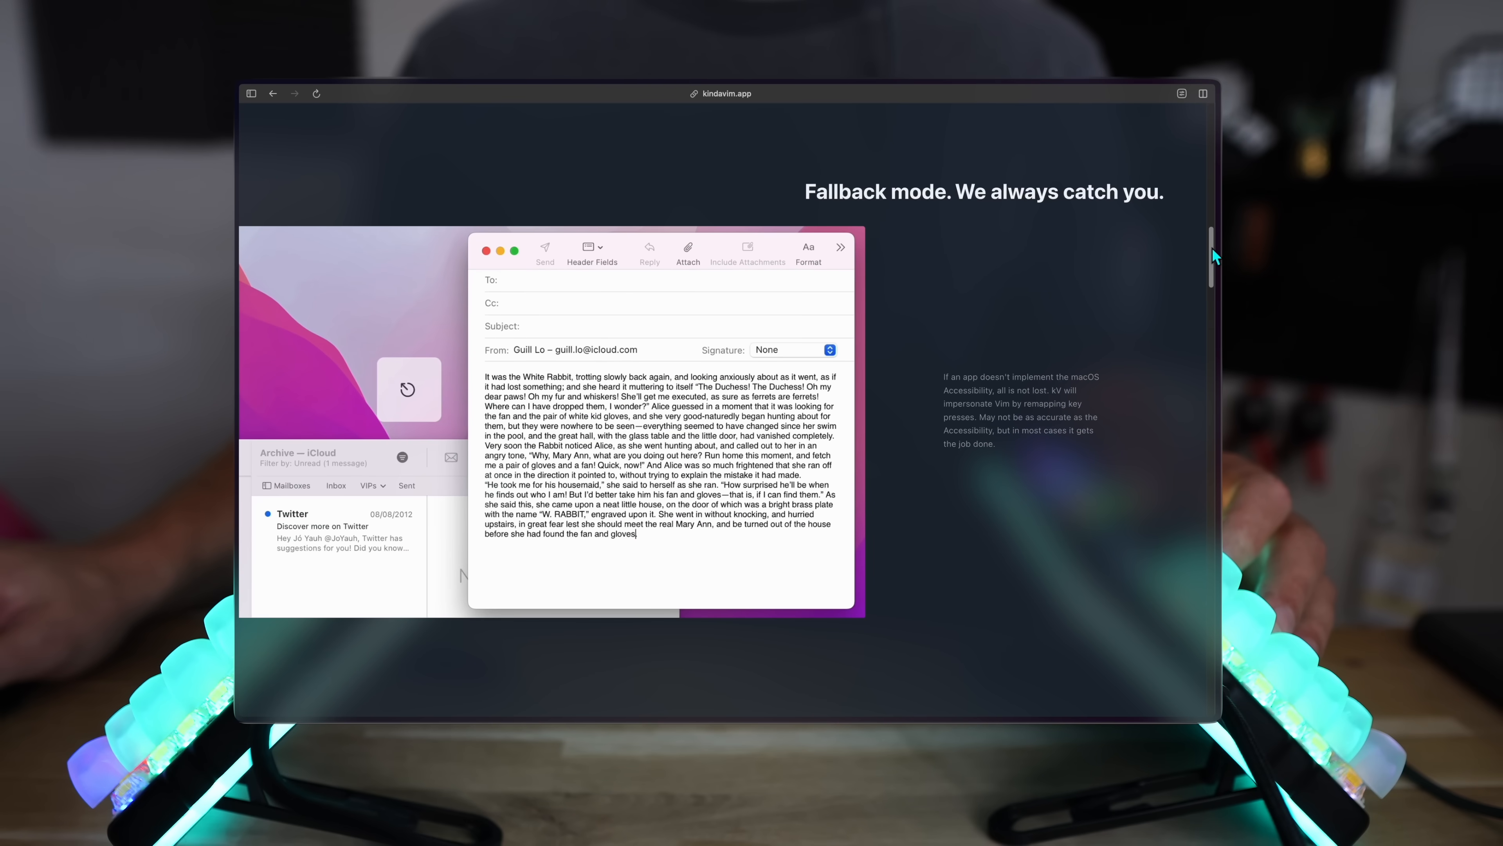
scroll(down, 3)
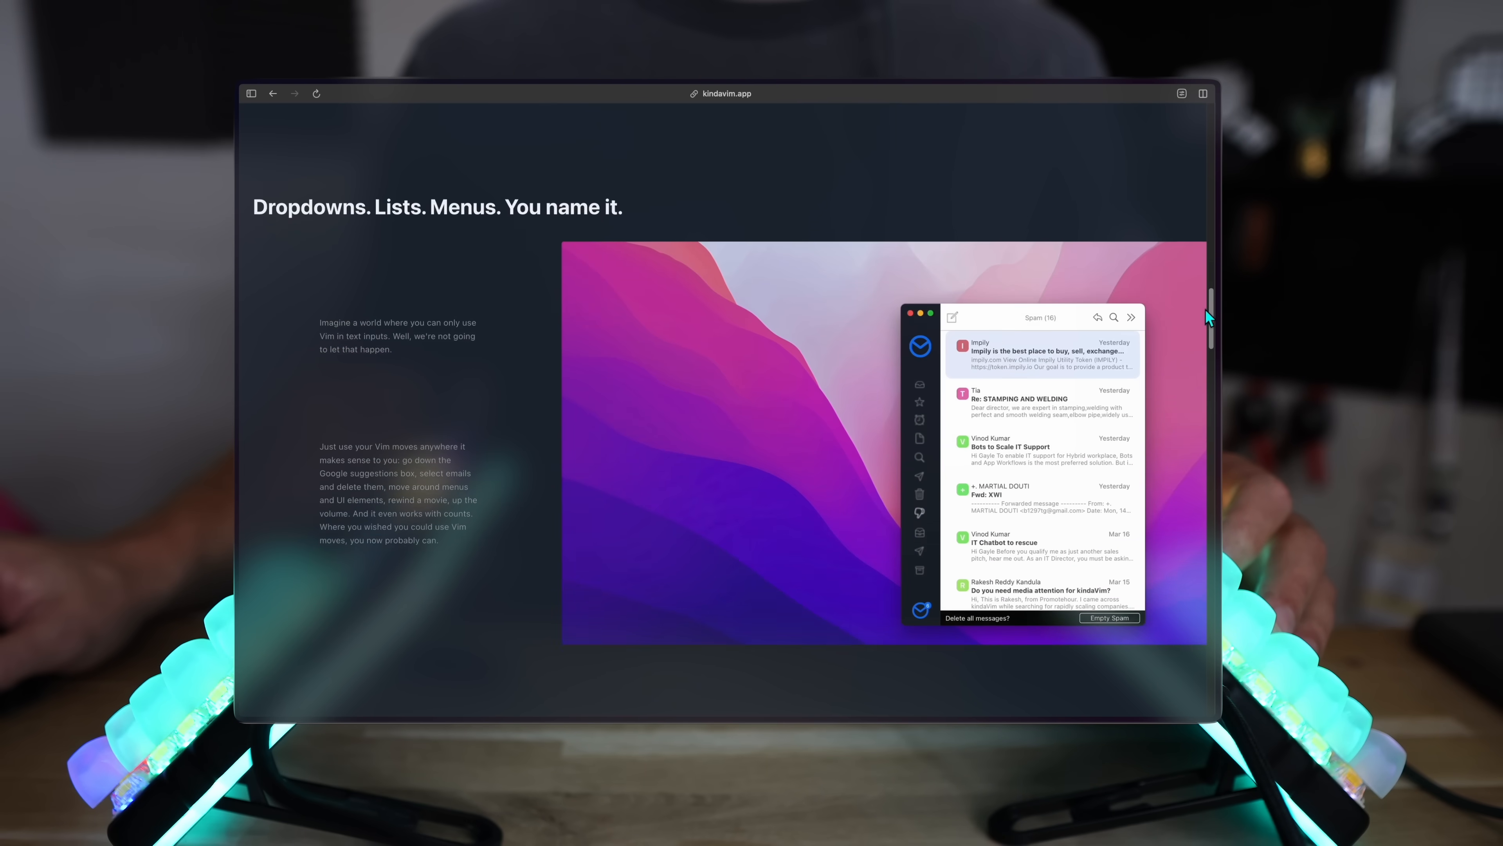
scroll(down, 3)
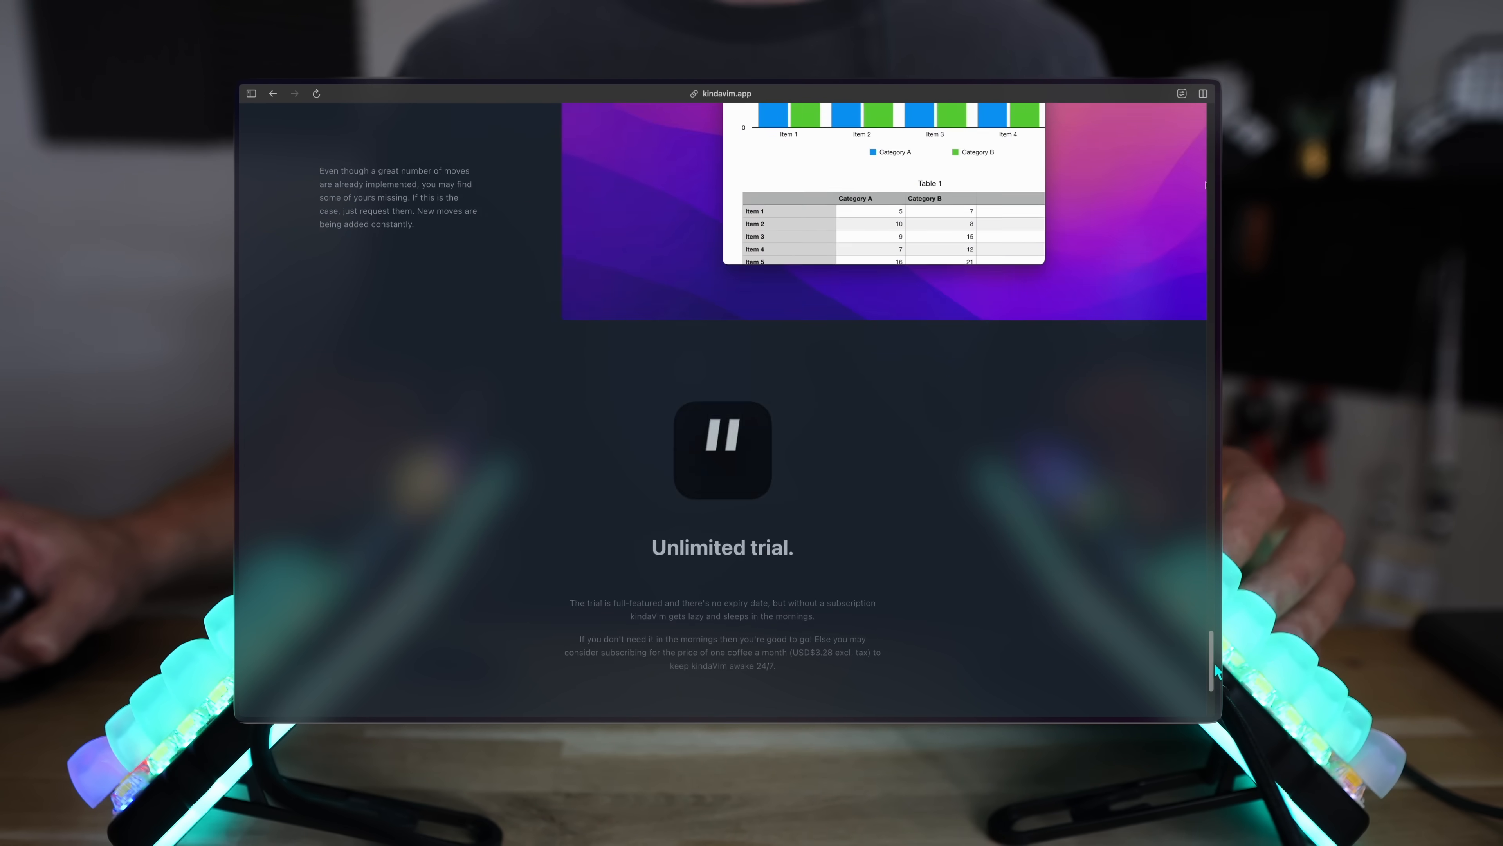
scroll(down, 3)
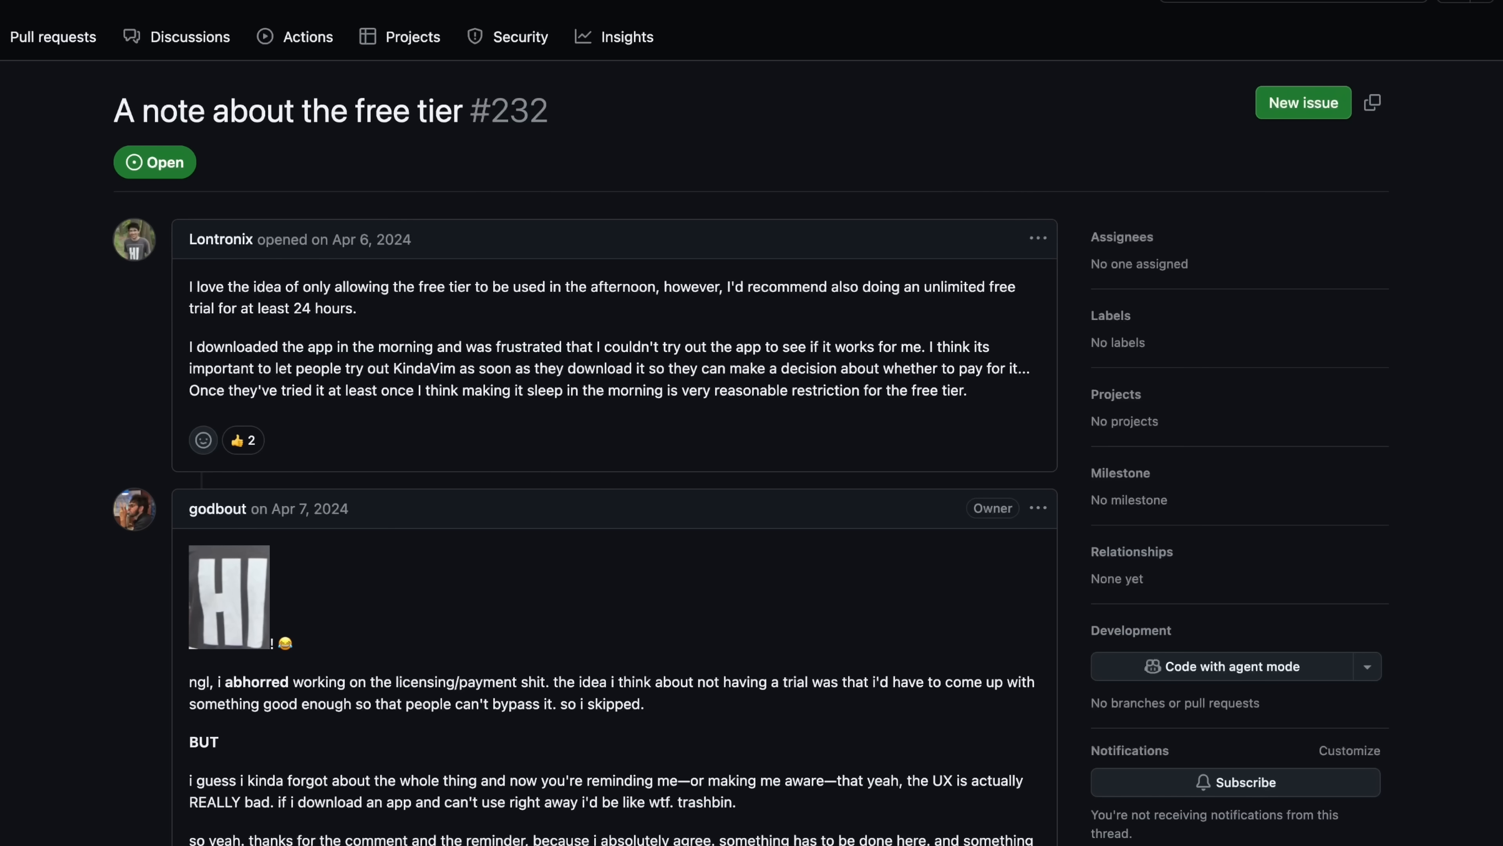
Step: Reach The Alternatives in the README and follow the SketchyVim link to its repository
scroll(down, 3)
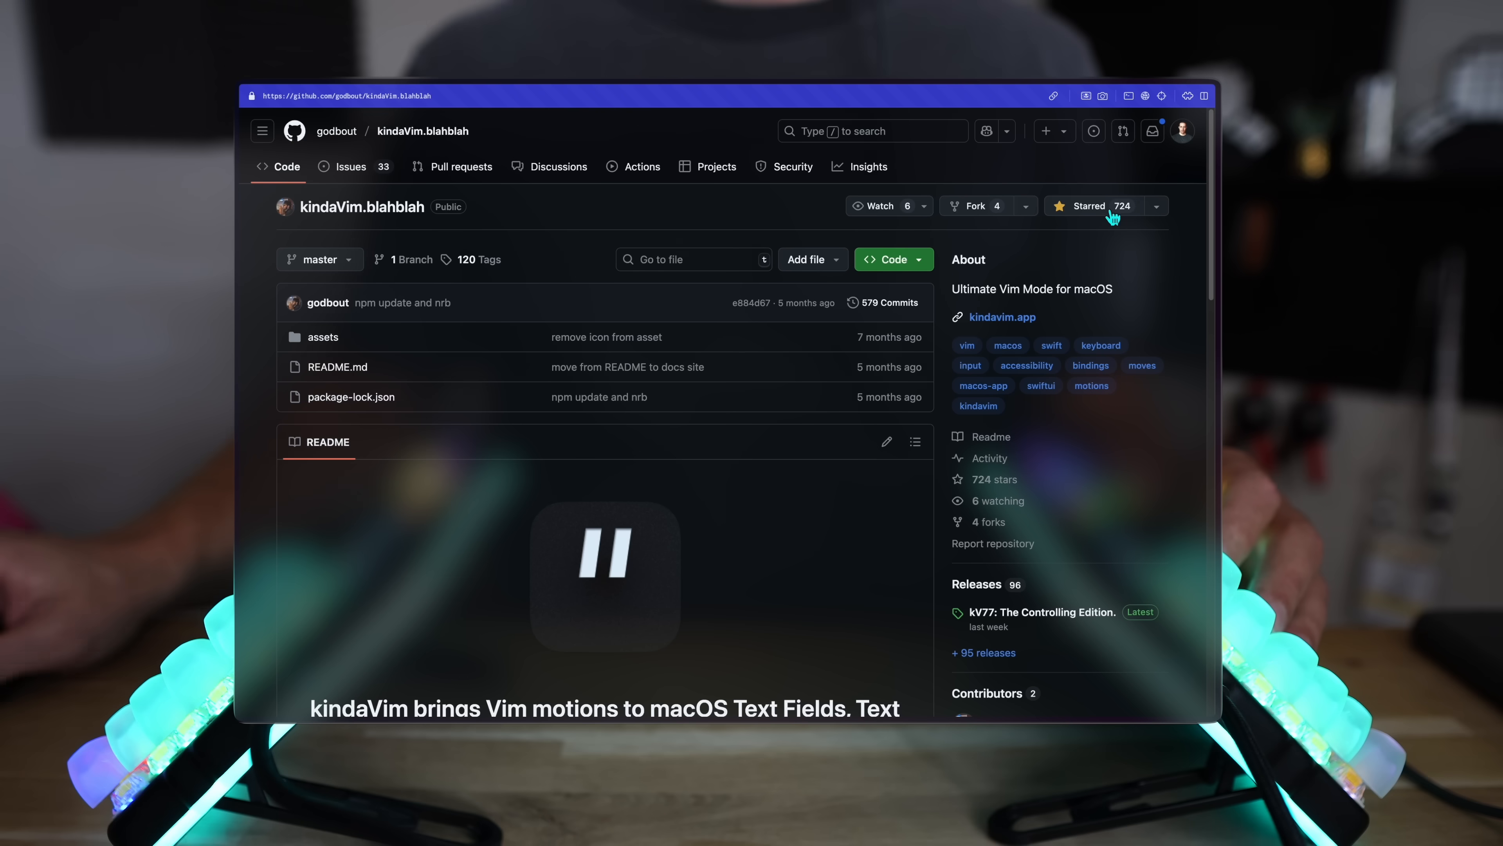
scroll(down, 3)
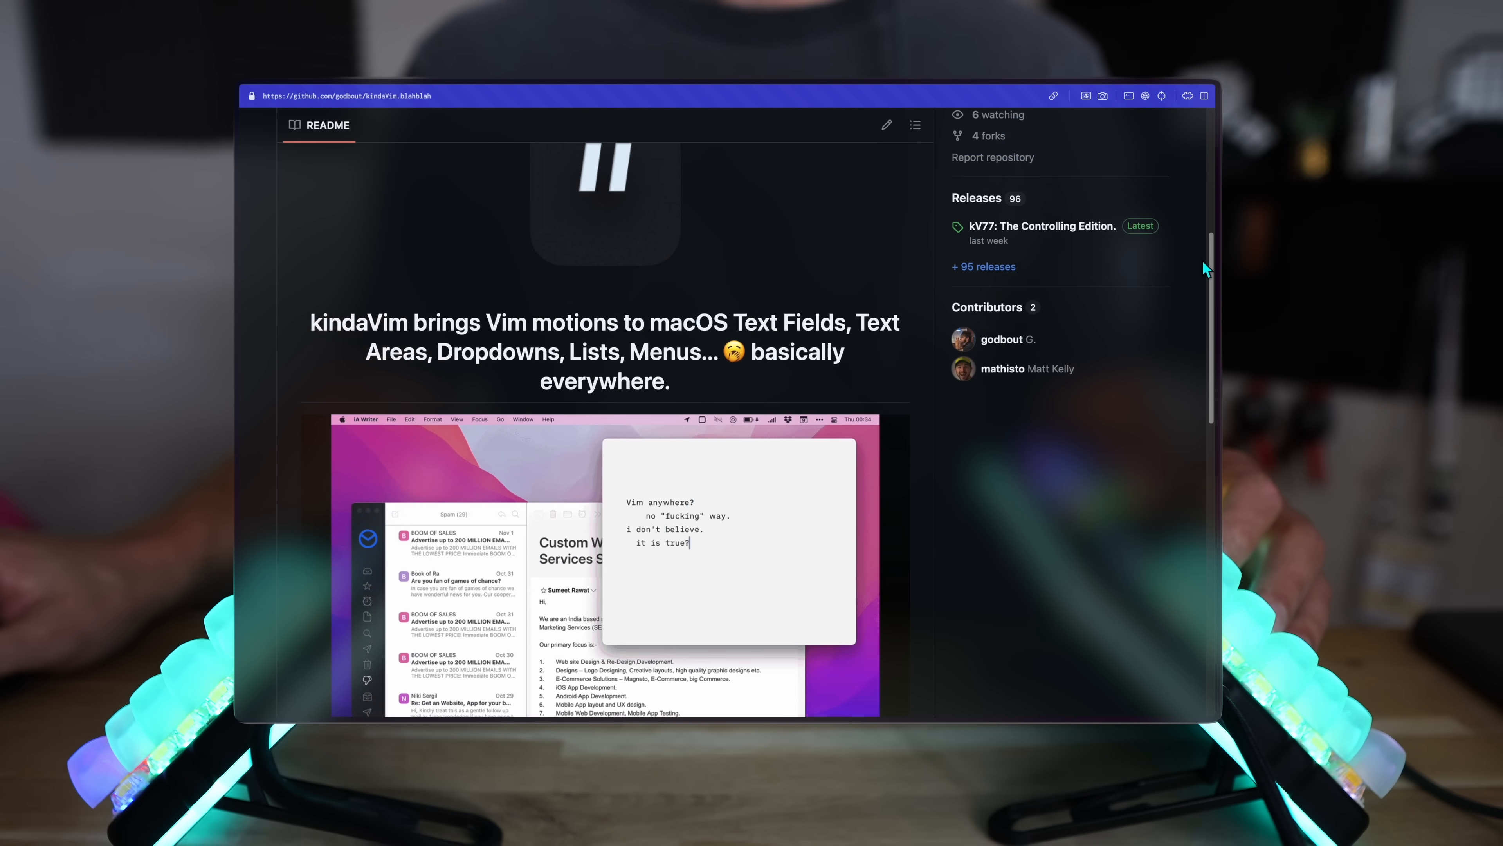
scroll(down, 3)
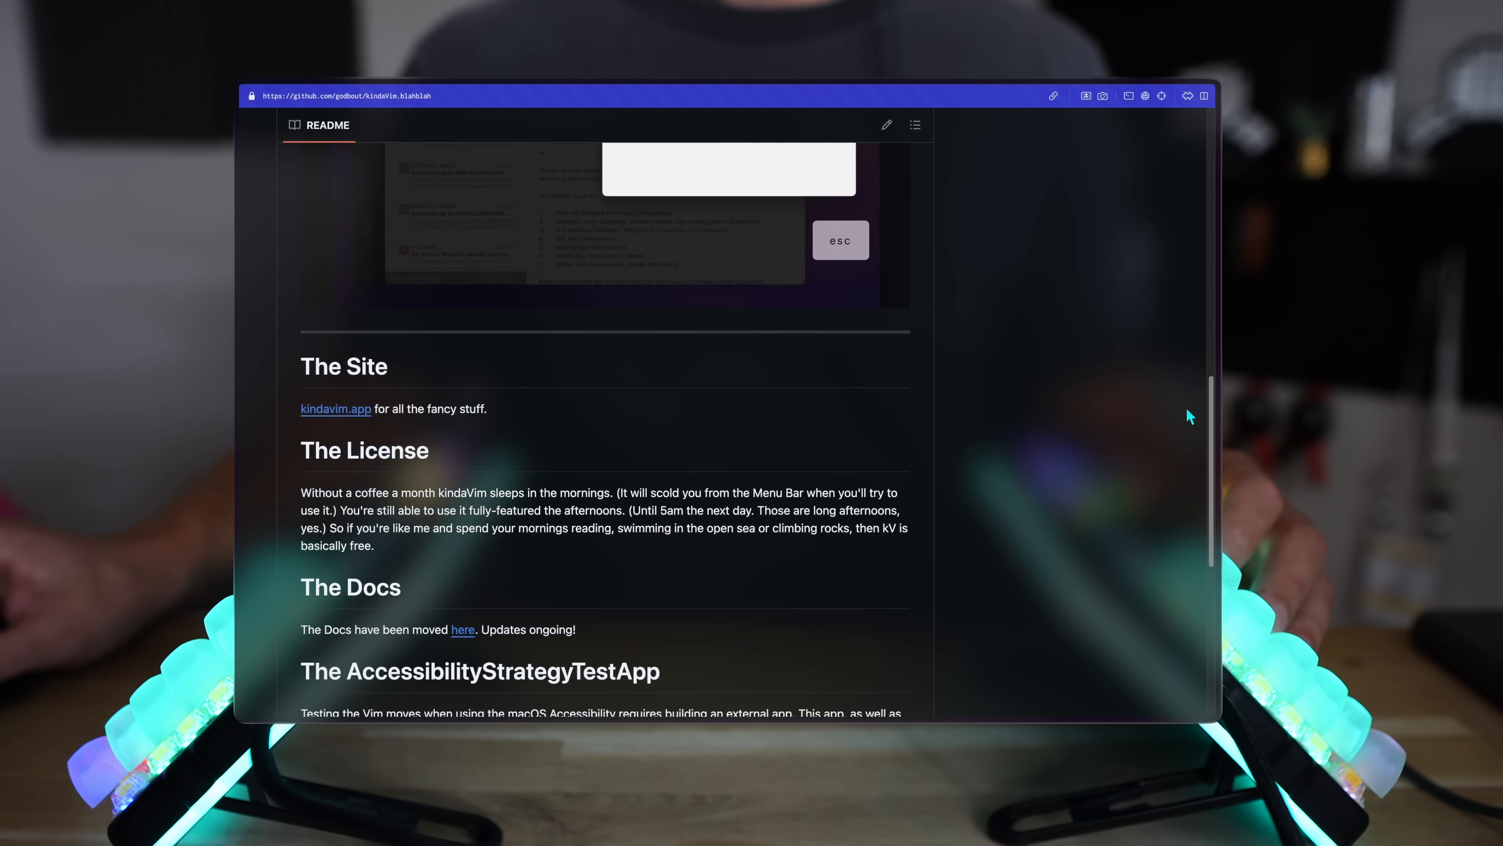
scroll(down, 3)
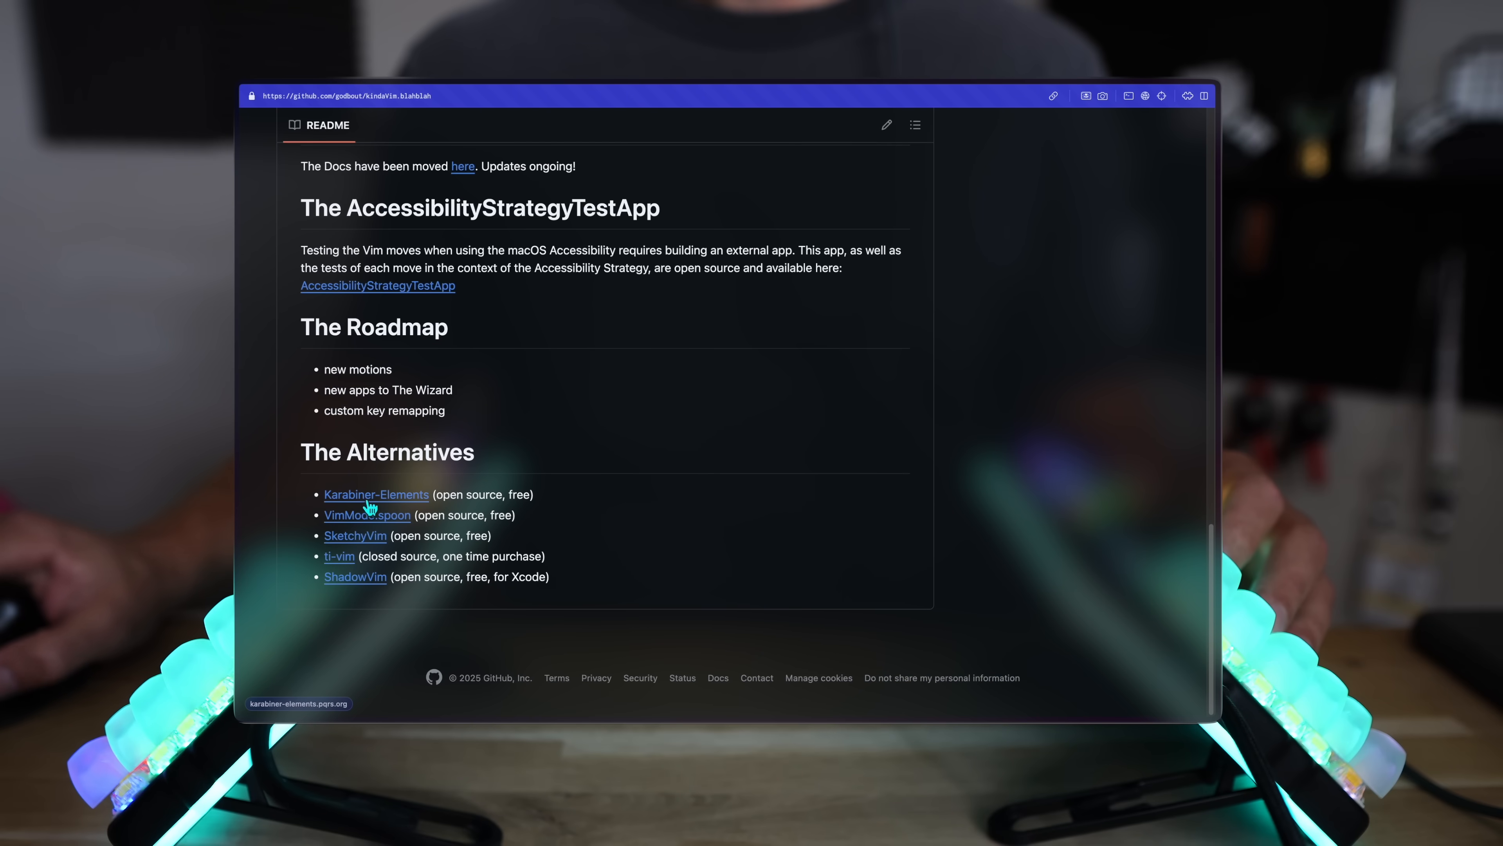
click(375, 494)
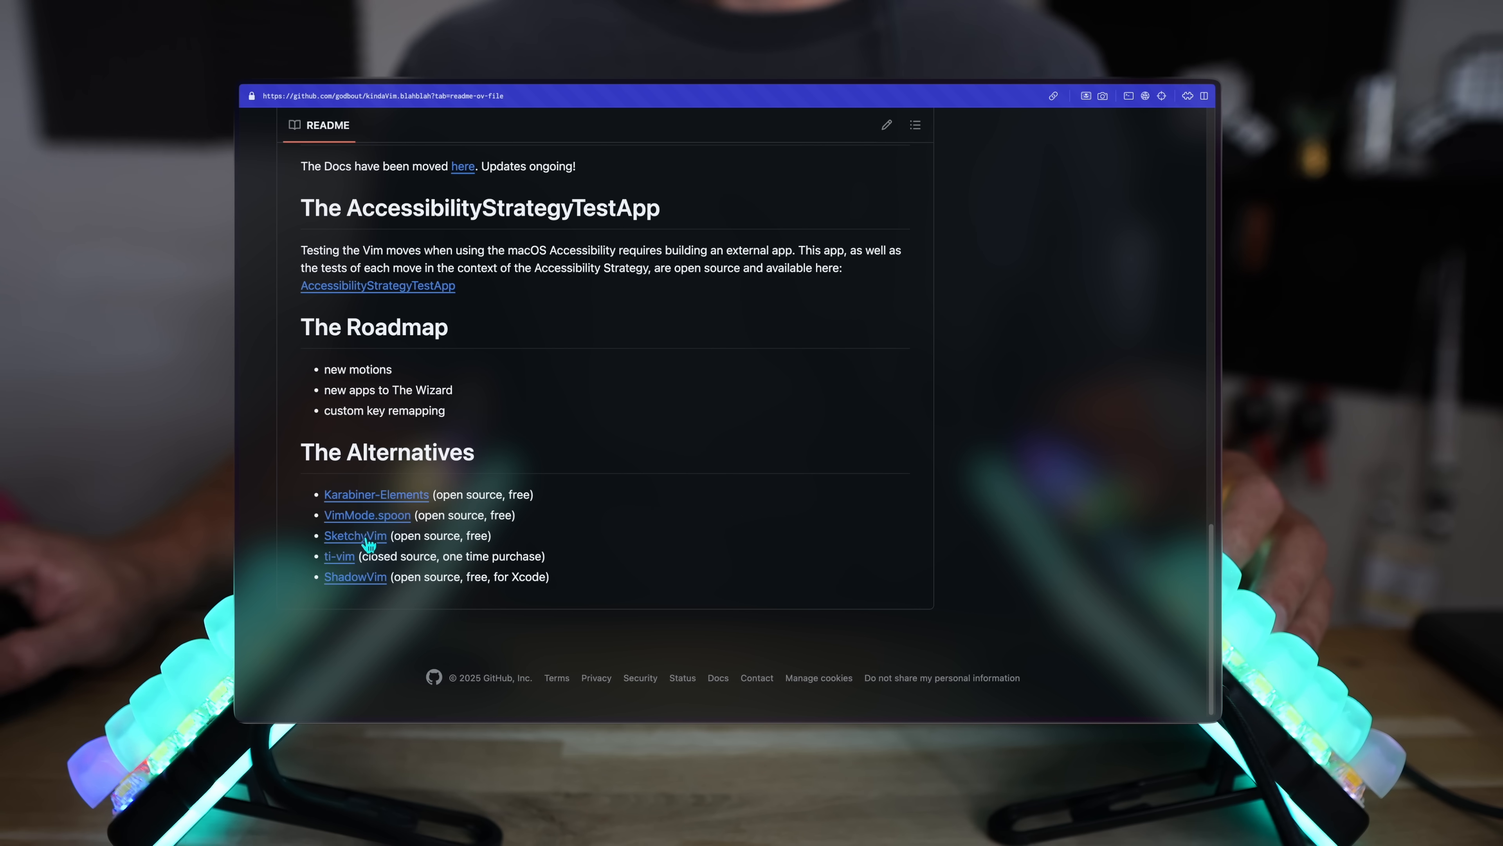
click(354, 534)
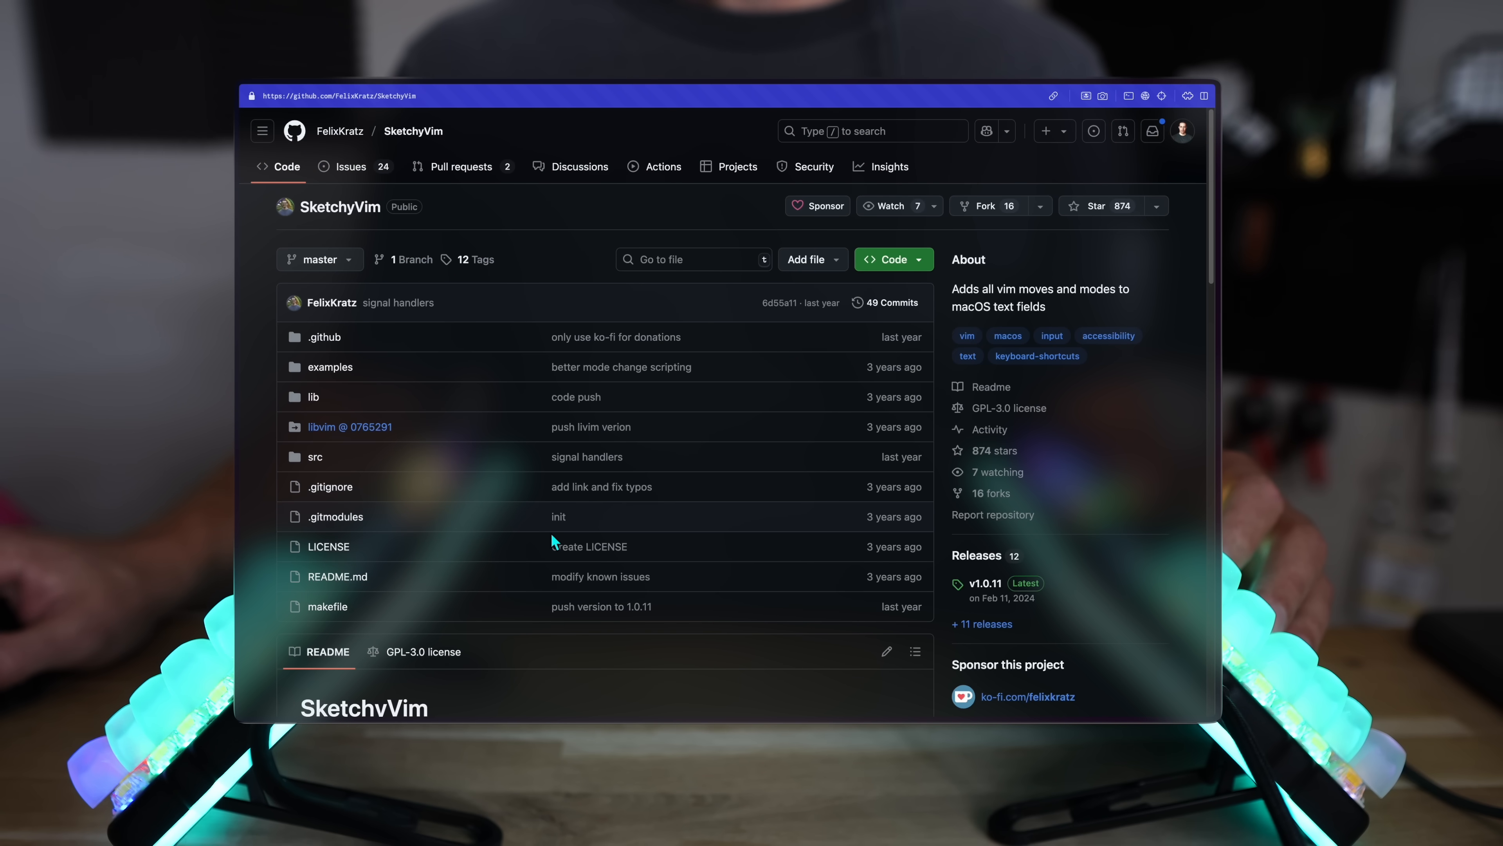
mouse_move(619, 508)
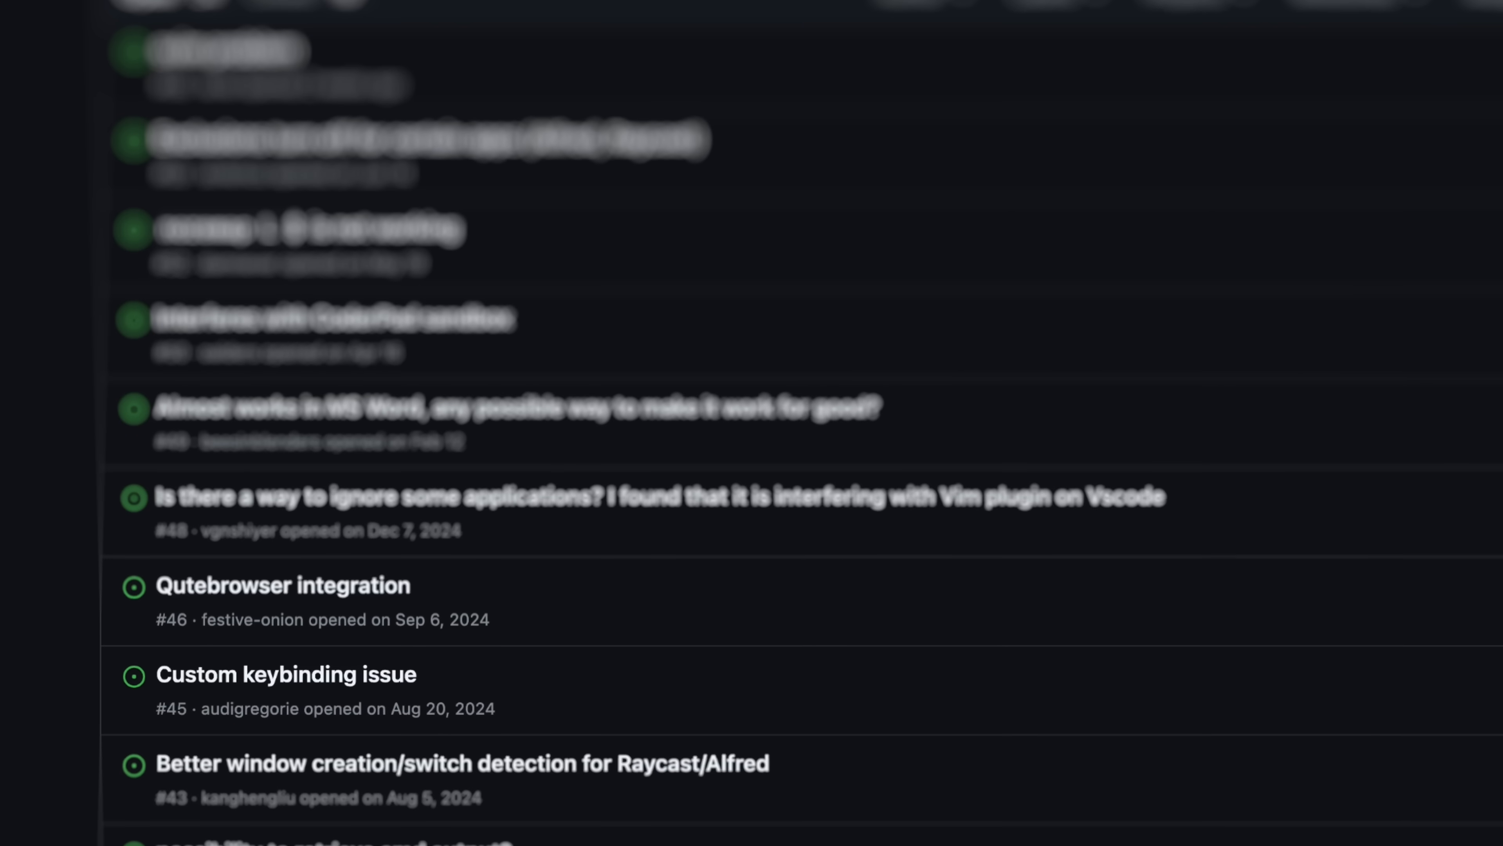
Step: Scroll through the SketchyVim repository's open issues list
scroll(down, 3)
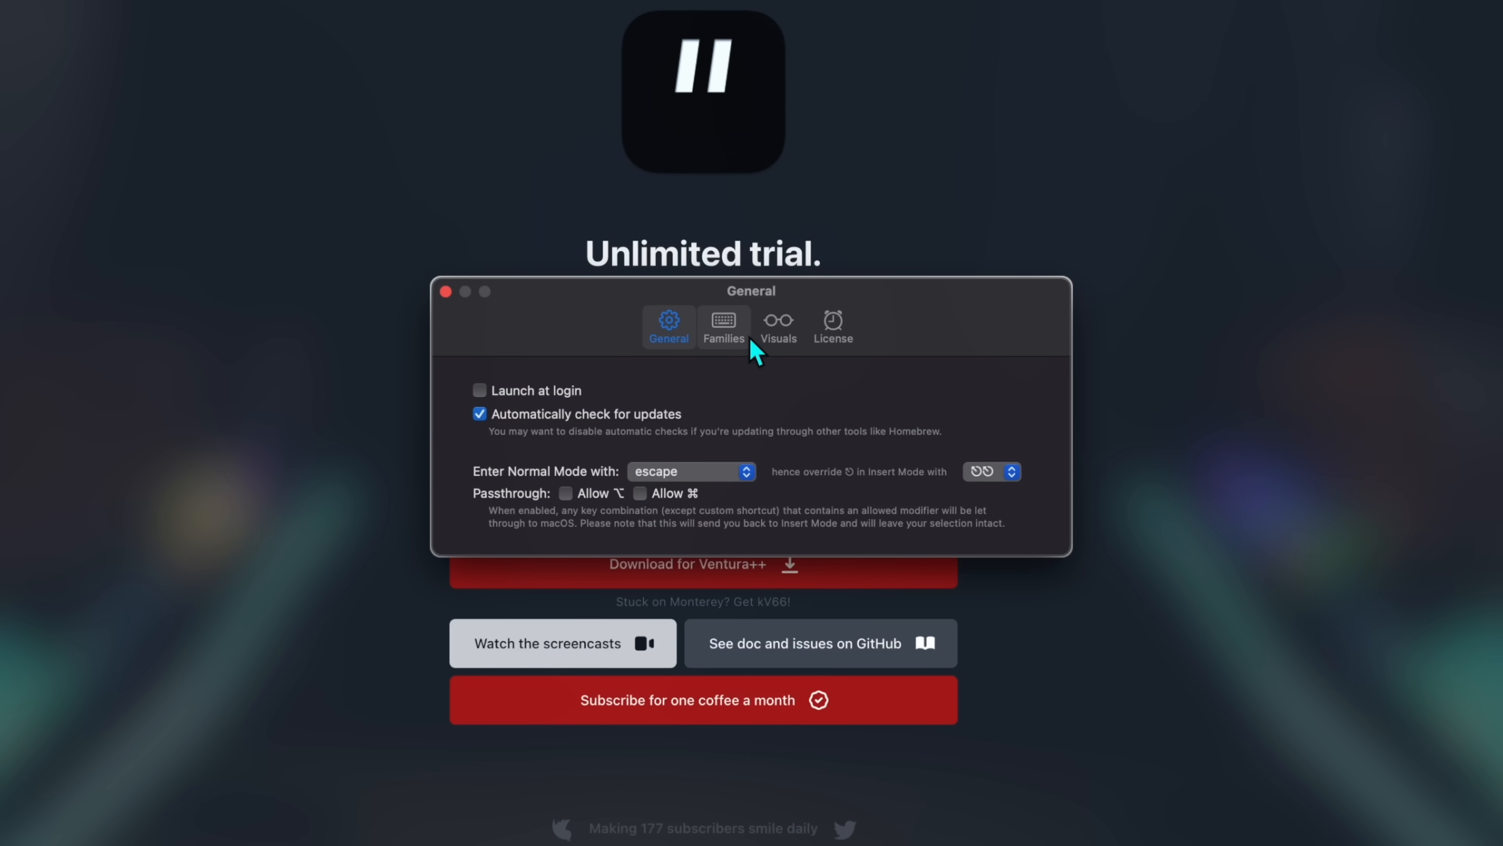
Step: Show the 'Enter Normal Mode with' choices: escape, sequence or custom shortcut
click(686, 470)
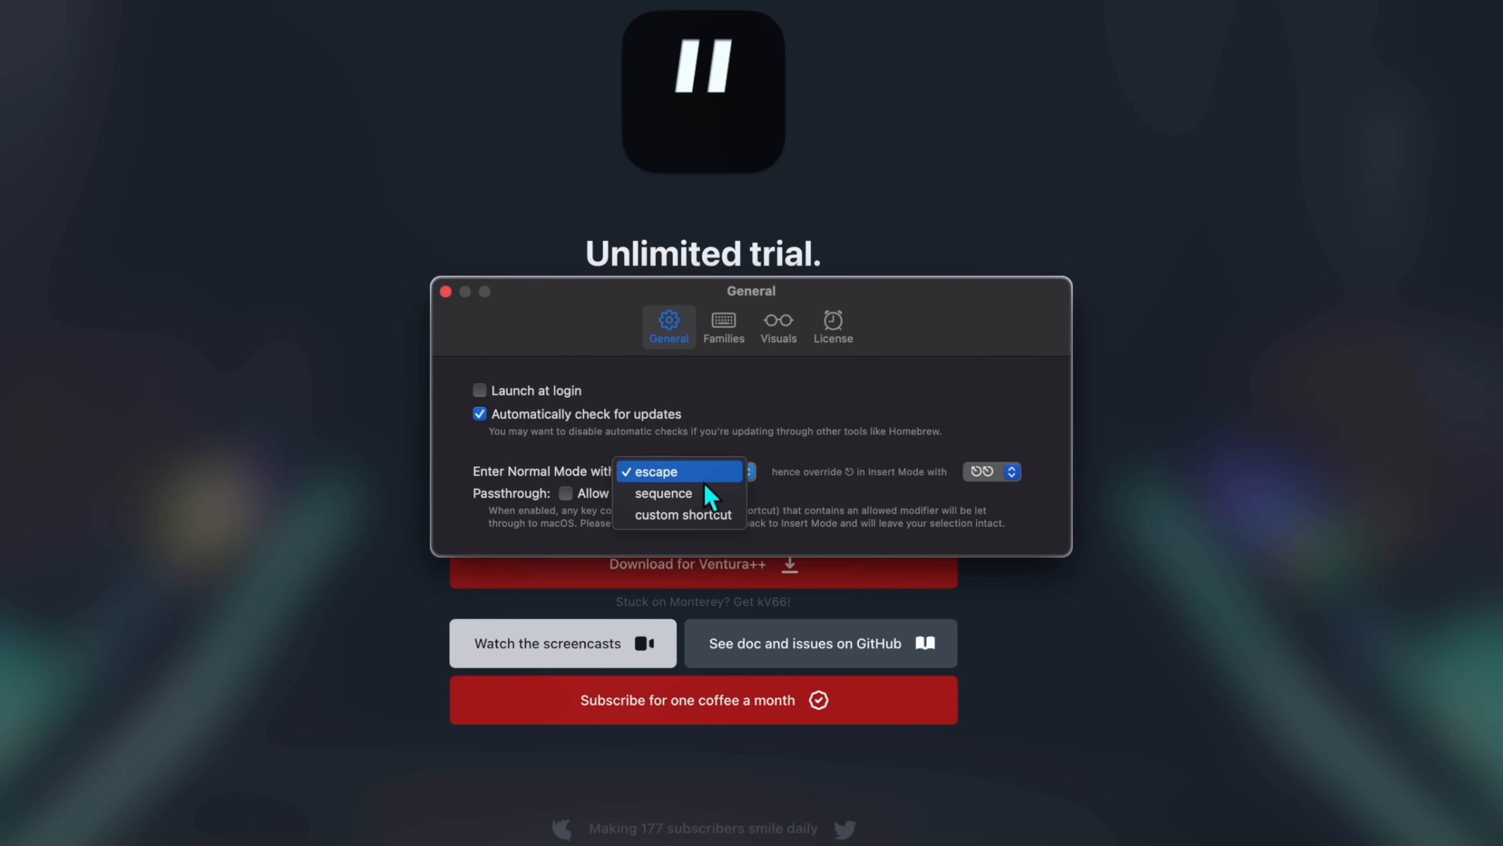
click(654, 470)
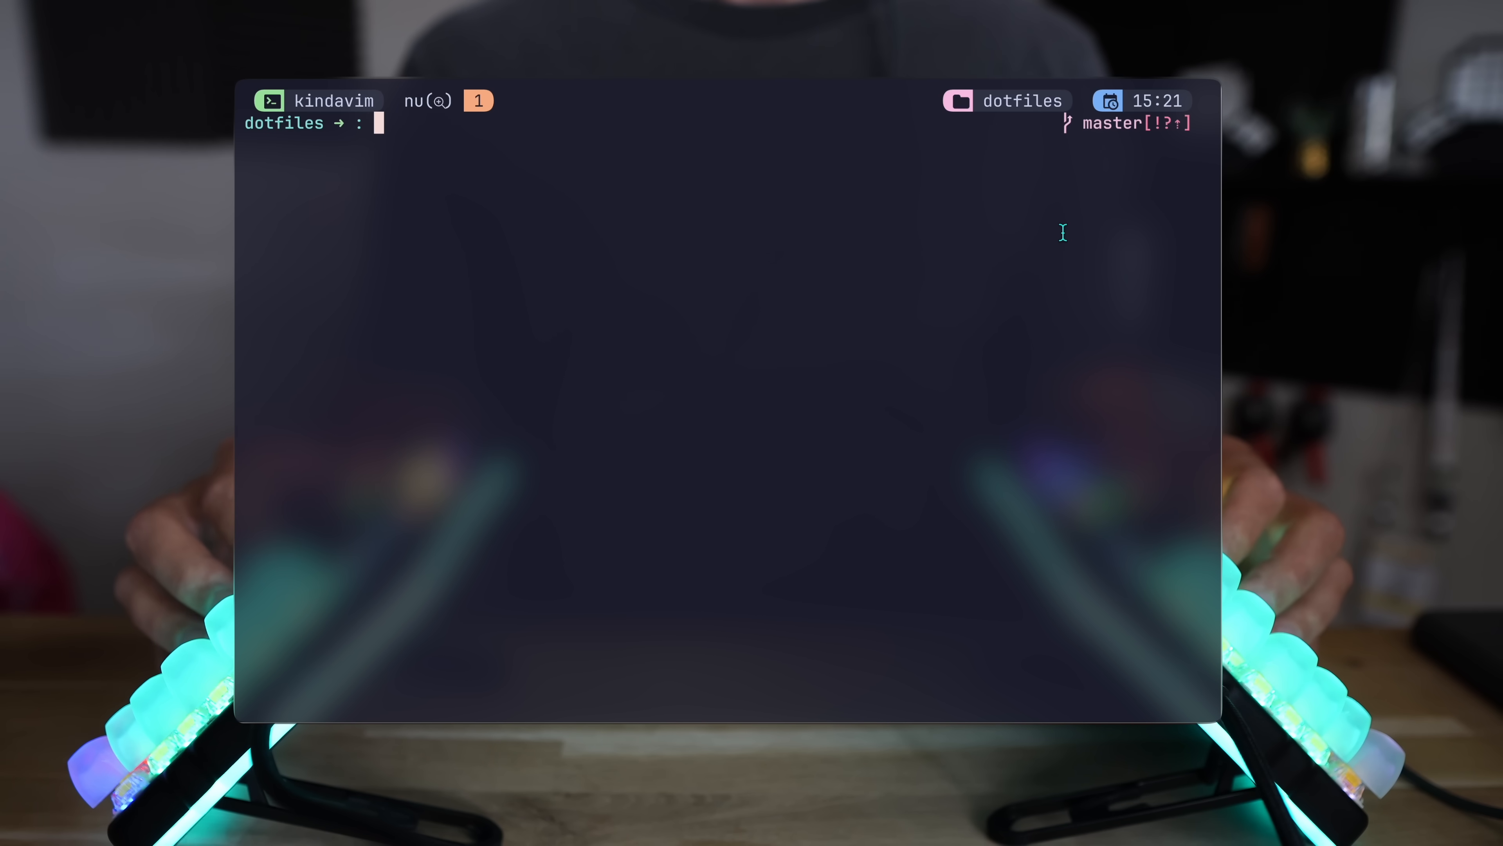
Step: Enter 'ffmpeg -i hzzzshuka.aifc -q:a 2 hashuka.mp3' at the prompt, edit it with x and i, and summon Raycast
text(ffmpeg -i hzzzshuka.aifc  -q:a 2 hashuka.mp3)
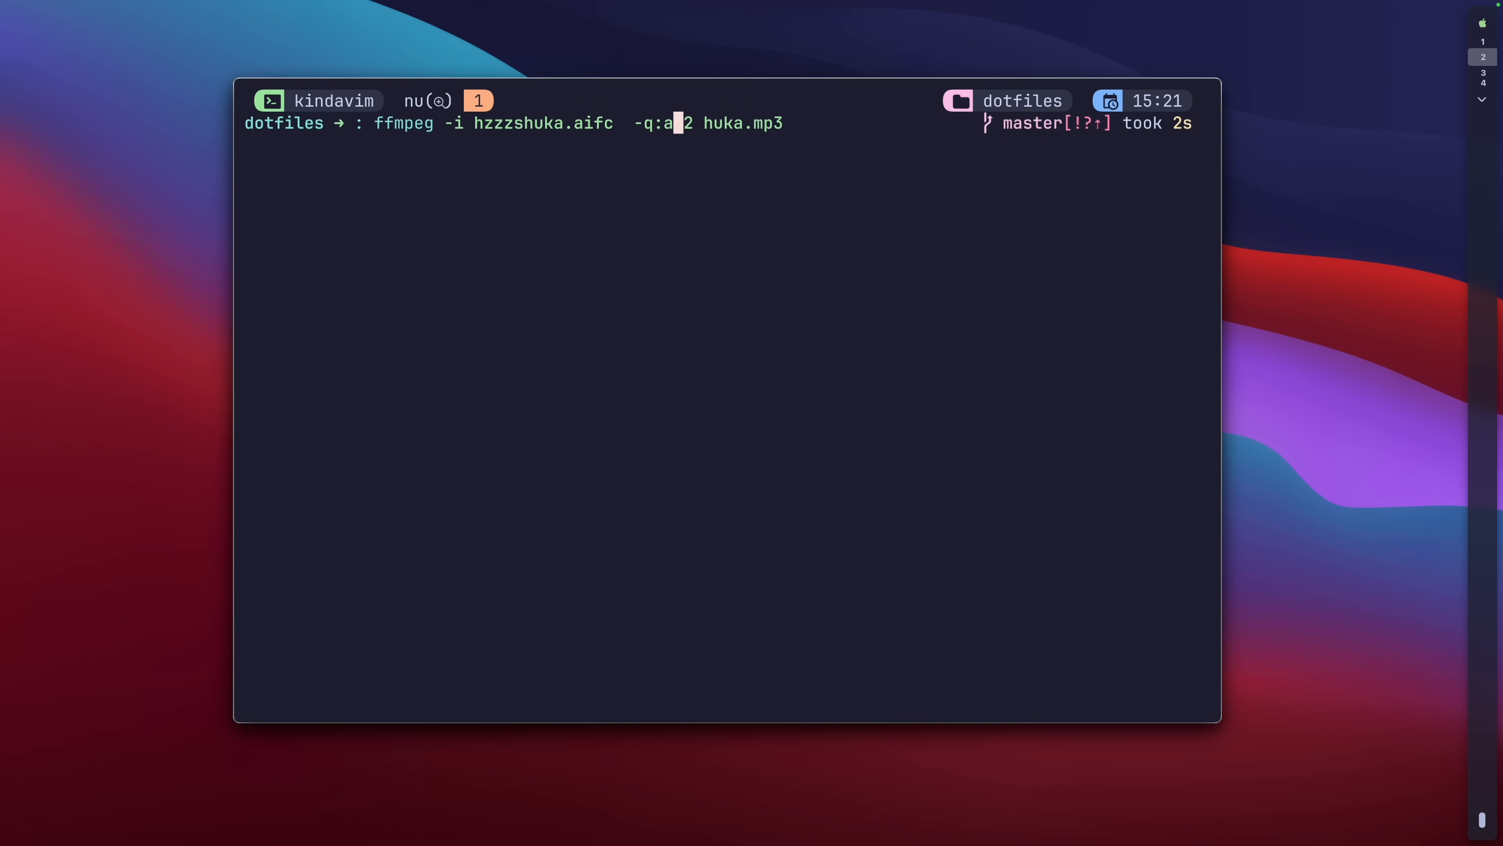
key(x)
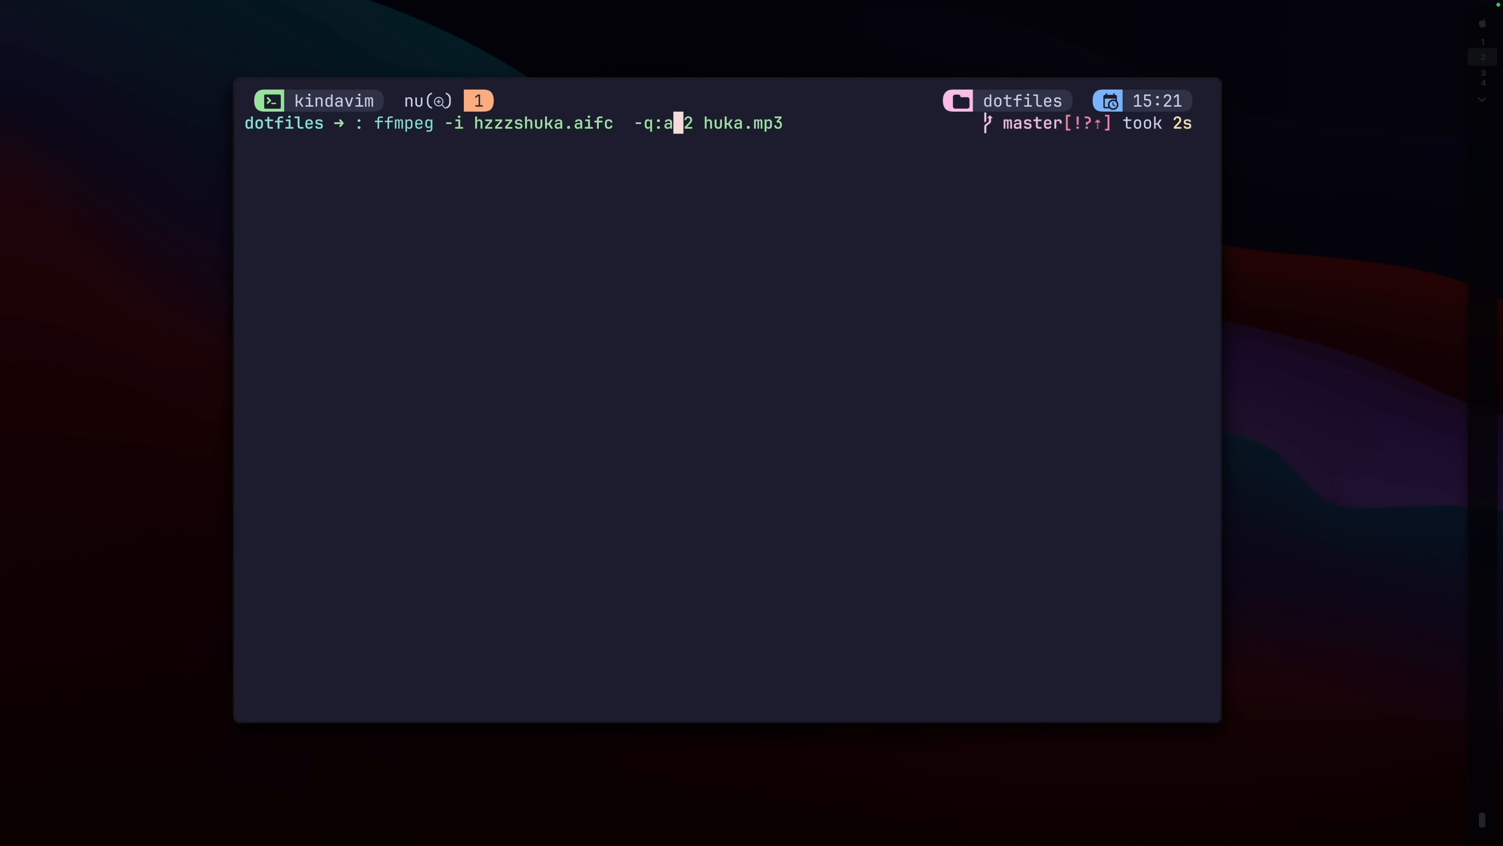
key(i)
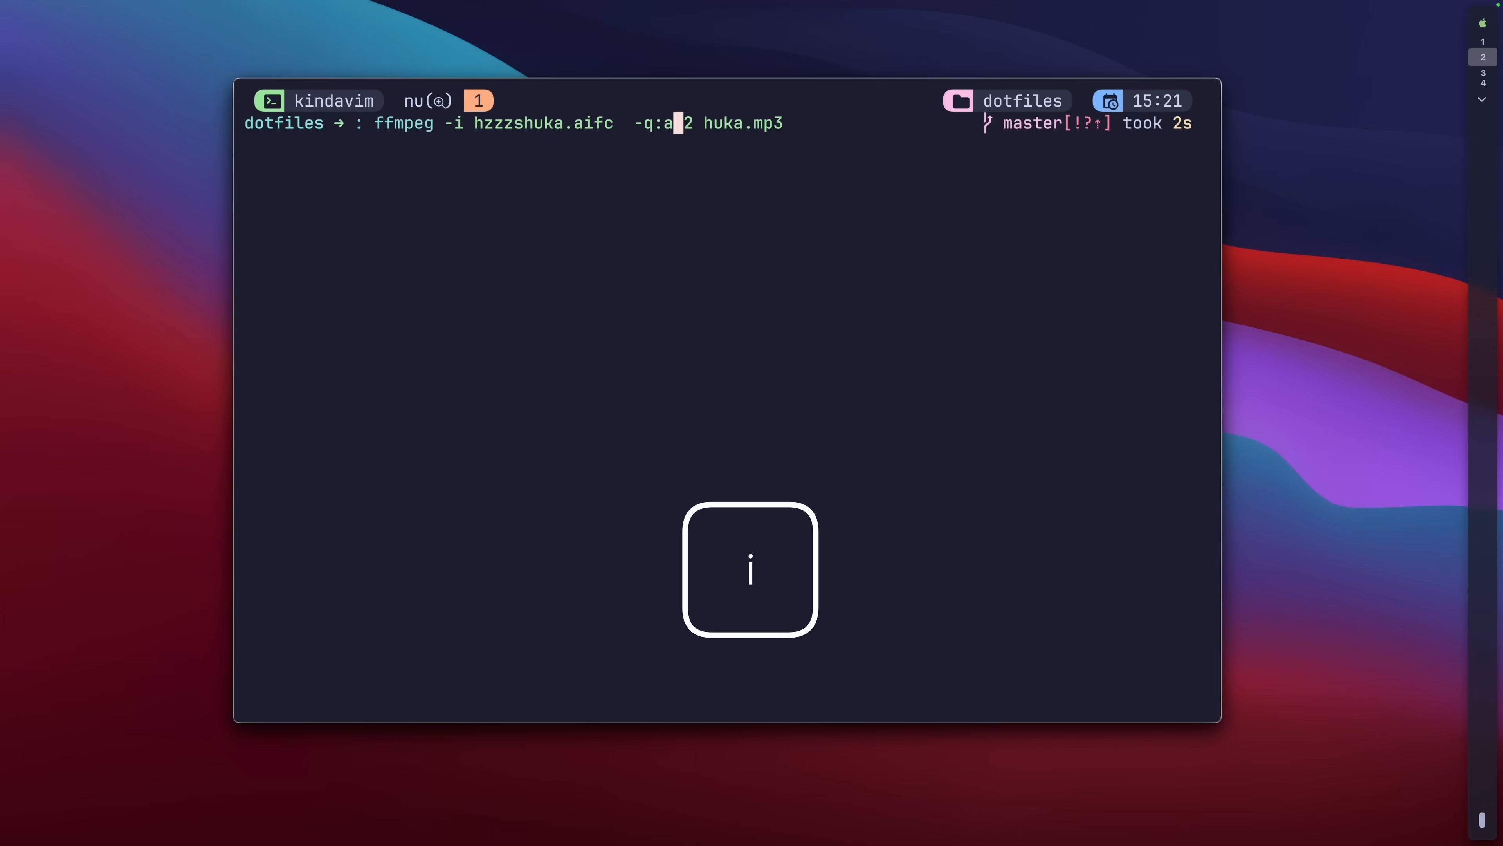
key(i)
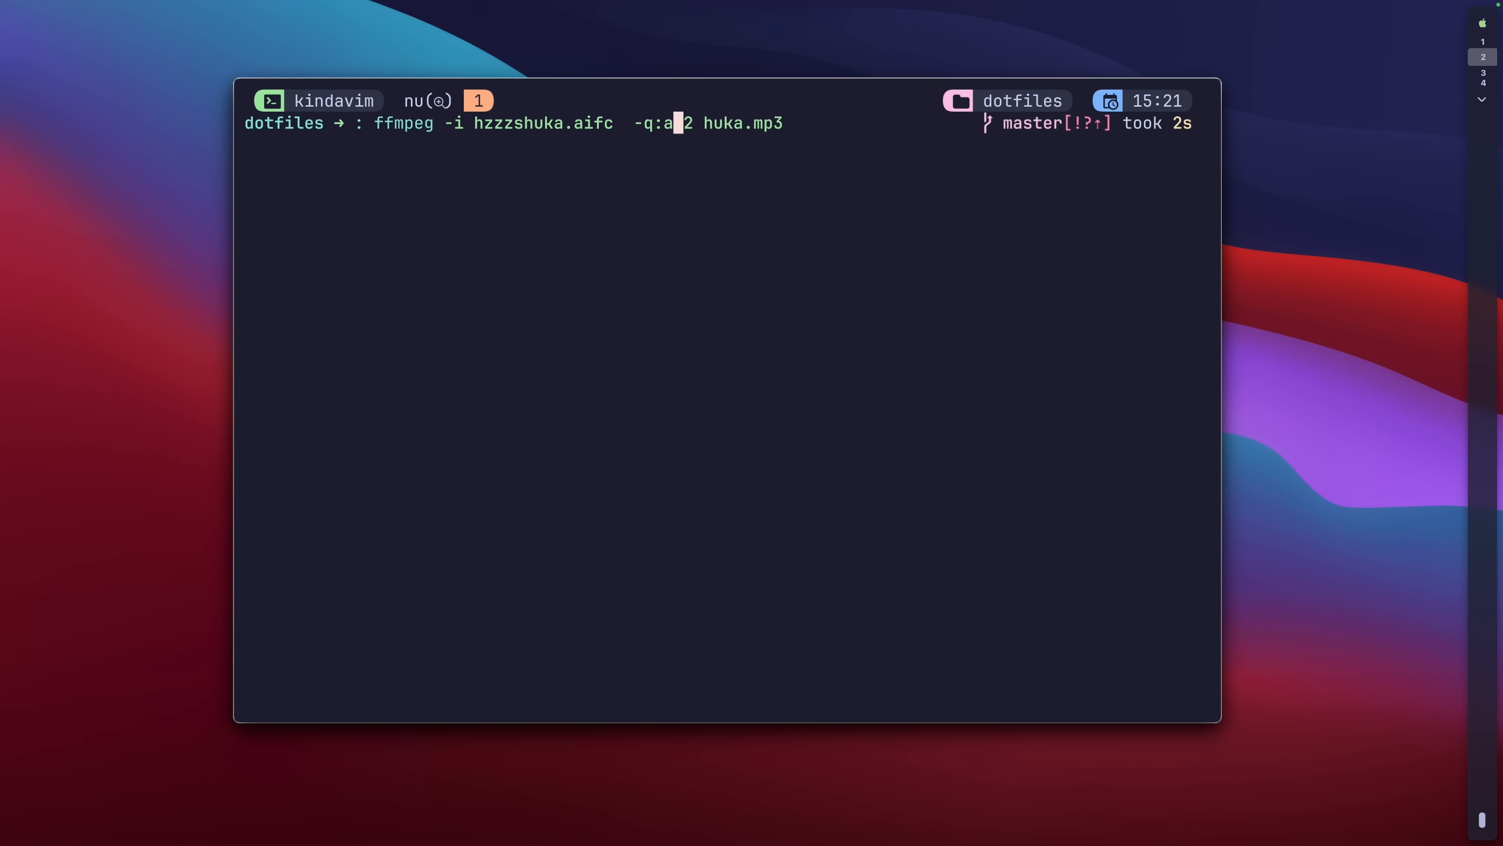
key(cmd+space)
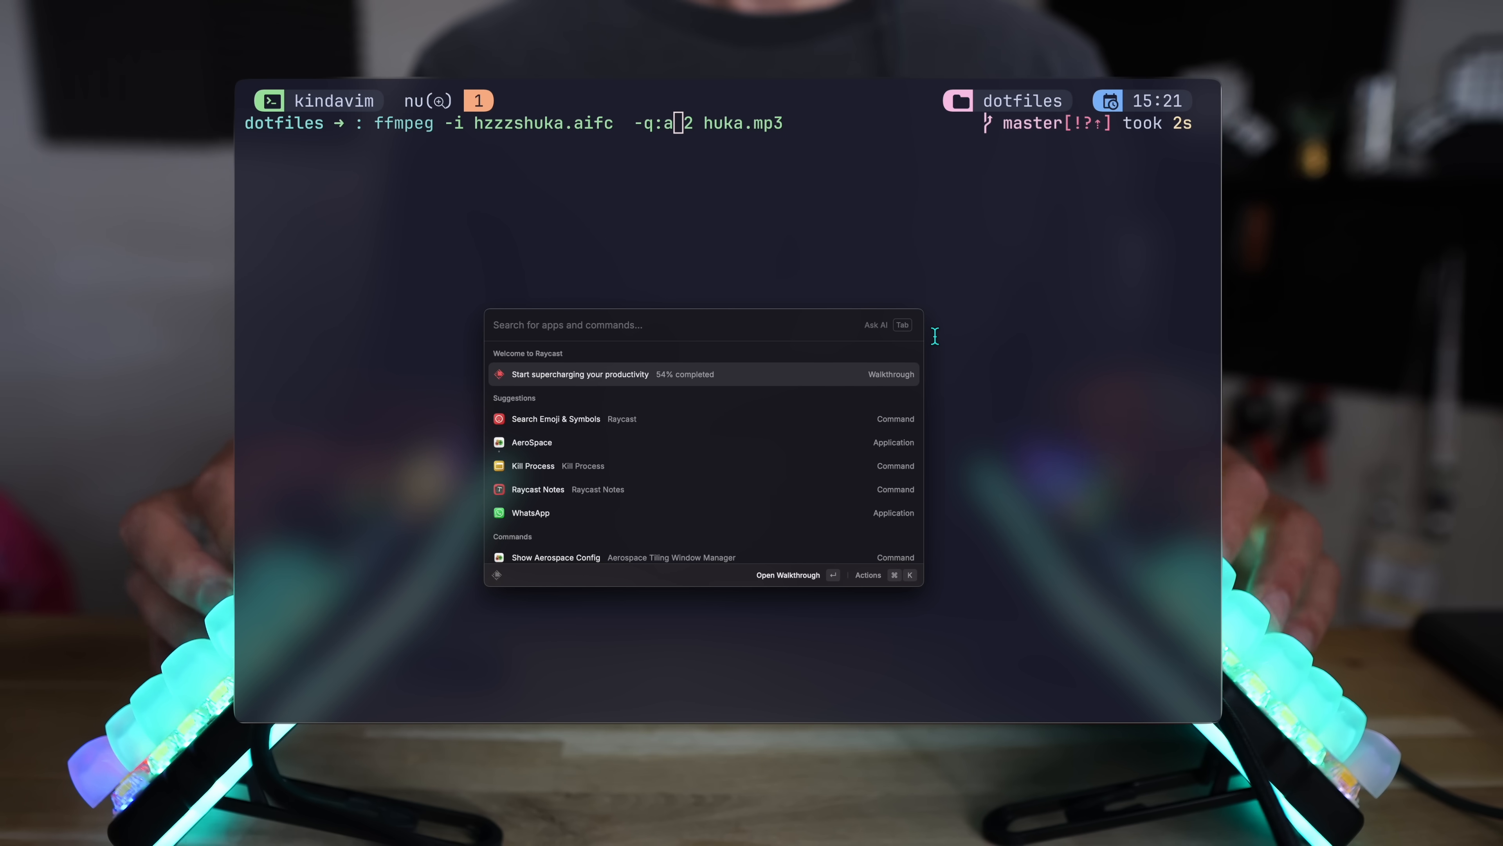
Step: Type 'let's lo' into Raycast search and delete a character with Vim's x
text(let's look for something)
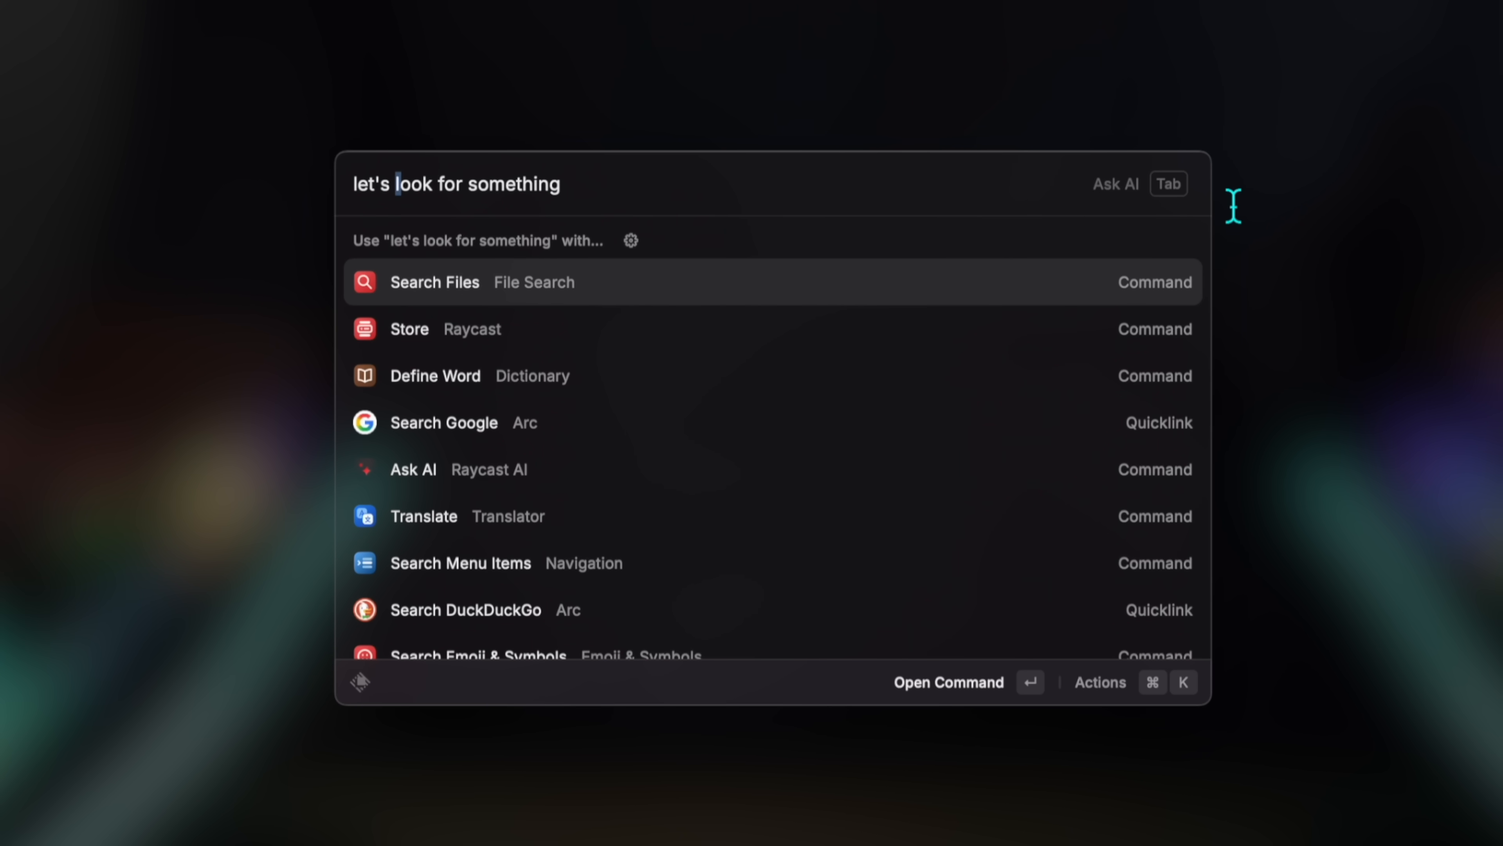
text(x)
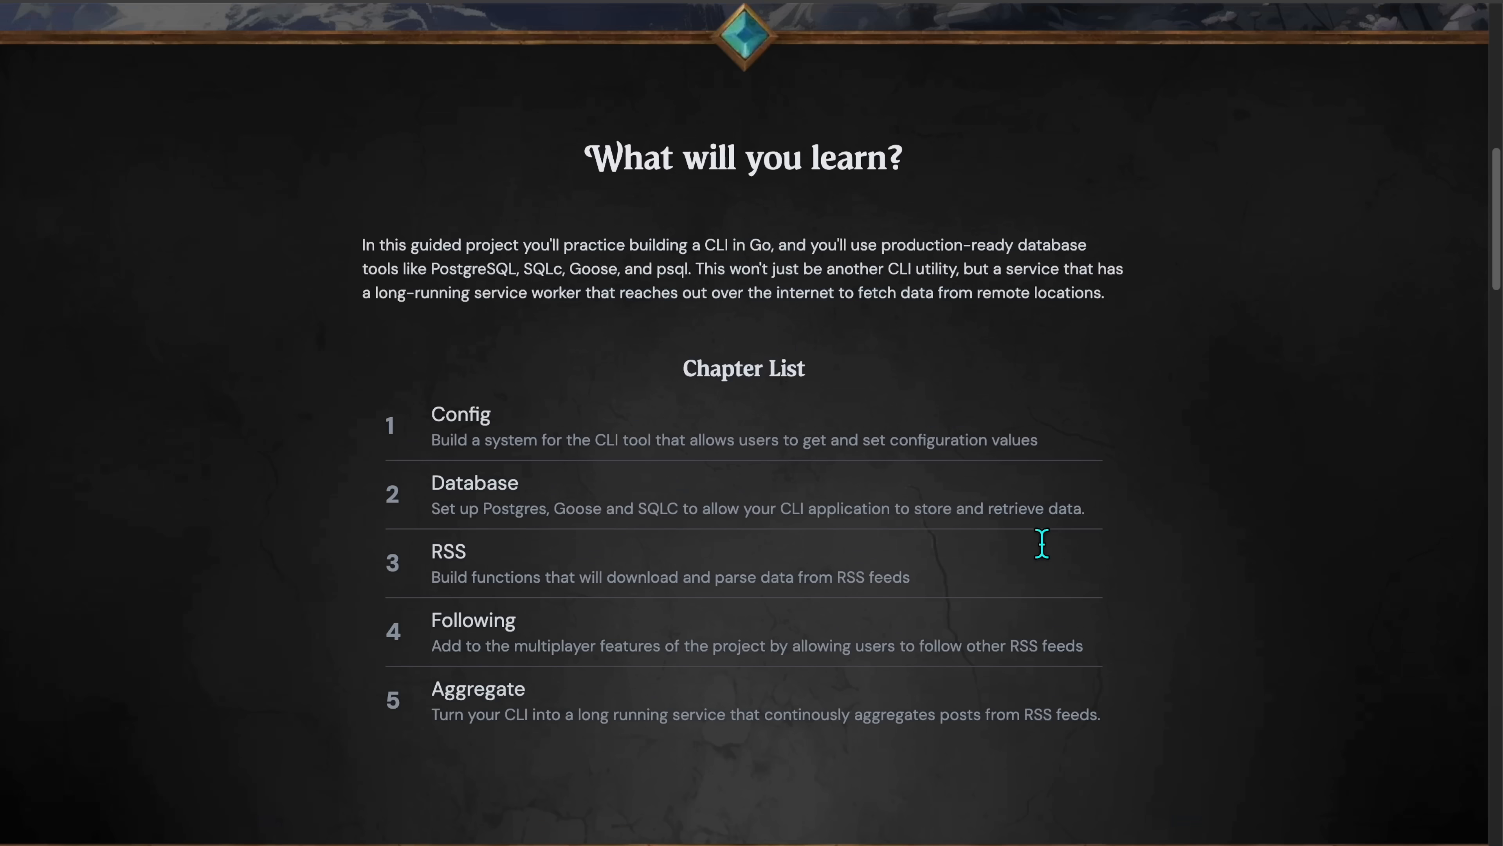
Step: Start the Blog Aggregator guided project on Boot.dev
click(1387, 159)
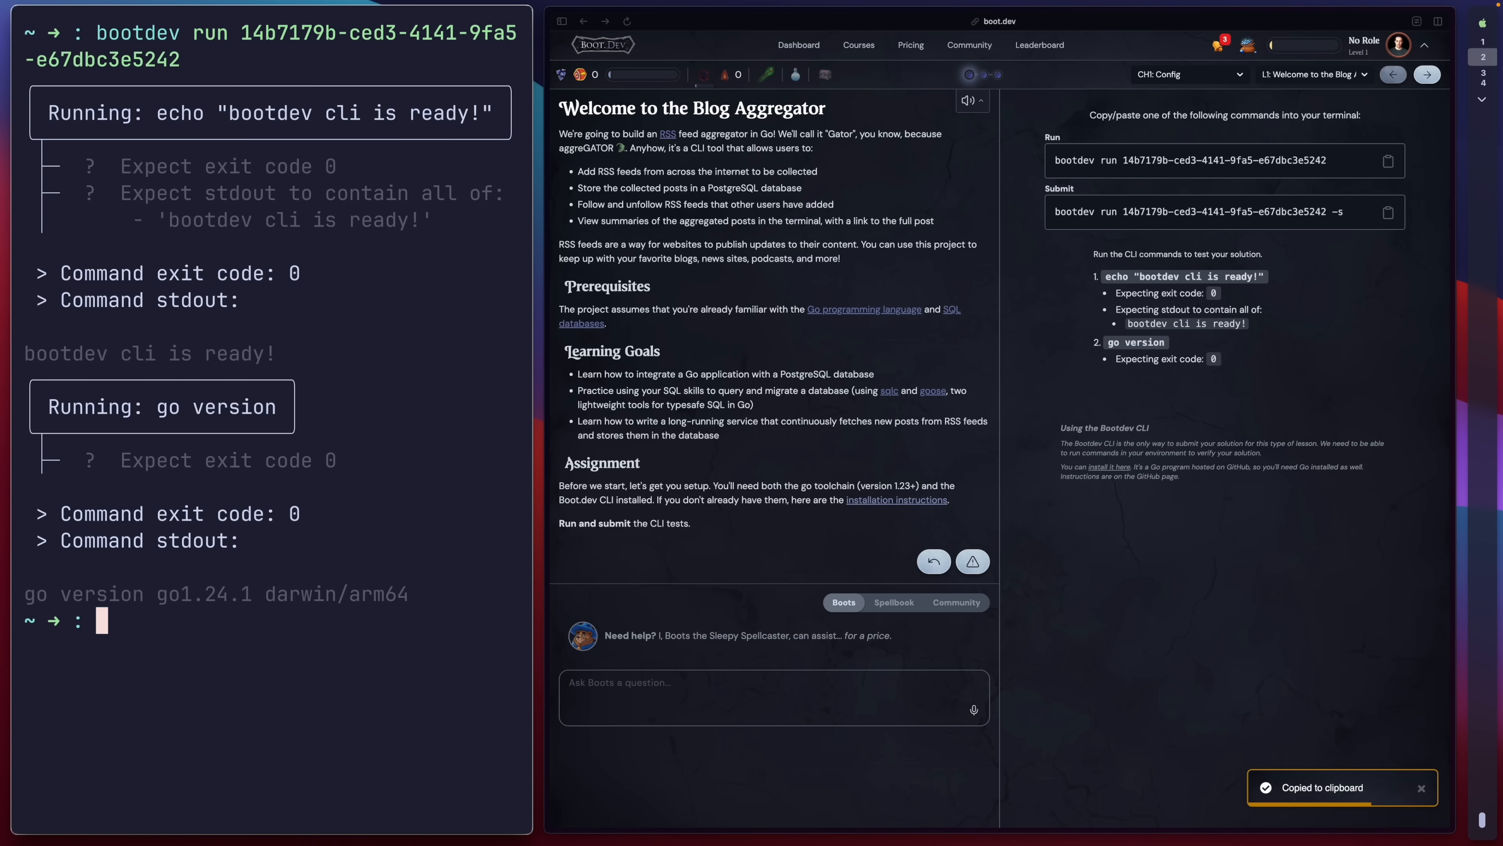
Step: Advance to the L2: Config lesson and return to the Boot.dev dashboard
click(1426, 74)
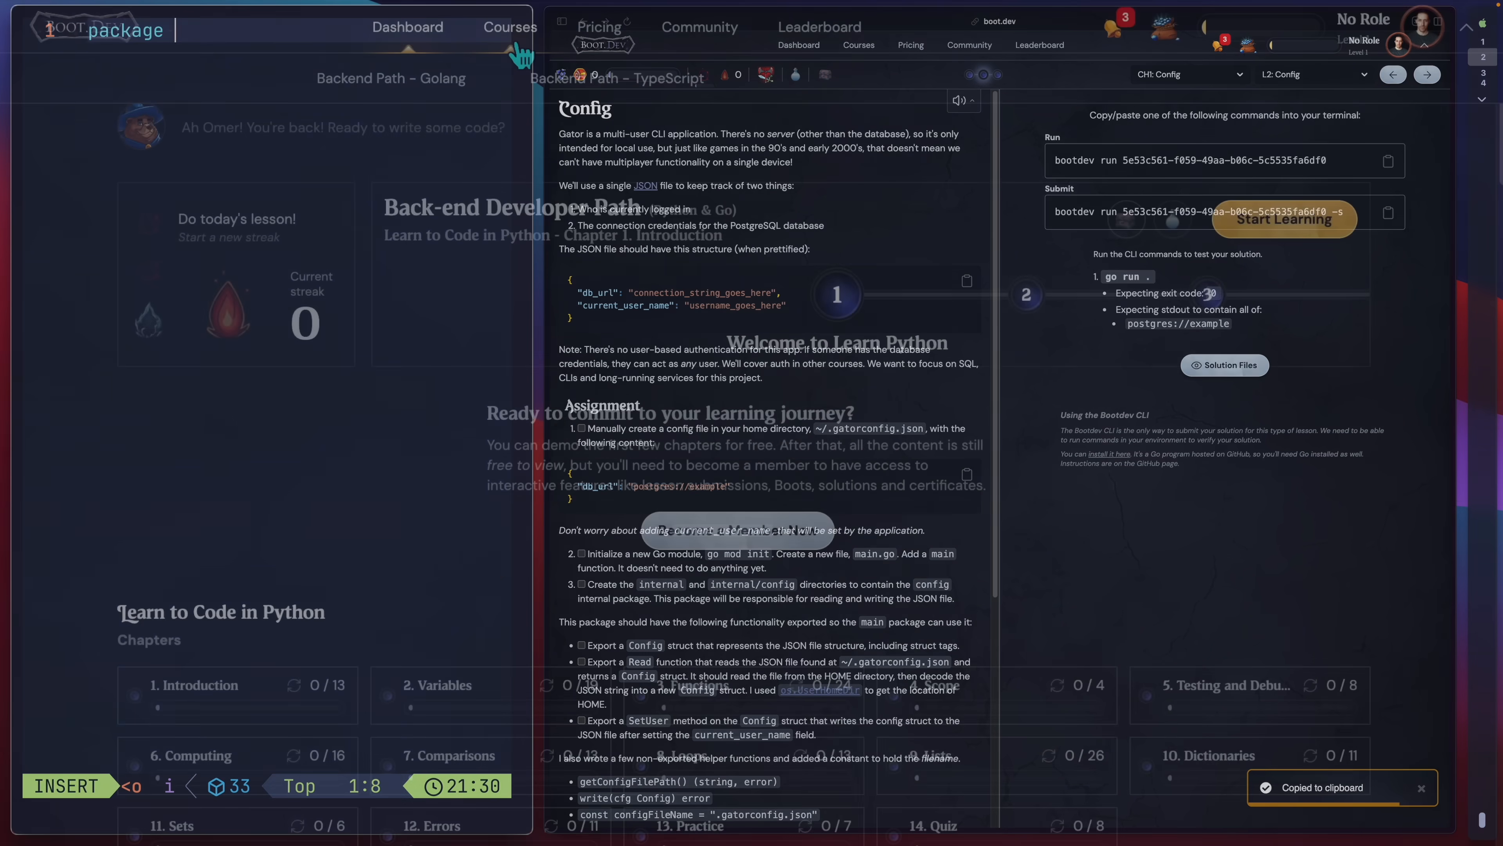
click(509, 26)
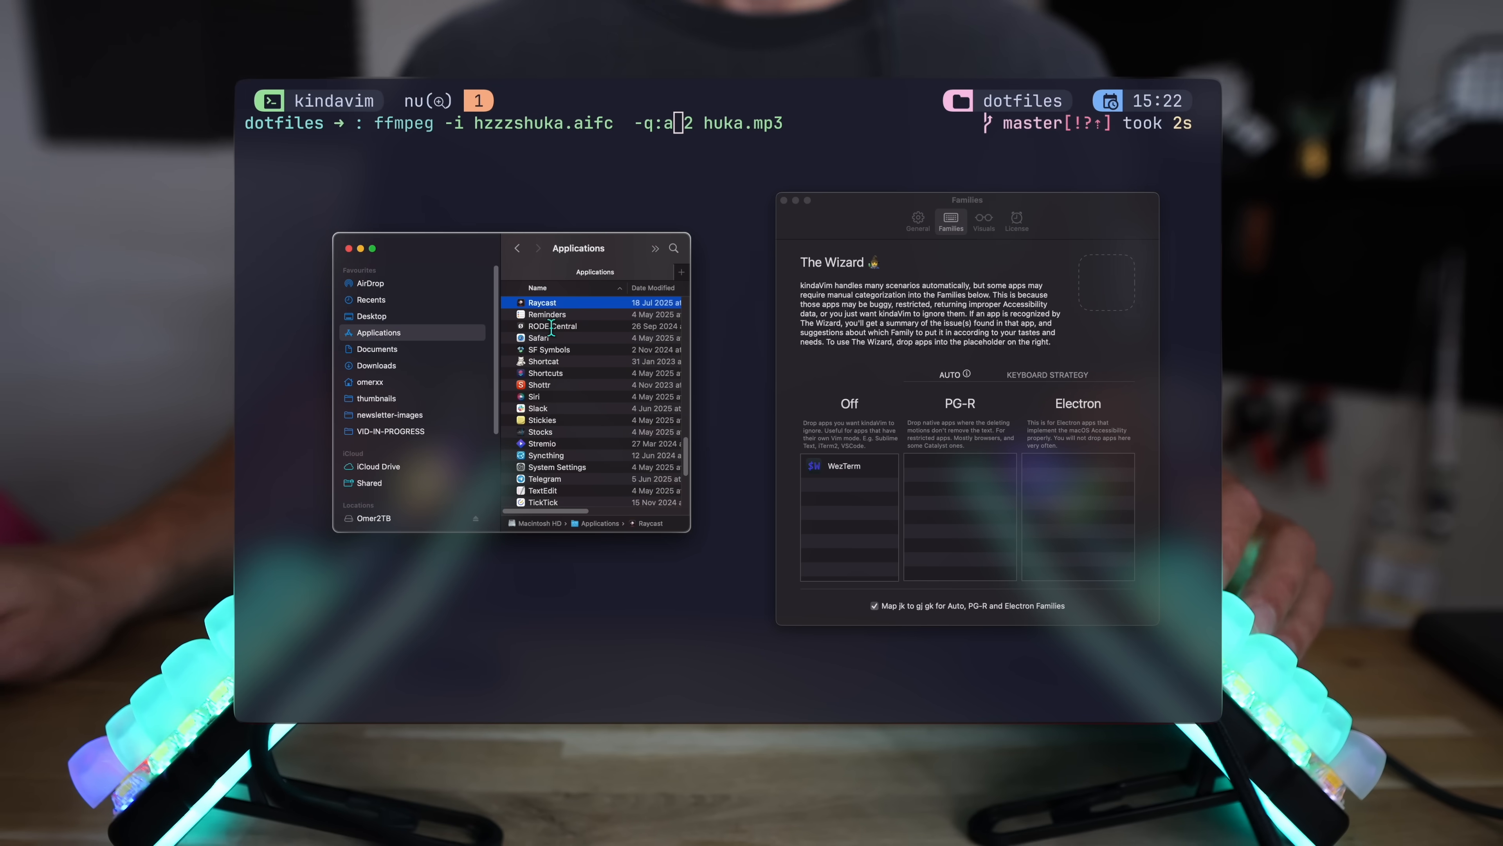
Step: Drag WezTerm from Finder onto The Wizard and add it to the Off family
drag(542, 303, 944, 465)
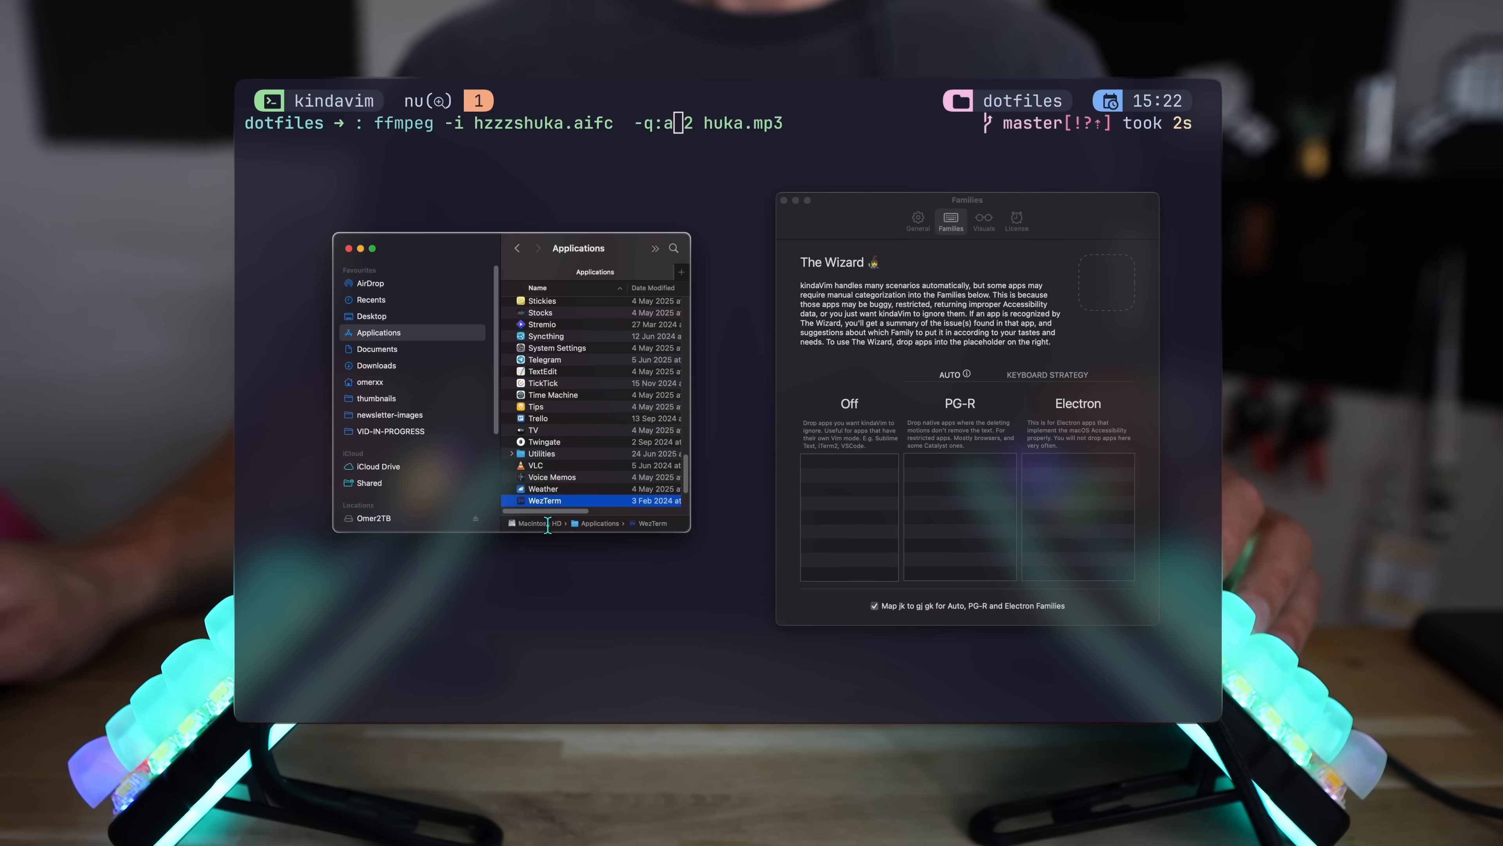
drag(547, 499, 834, 498)
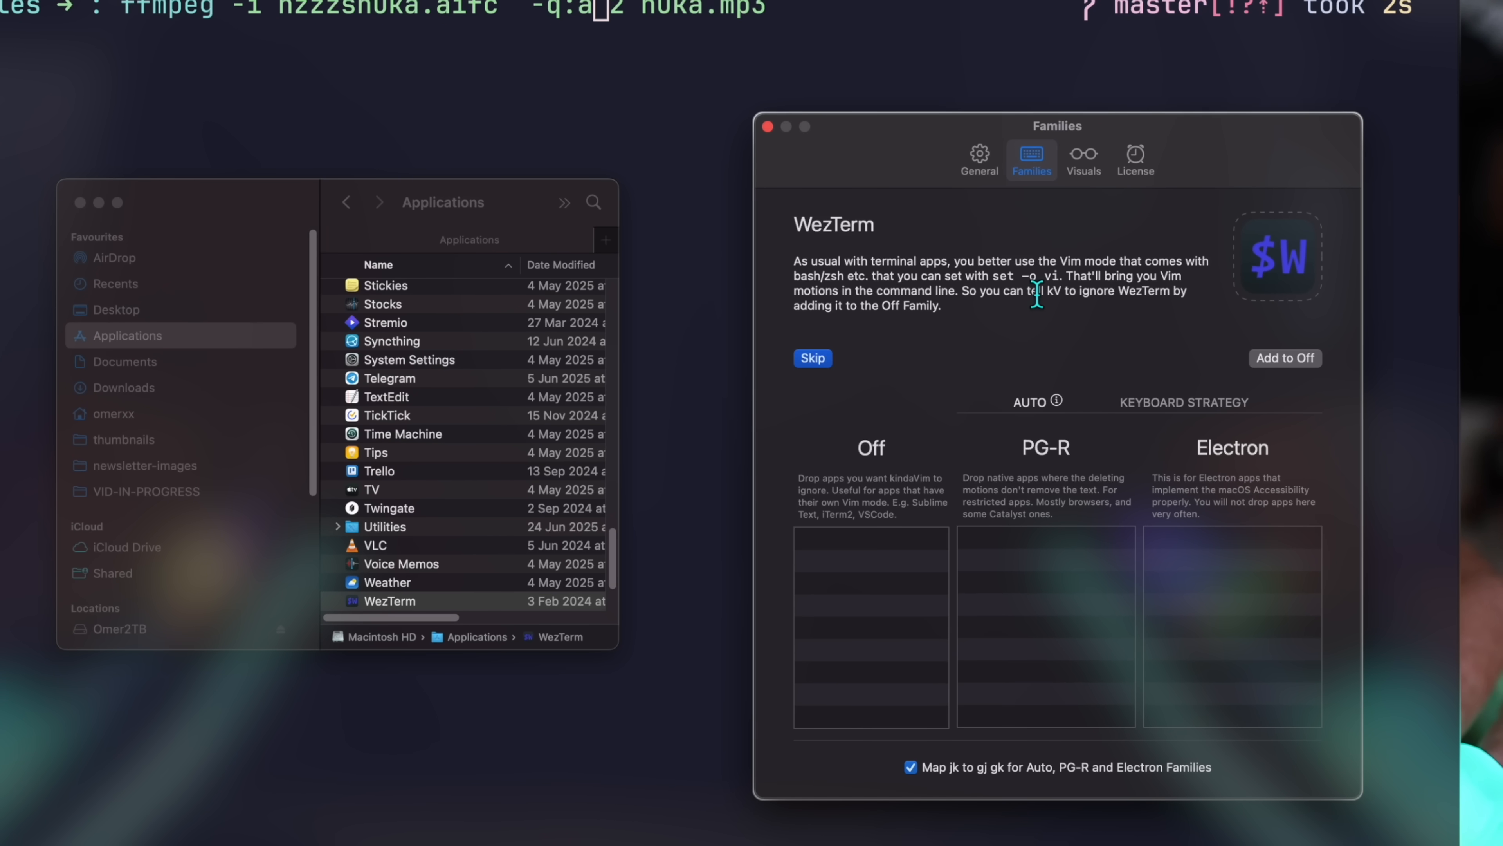
mouse_move(1275, 372)
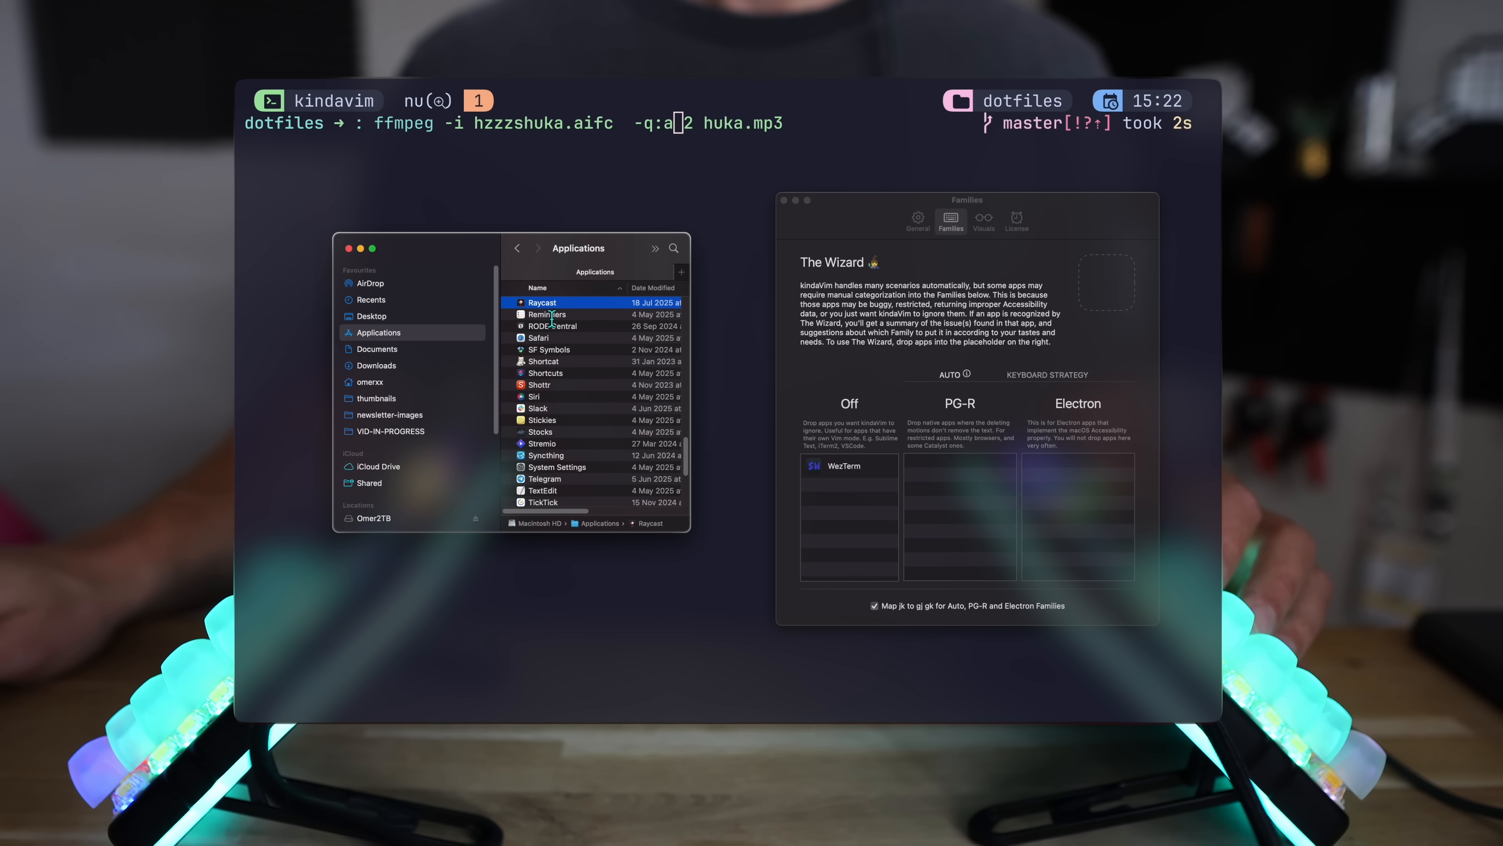
drag(541, 302, 944, 465)
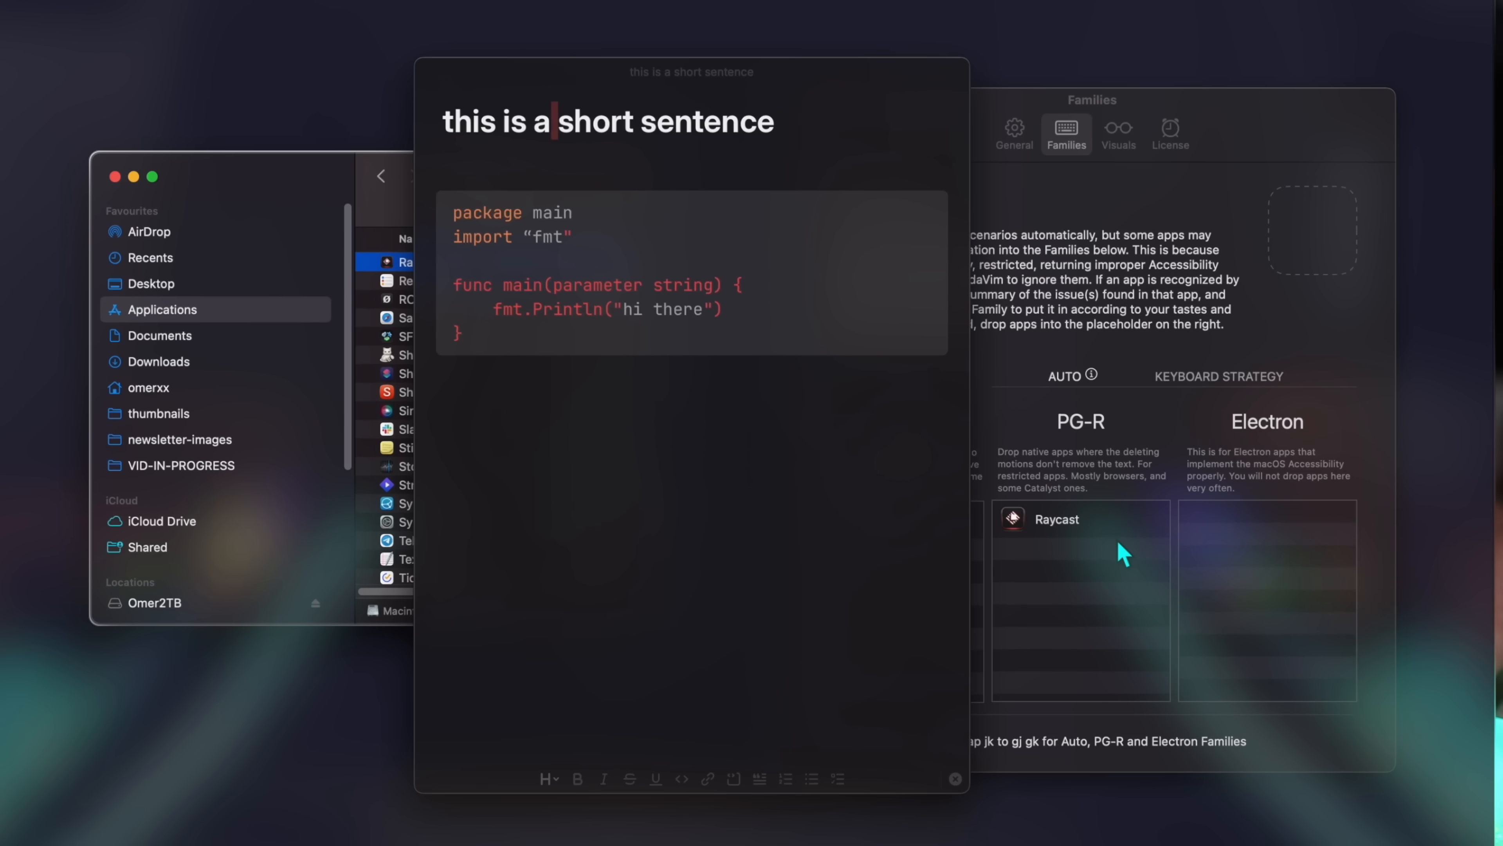
Step: Set kindaVim's 'Enter Normal Mode with' option to a key sequence in General settings
text(ll)
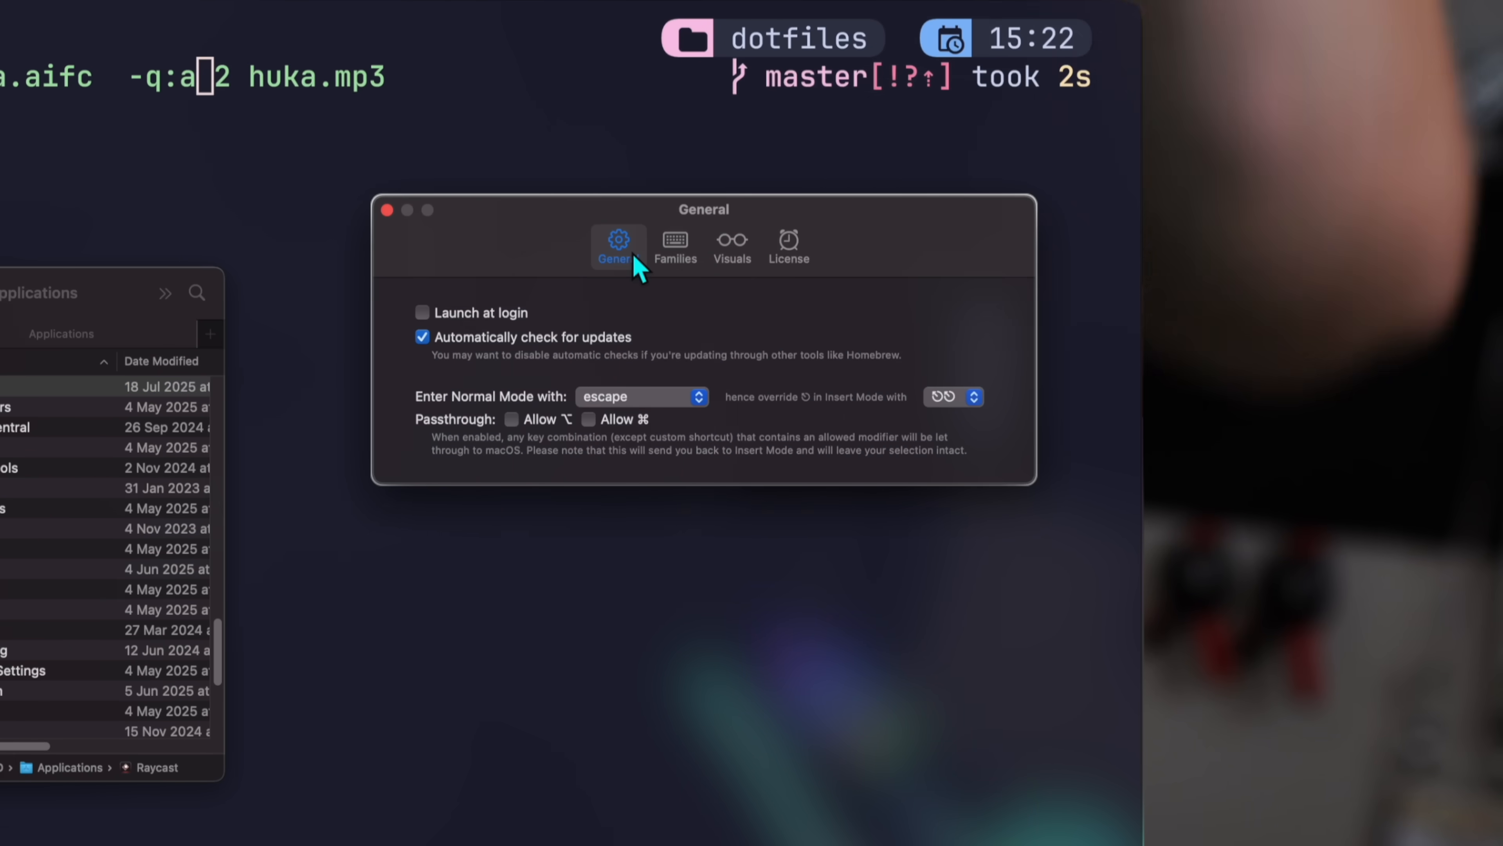
click(639, 396)
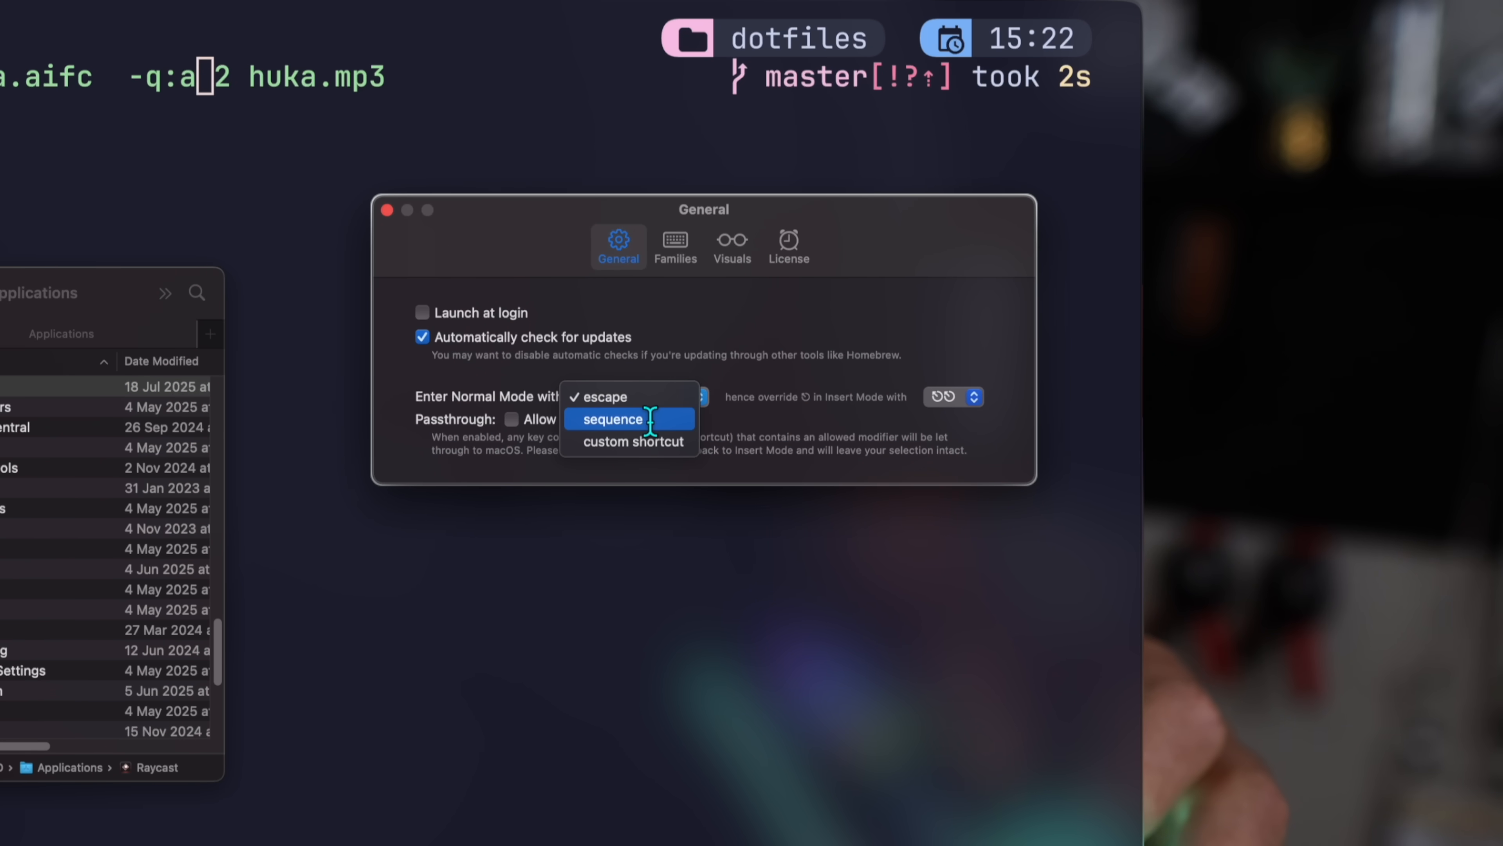
click(612, 418)
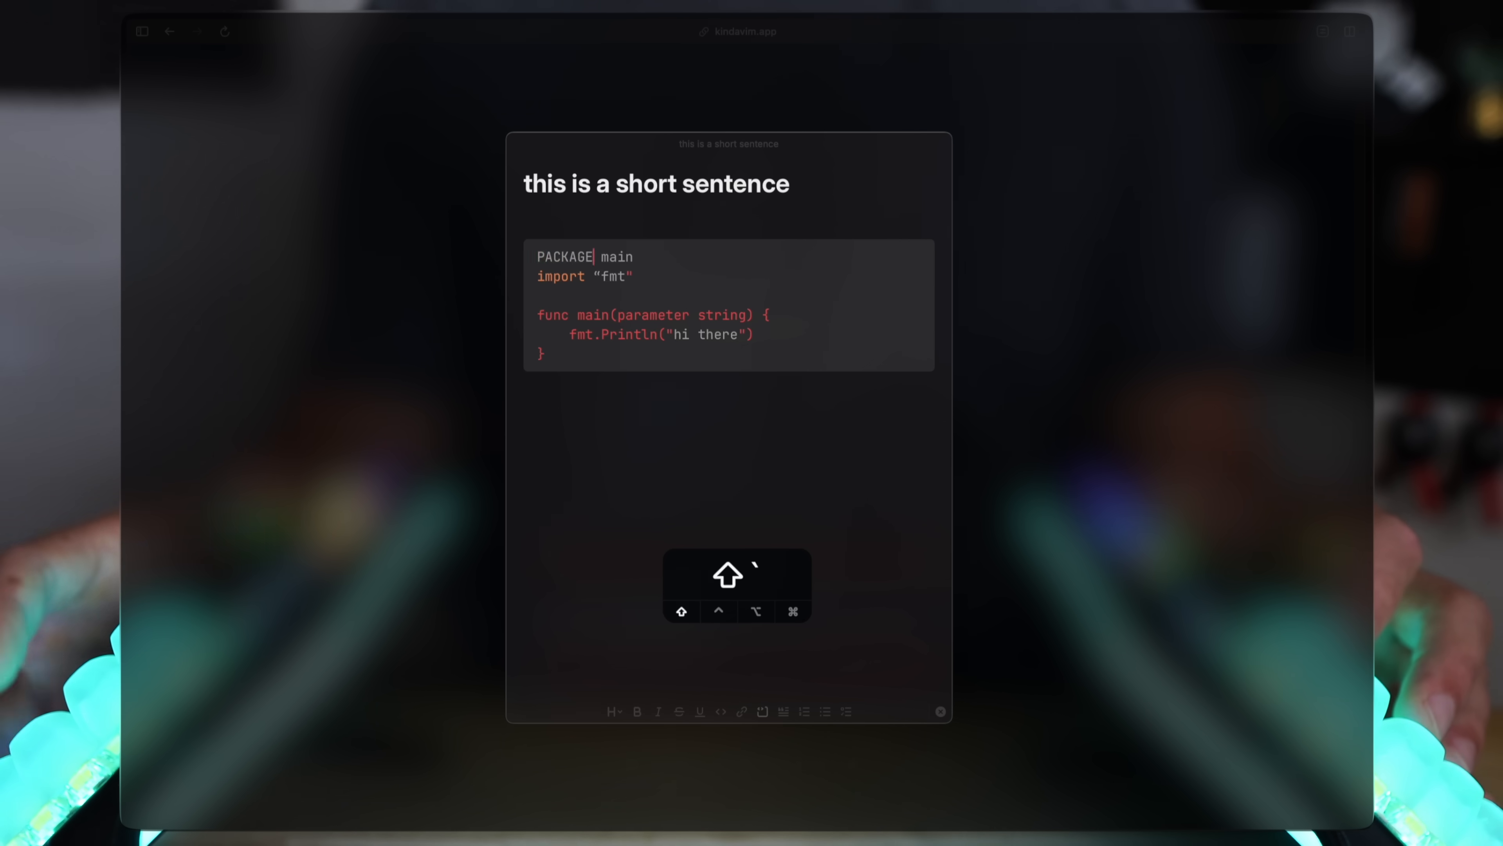
Step: Lowercase 'package' again and clear the quoted fmt on the import line with Vim motions
key(u)
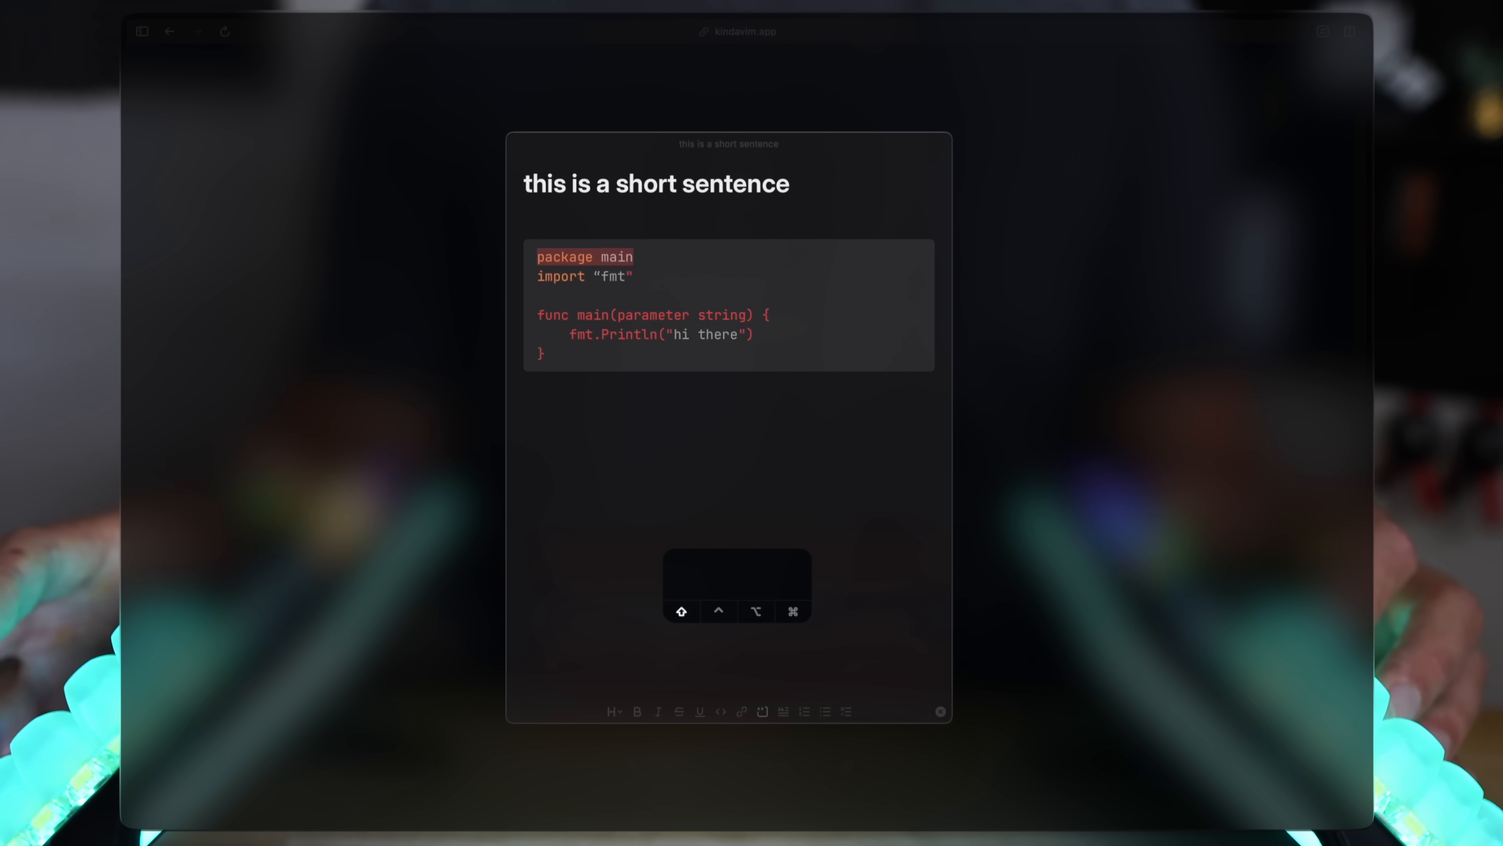
key(u)
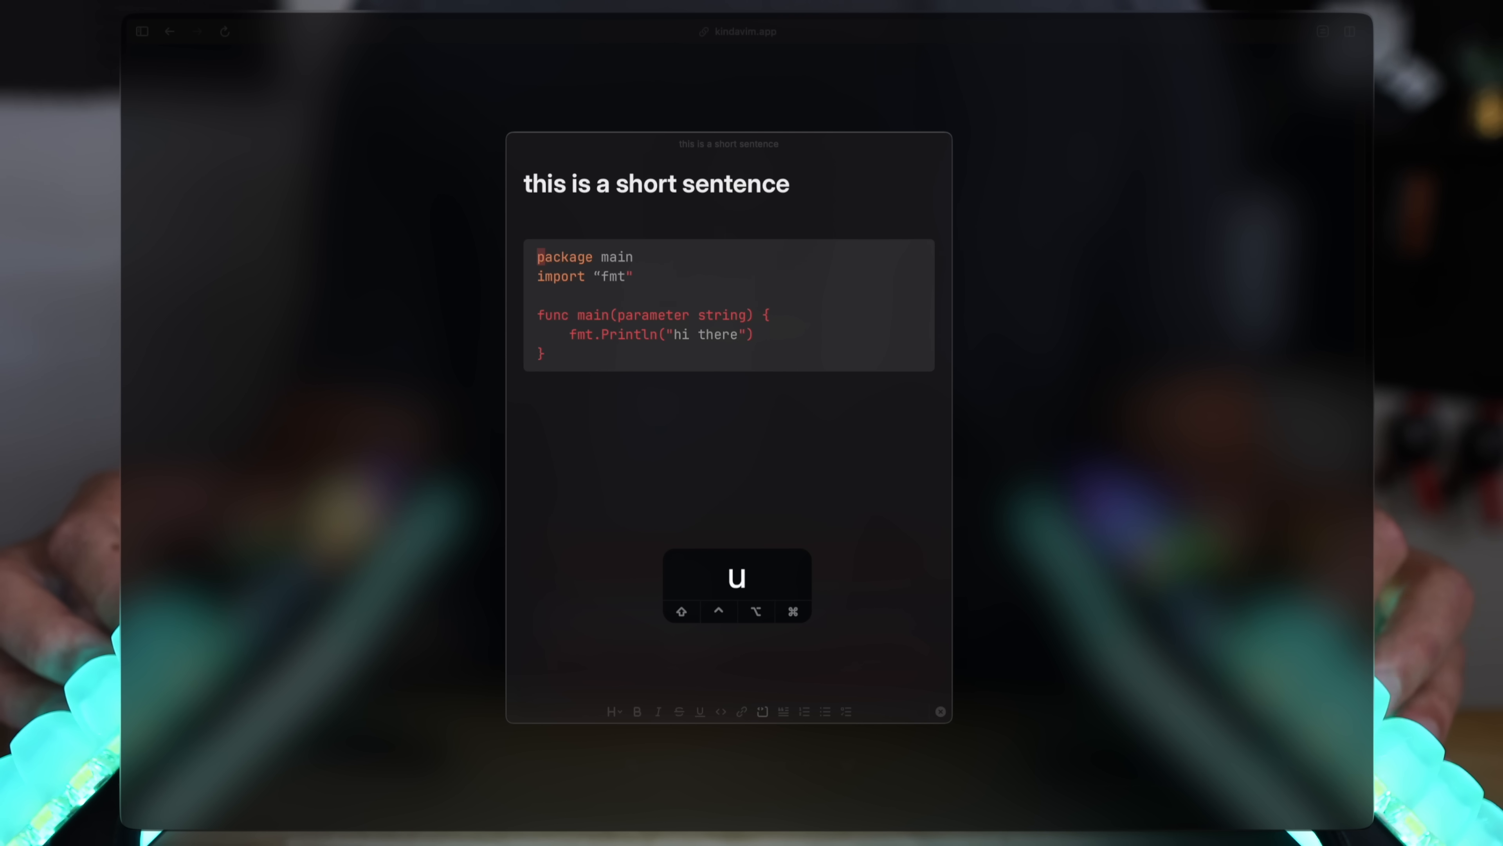
key(u)
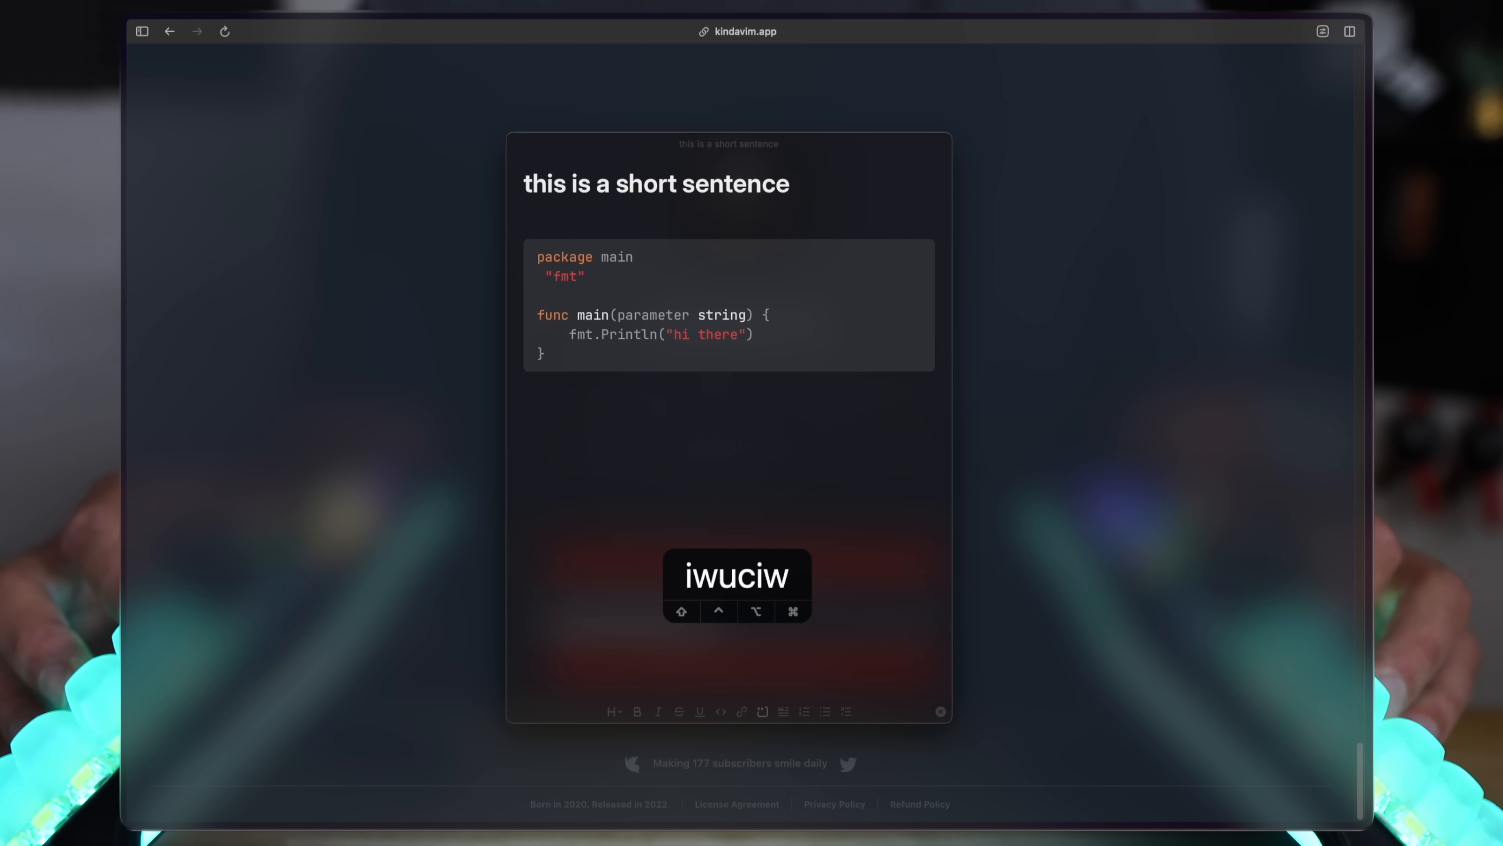
text(hello)
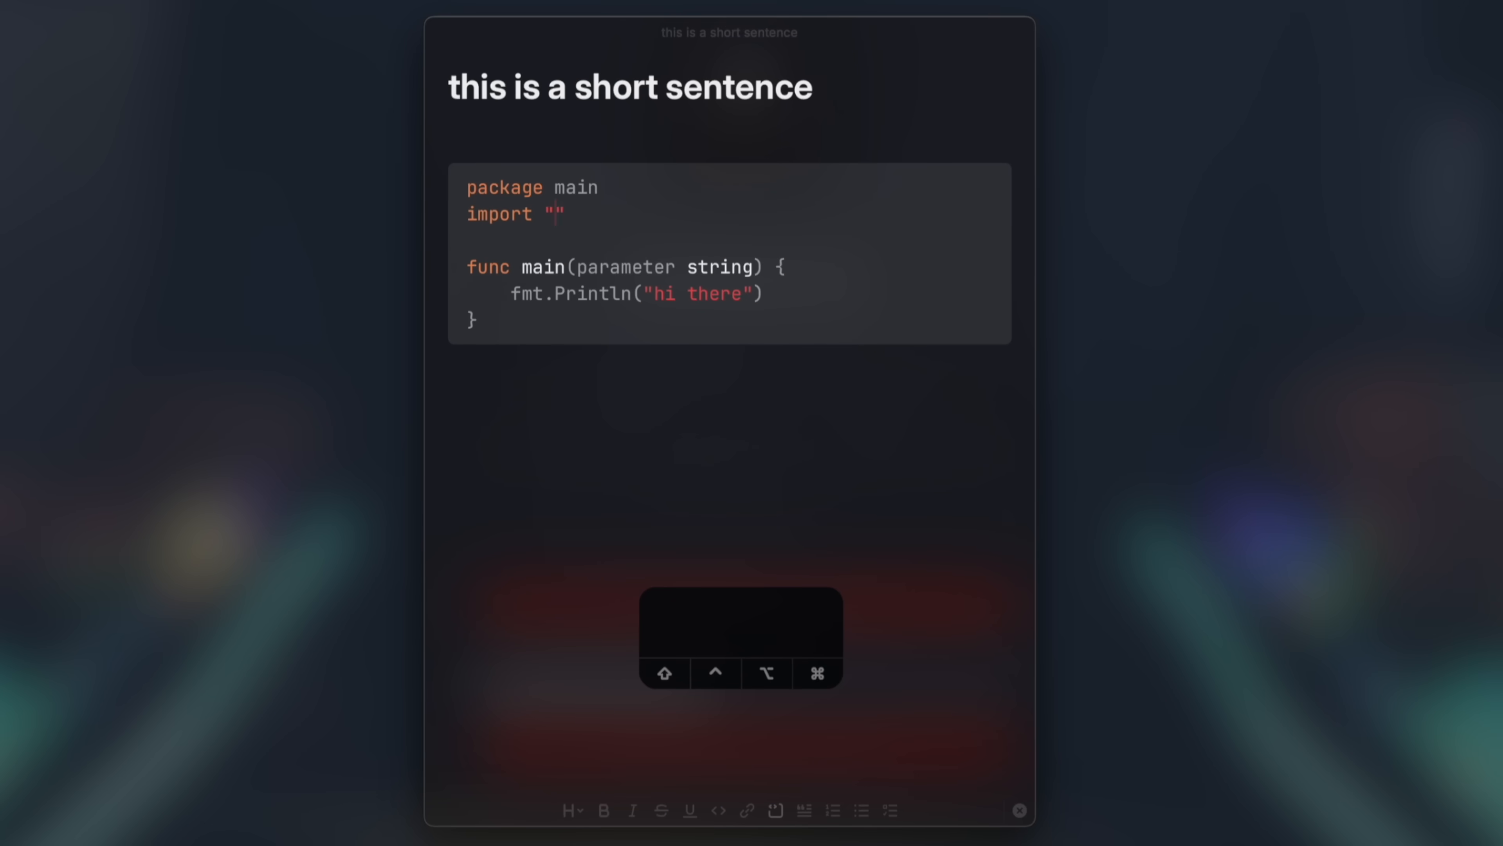
Step: Restore 'fmt' inside the import quotes and try va / vk visual selections over the function body
text(fmt)
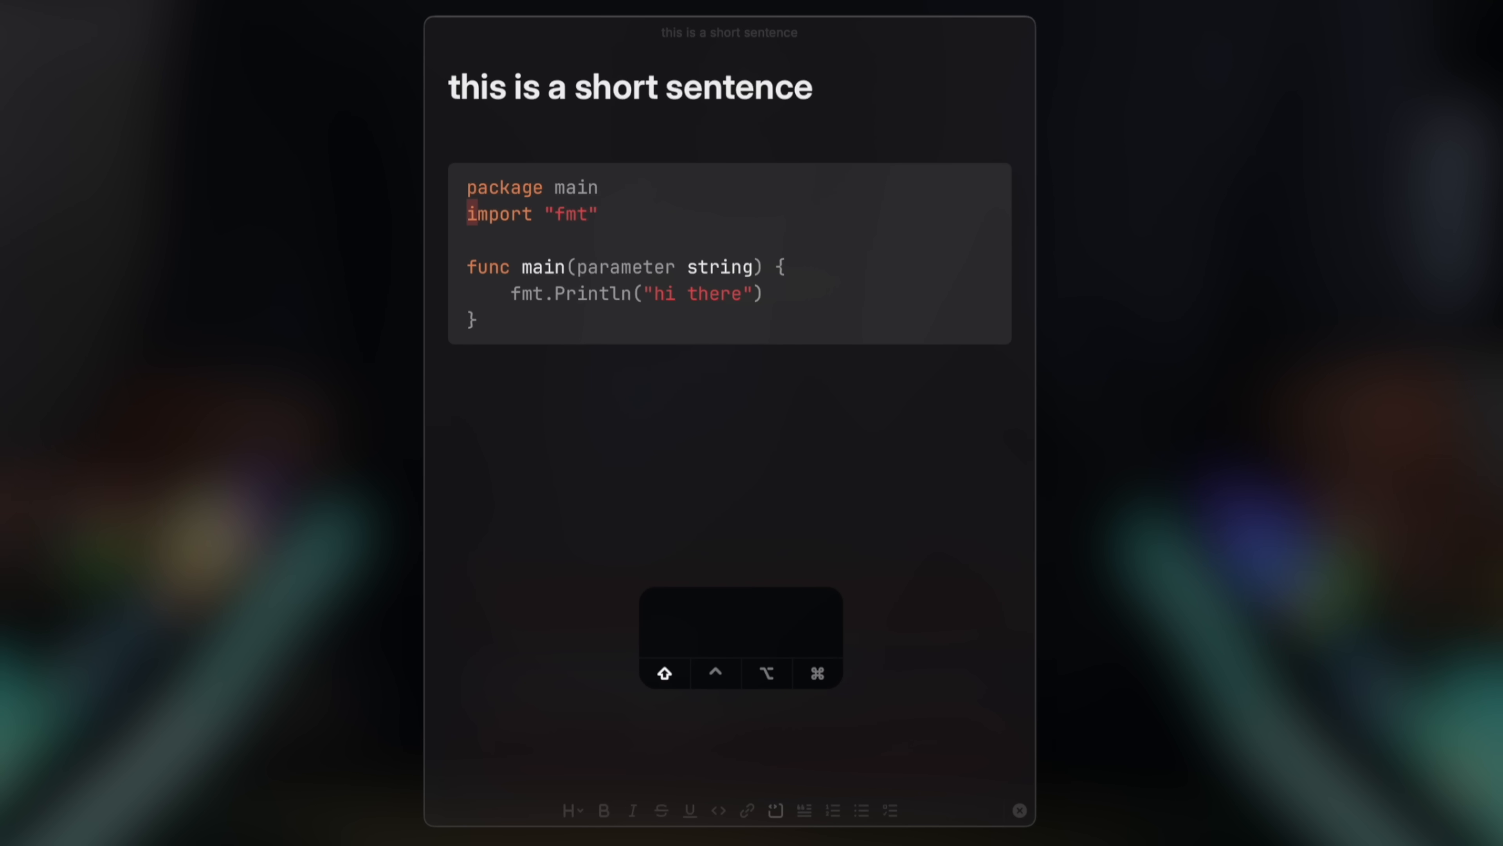
key(u)
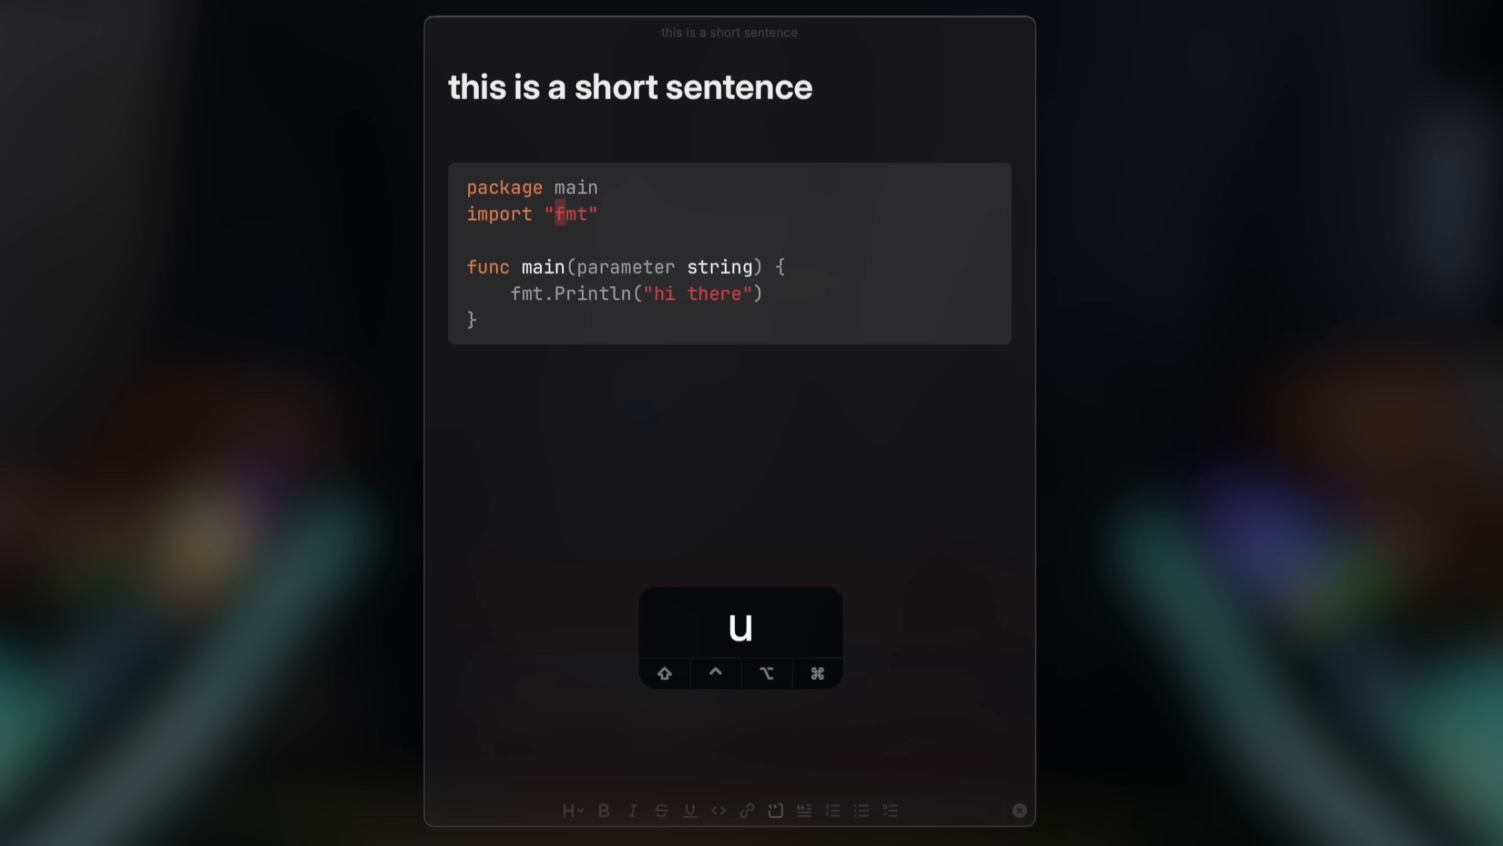
text(va)
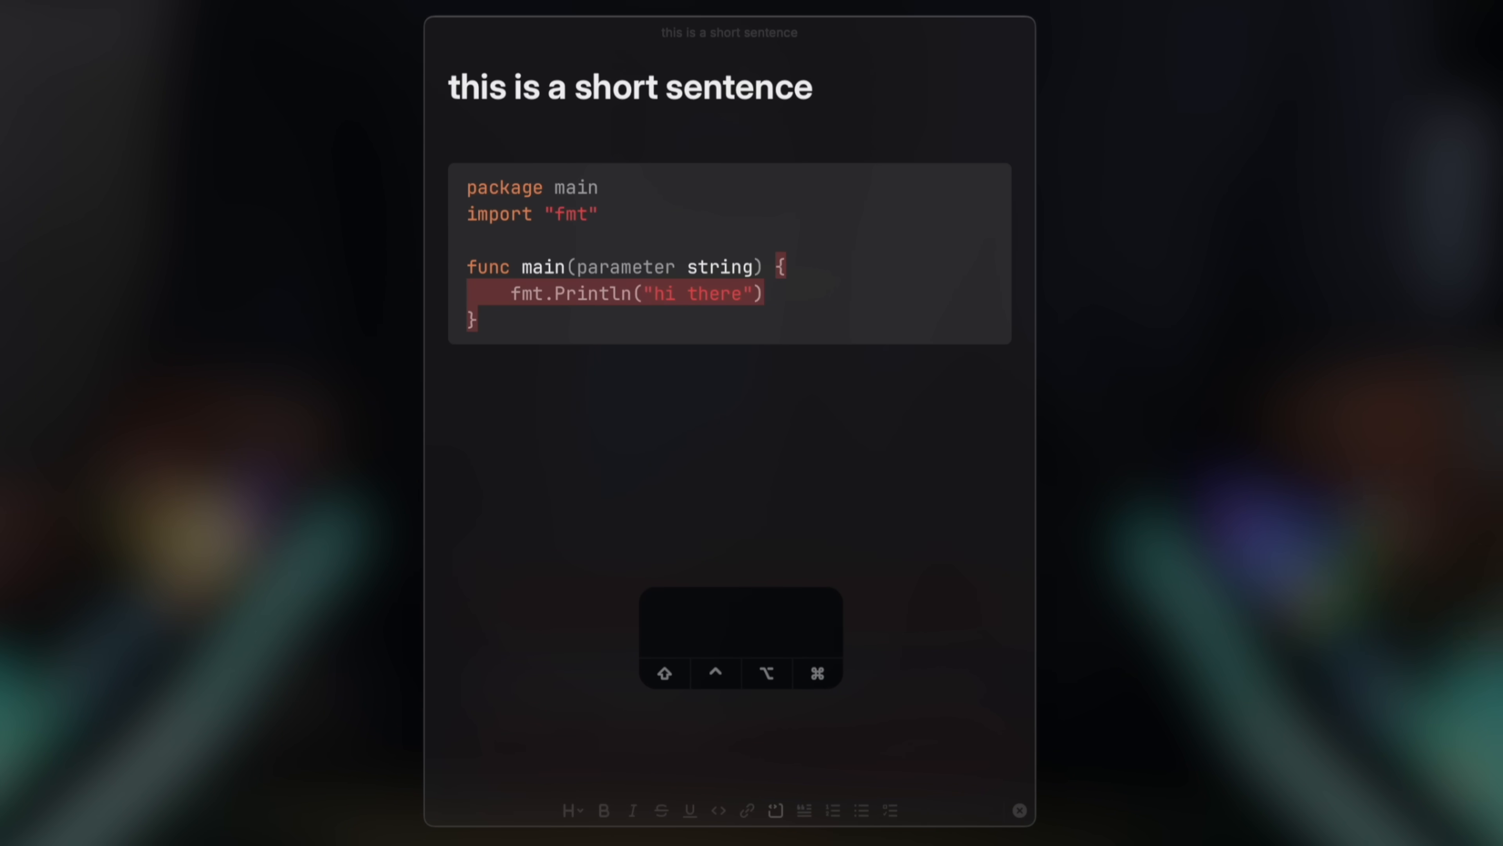
text(vkvk)
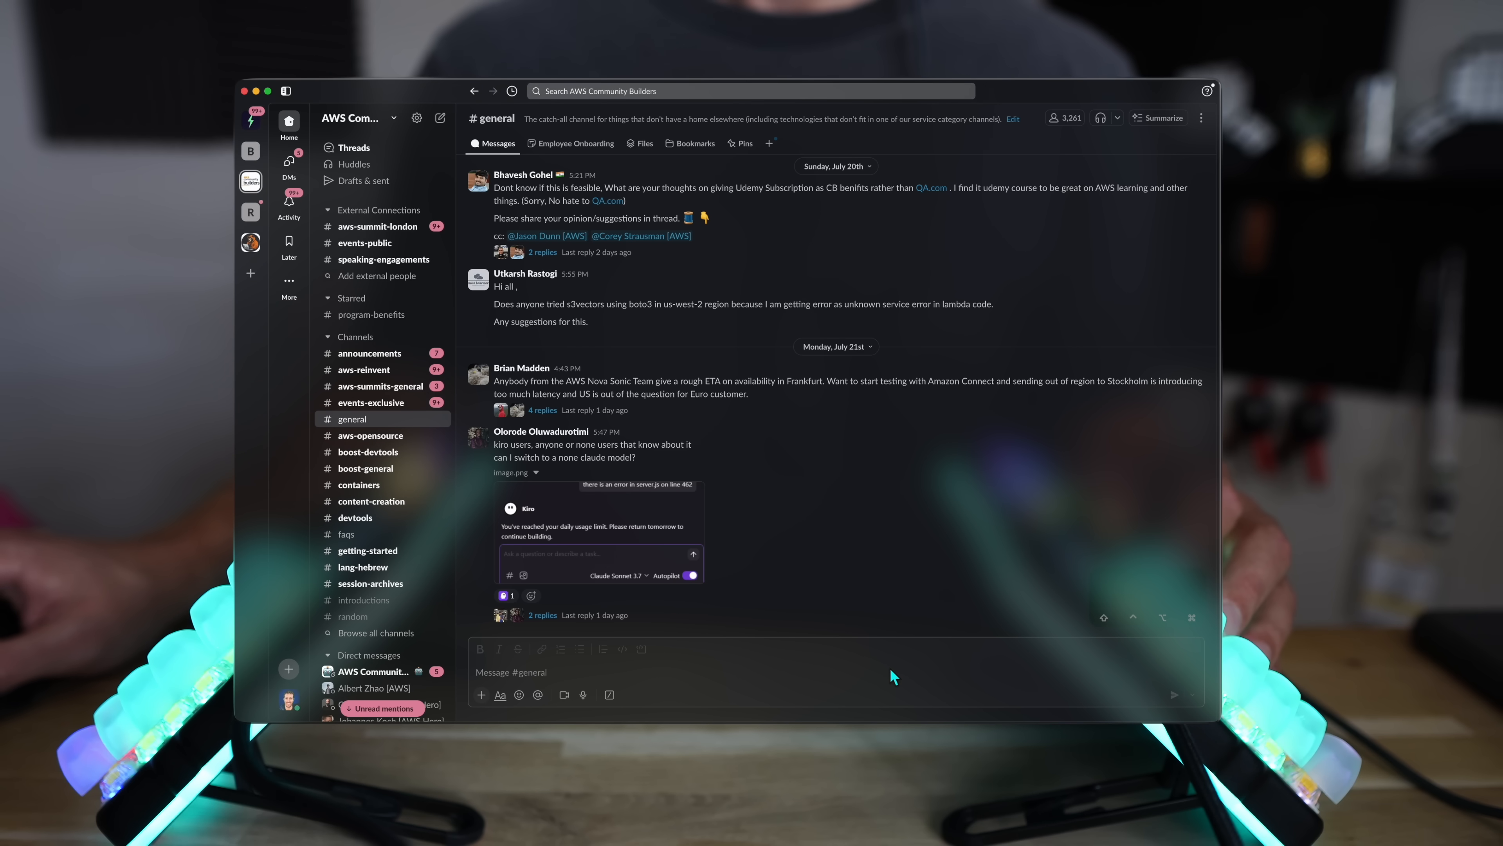
Step: Write 'hello how's everybody?' in #general, deleting and retyping 'how's', and send it
text(hello how's every)
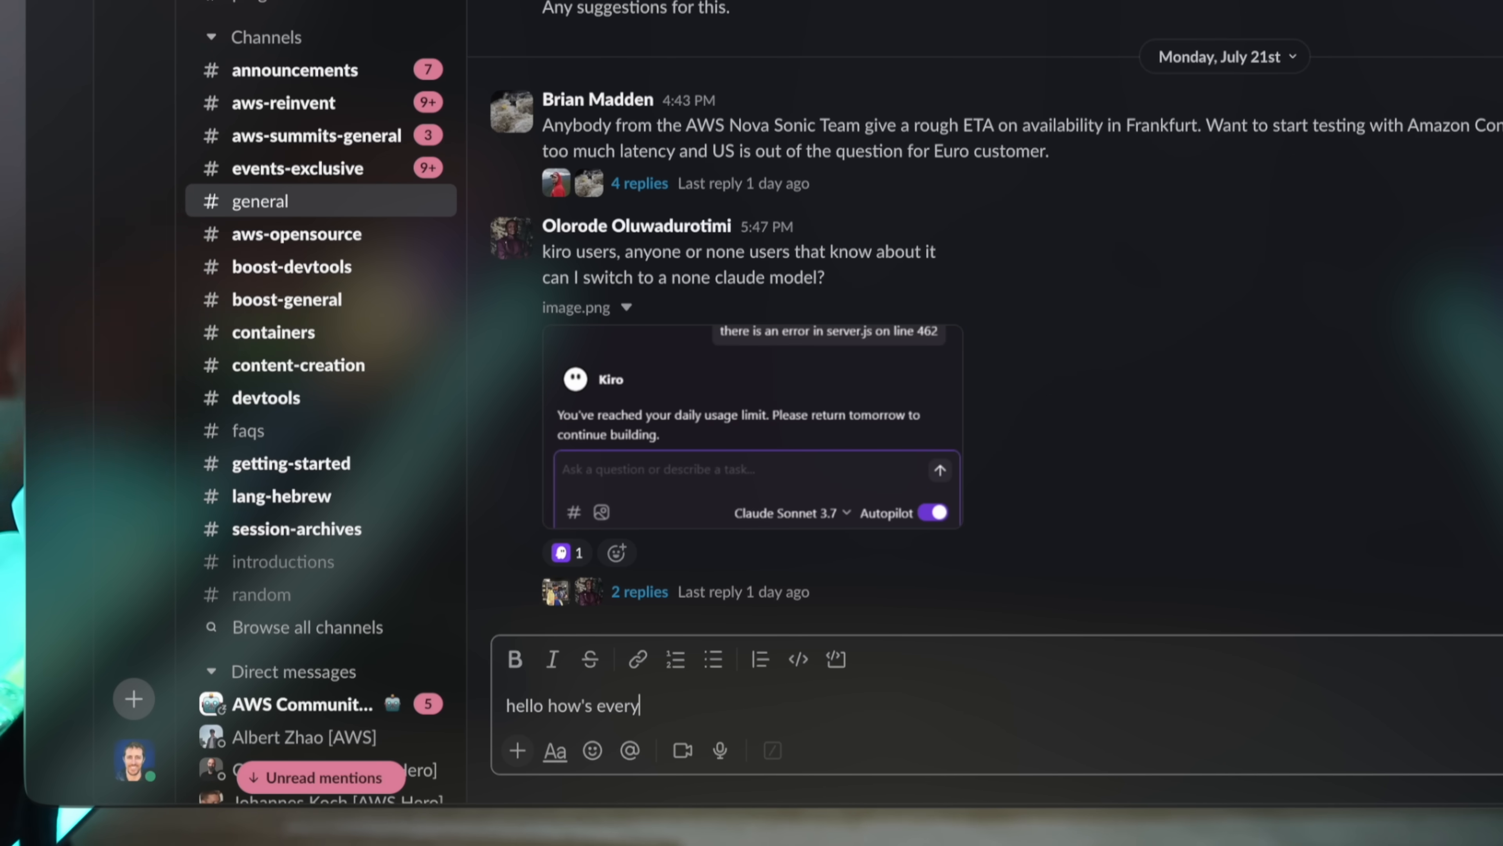
text(body?)
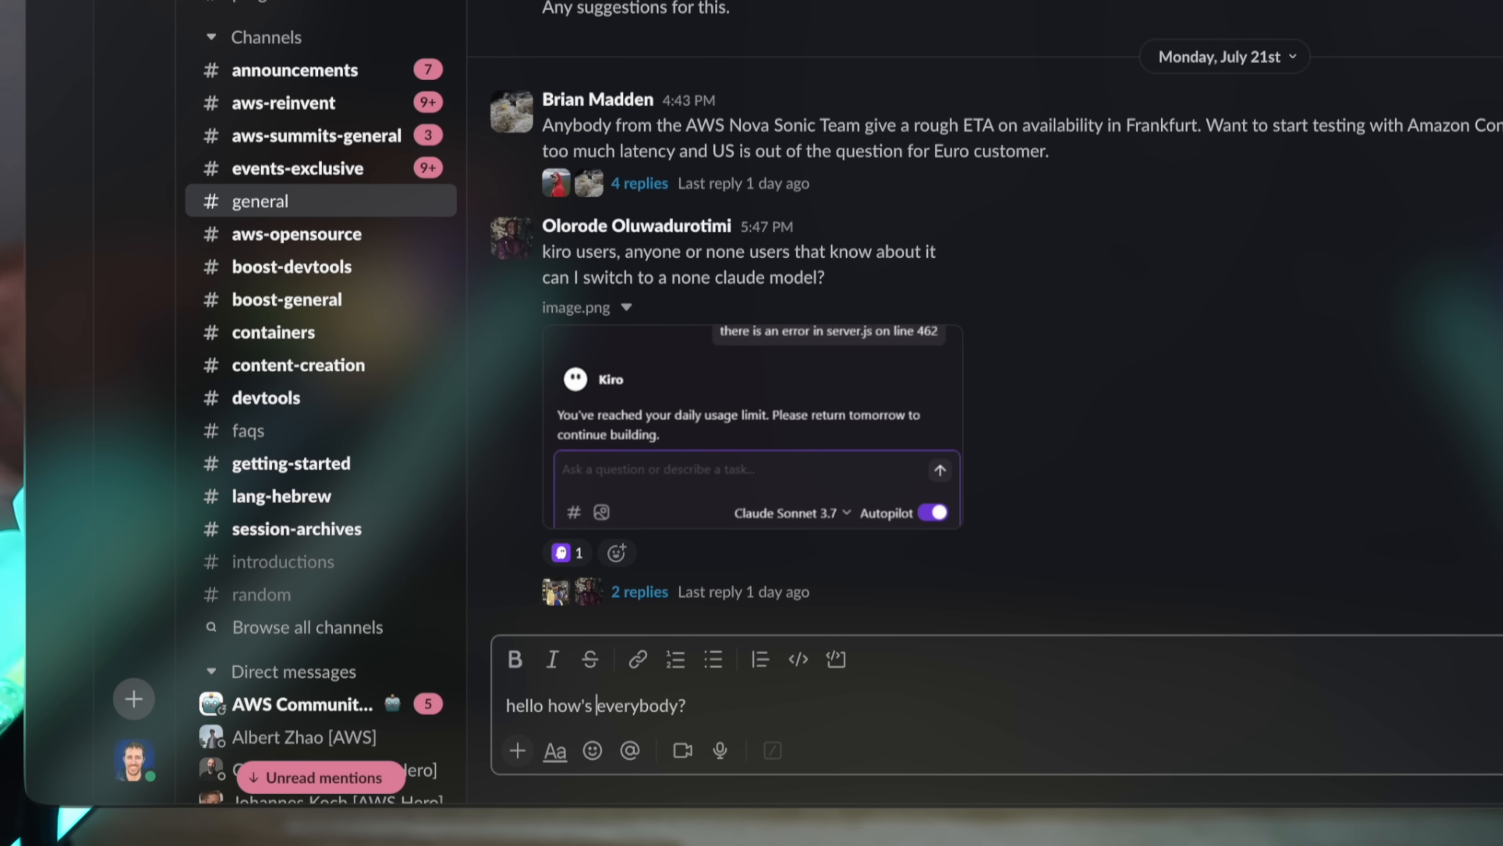
key(Backspace)
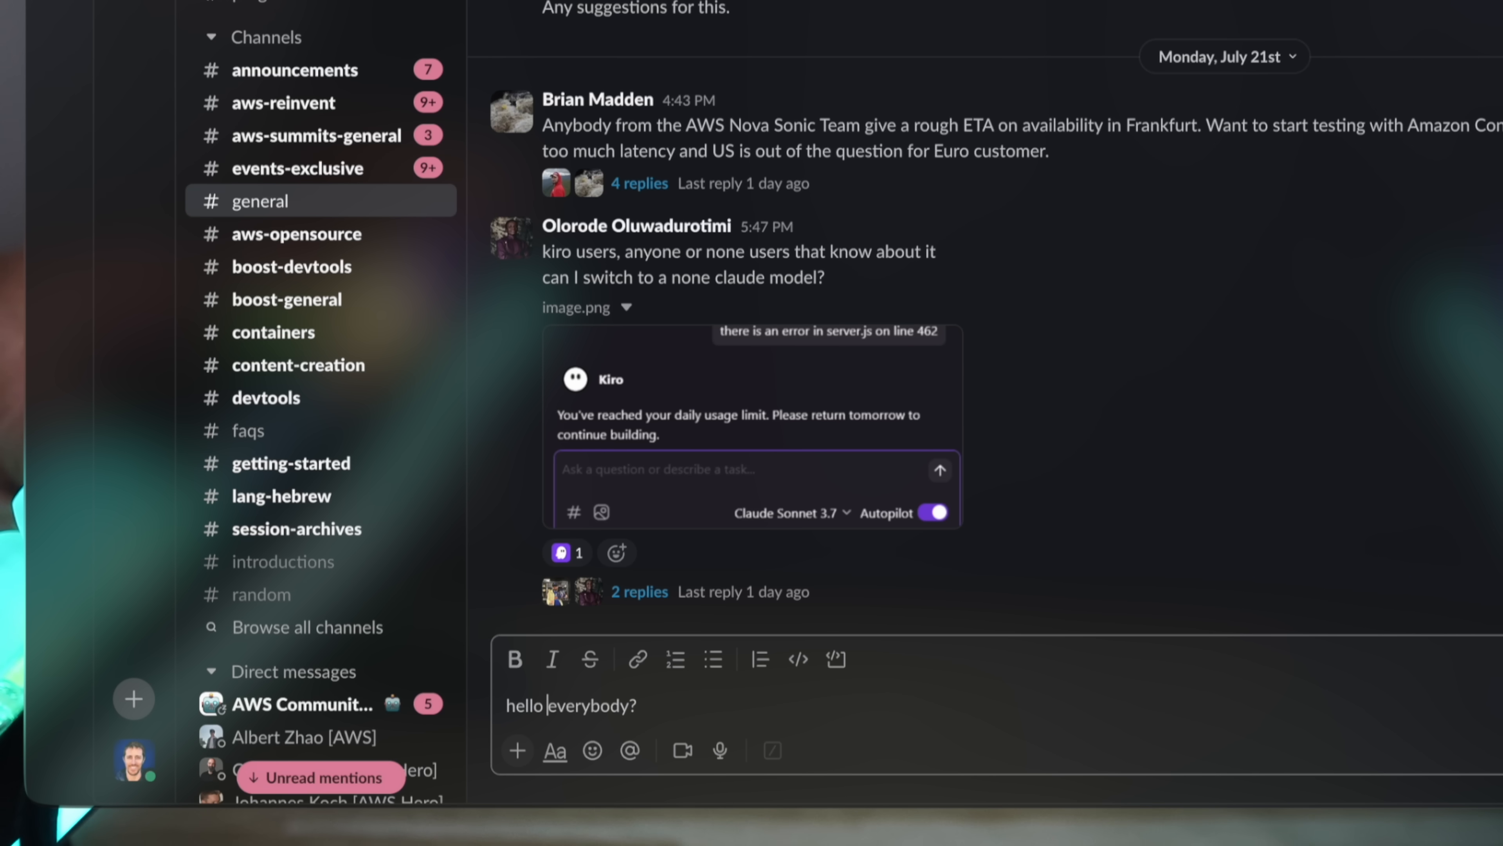
text(how's)
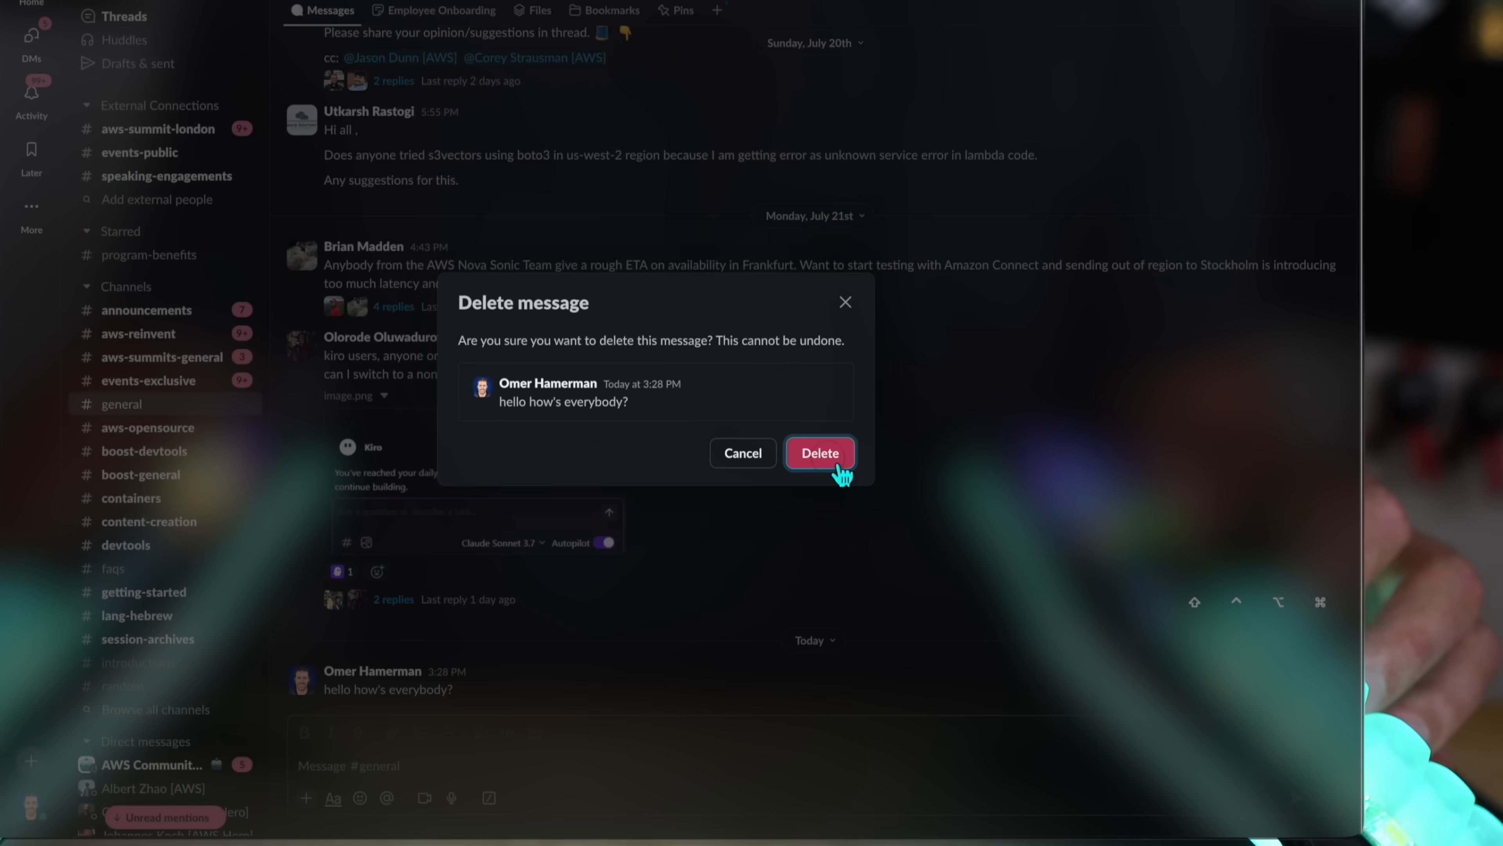
Step: Confirm deleting the posted greeting from the general channel
click(819, 452)
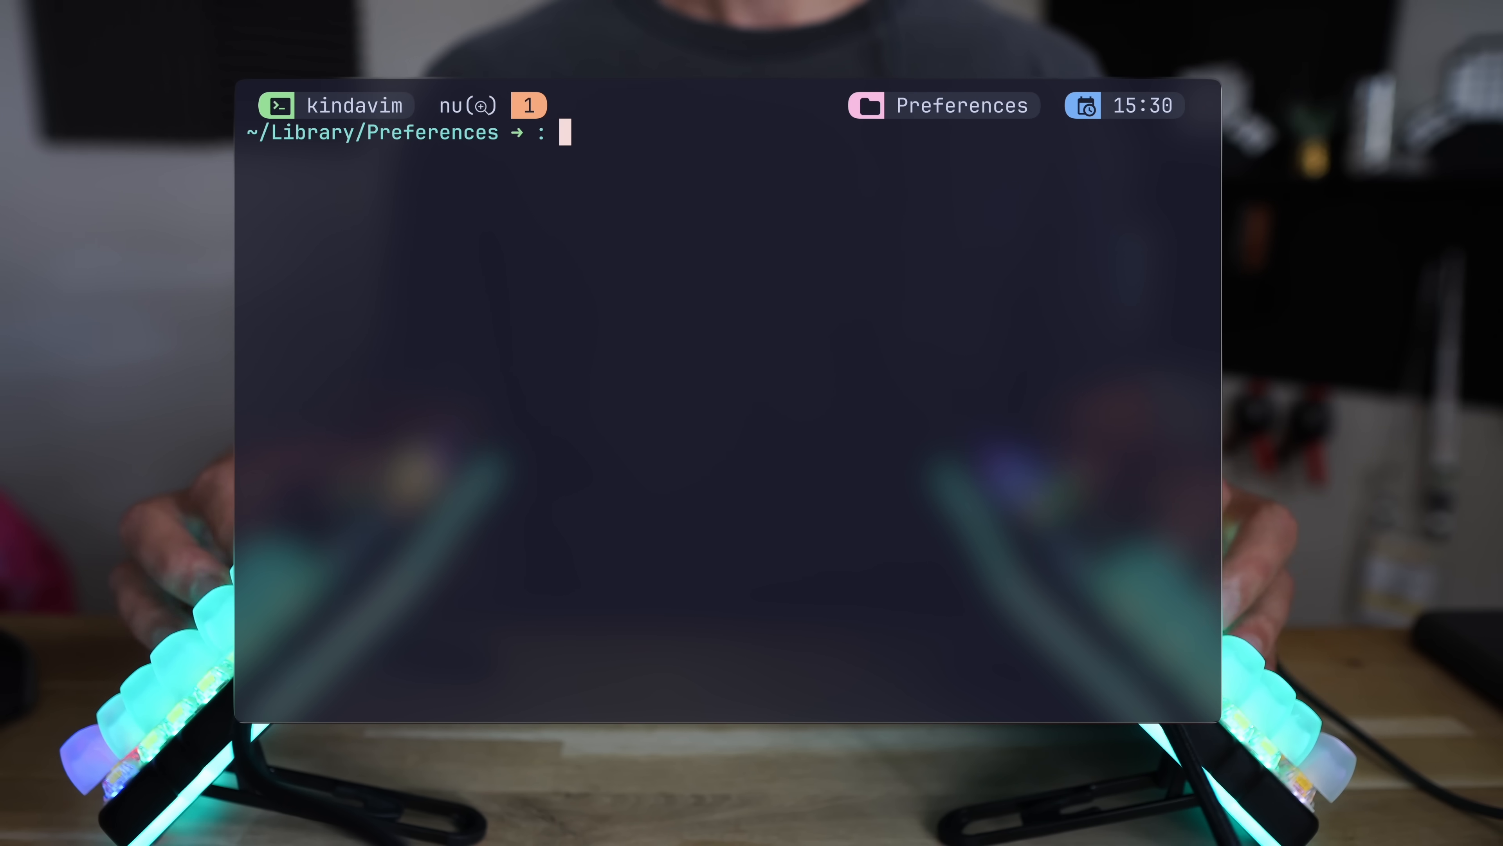
Step: Inspect mo.com.sleeplessmind.kindaVim.plist in nvim, searching for 'wezterm', then list the dotfiles copy
text(pwd)
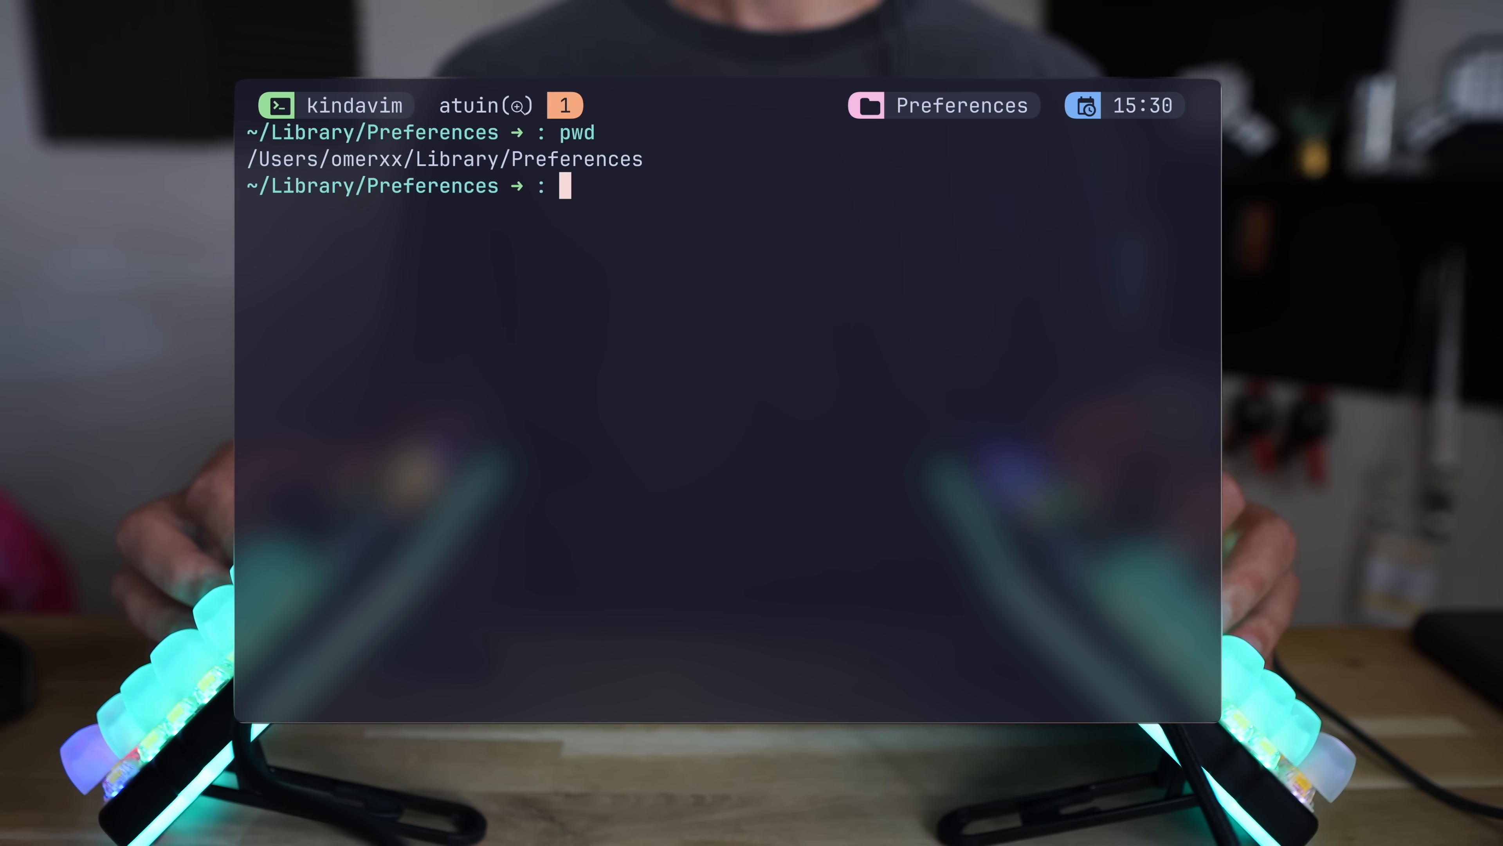
text(l mo.com.sleeplessmind.kindaVim.plist)
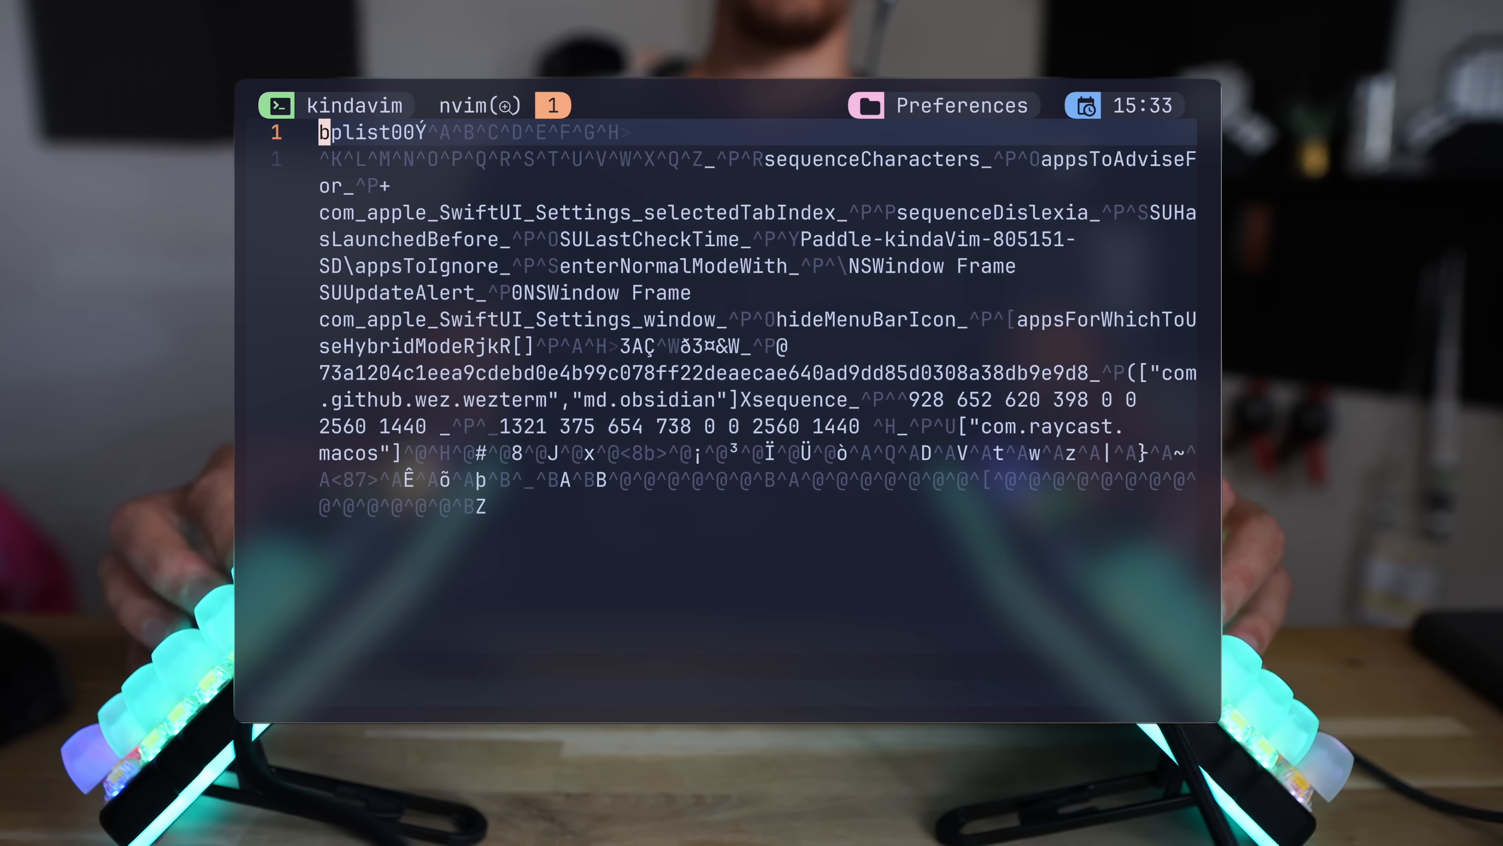
text(wezte)
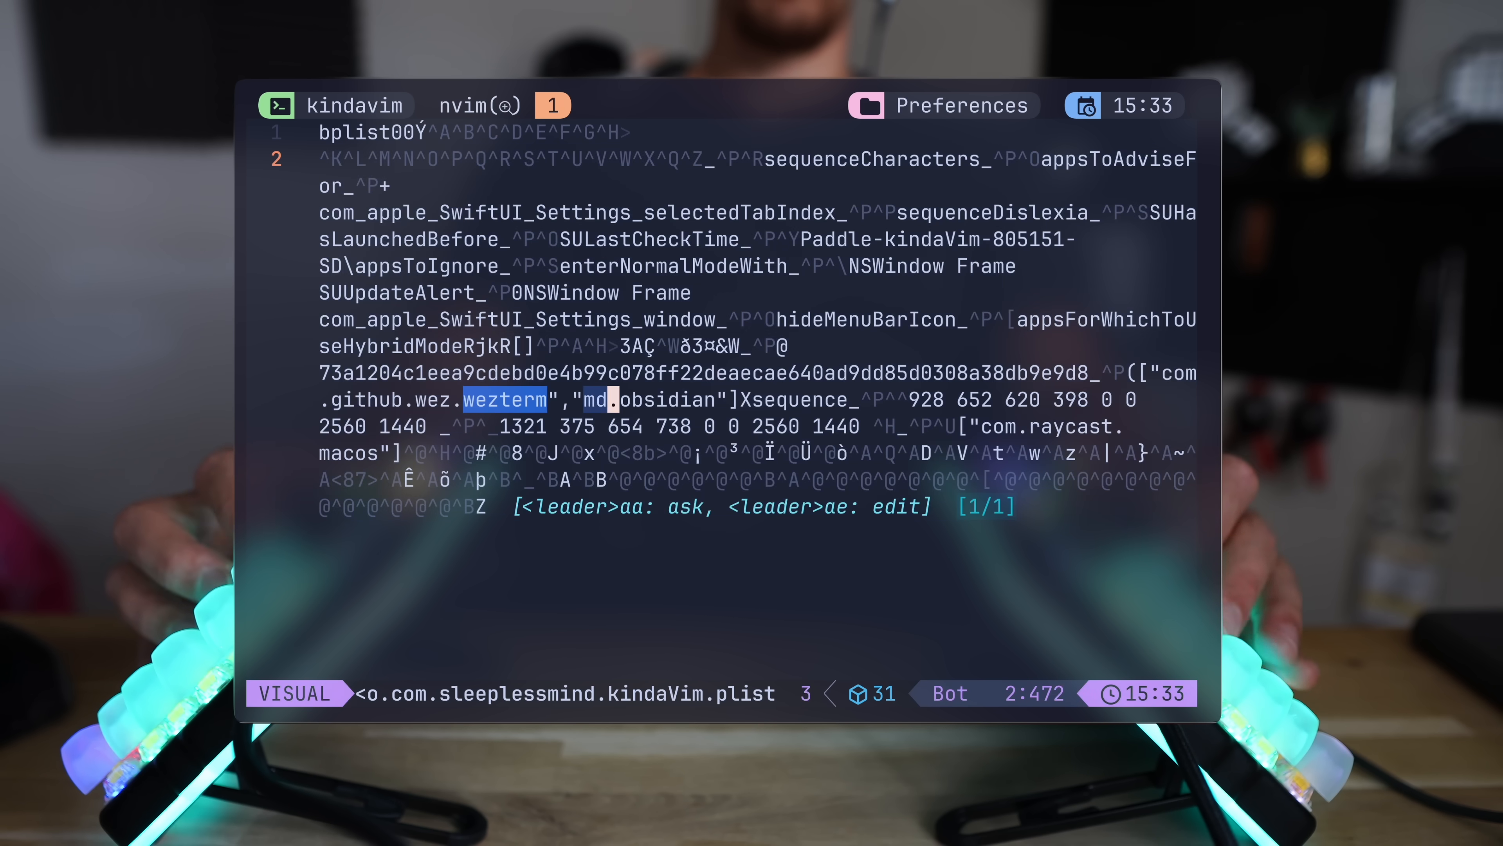
key(Escape)
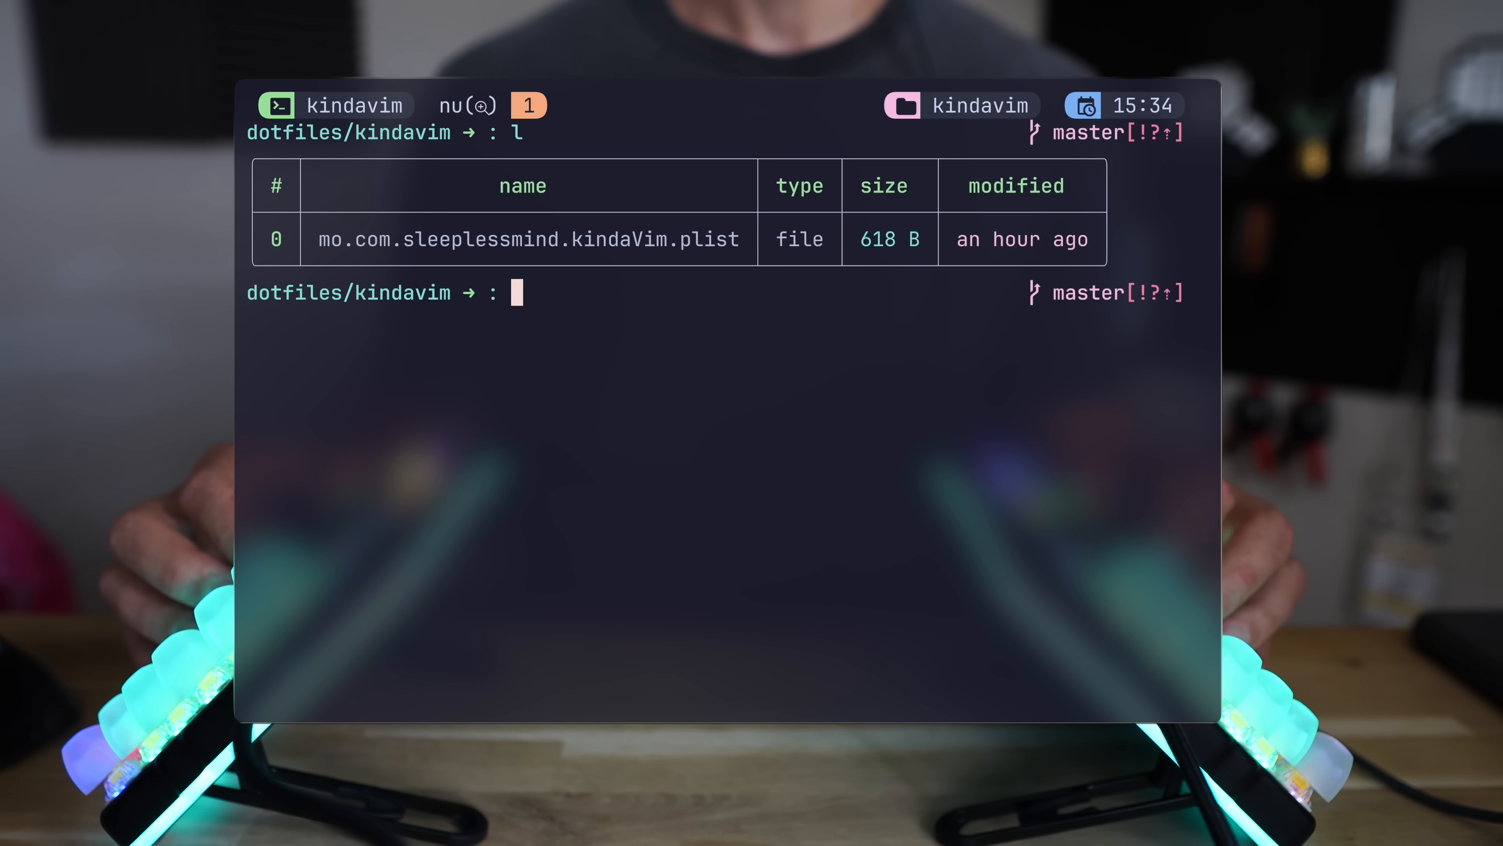
Step: Run ln -s linking the dotfiles kindaVim plist into ~/Library/Preferences
text(ln -s ./mo.com.sleeplessmind.kindaVim.plist /Users/omerxx/Library/Preferences/mo.com.sleeplessmind.kindaVim.plist)
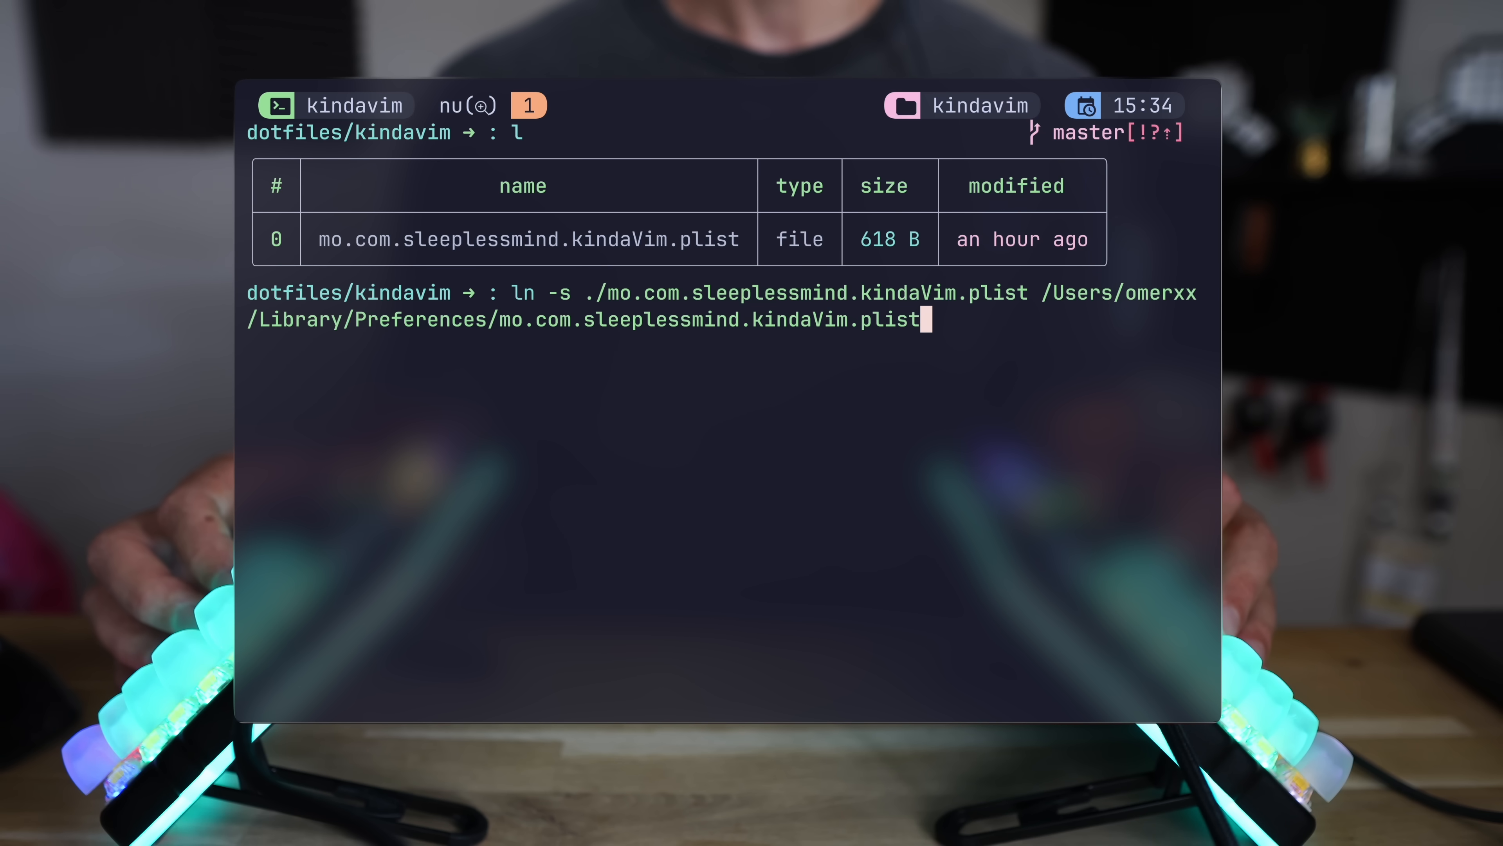
key(enter)
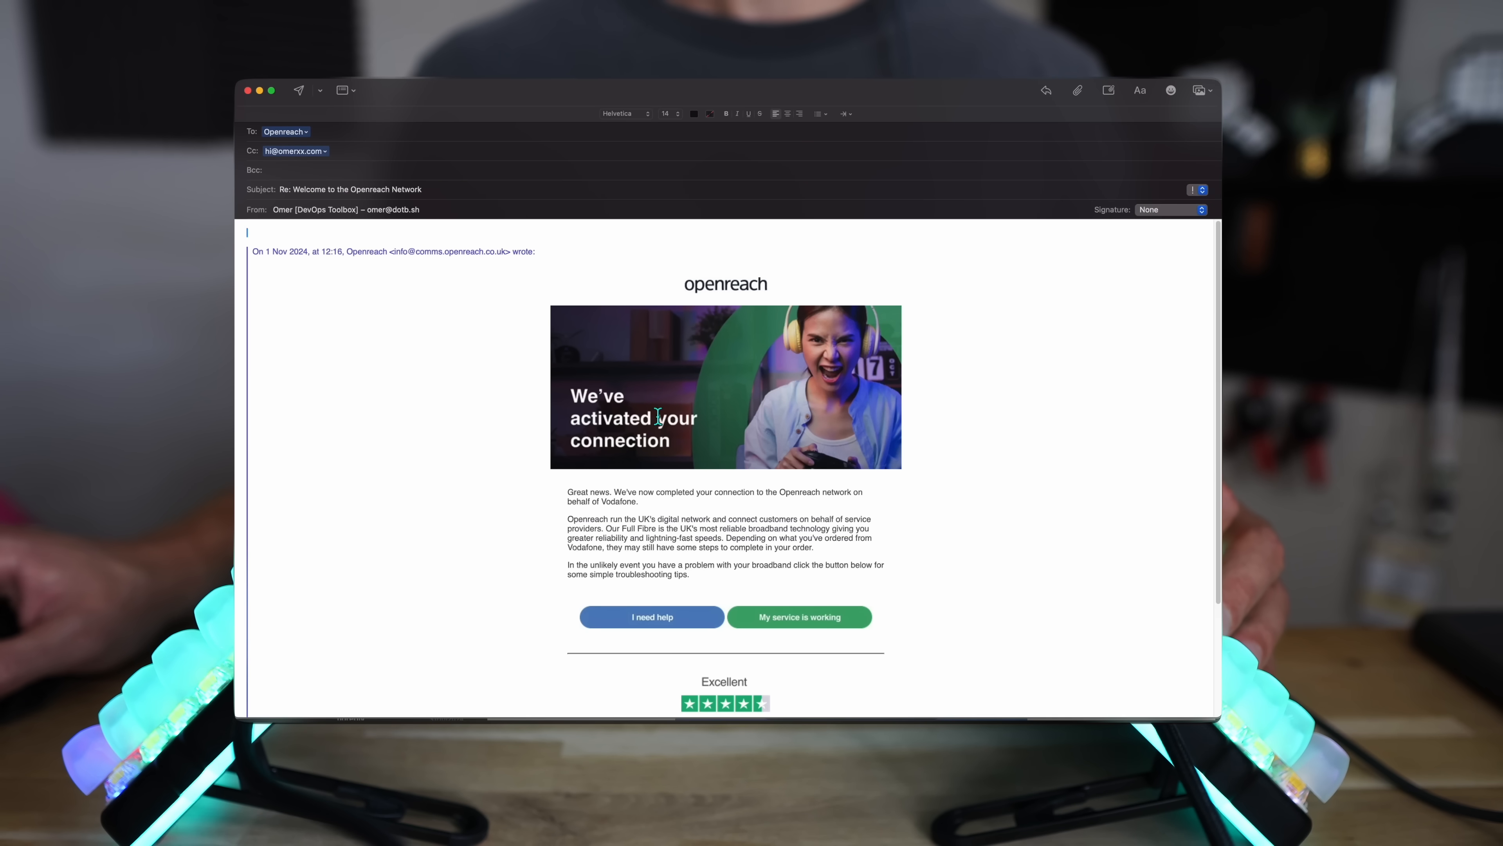
Step: Replace the pasted paragraphs with 'Hi sorry I meant to be writing something else !' in the reply
scroll(down, 3)
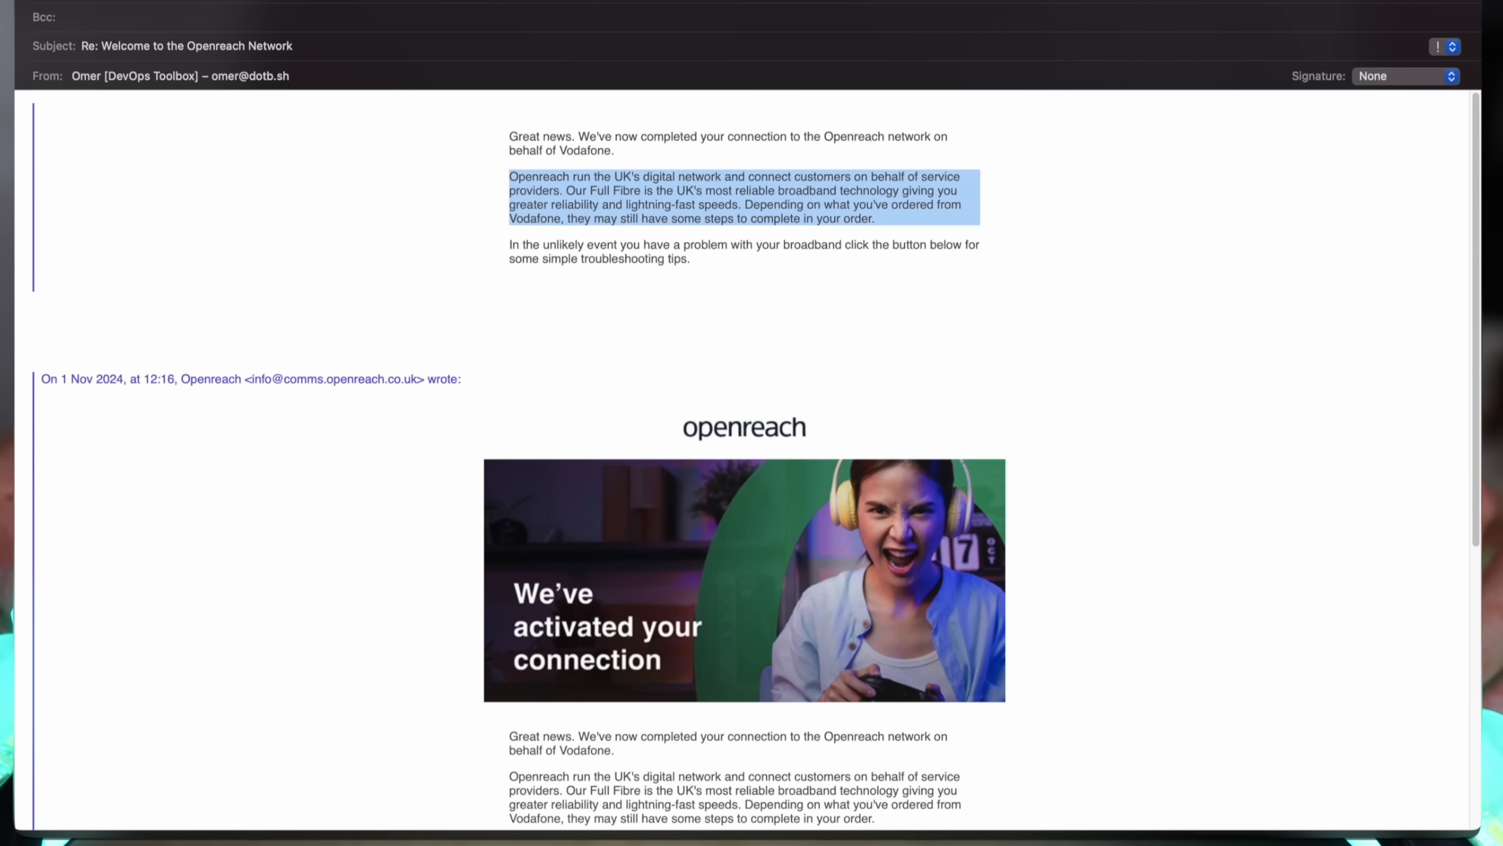
text(Hi sorry I meant to be writing something else !)
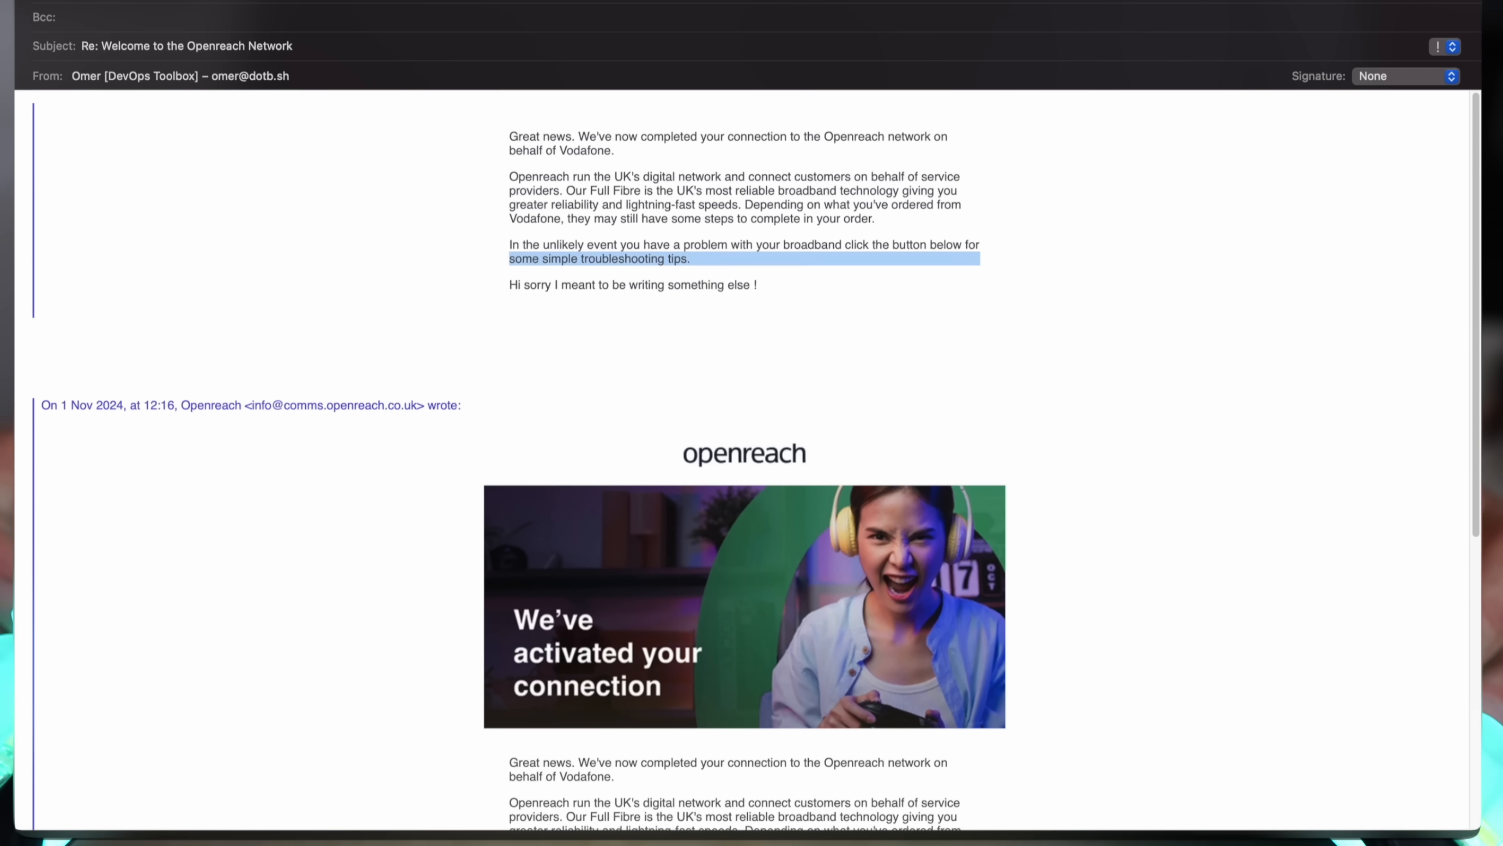
scroll(down, 3)
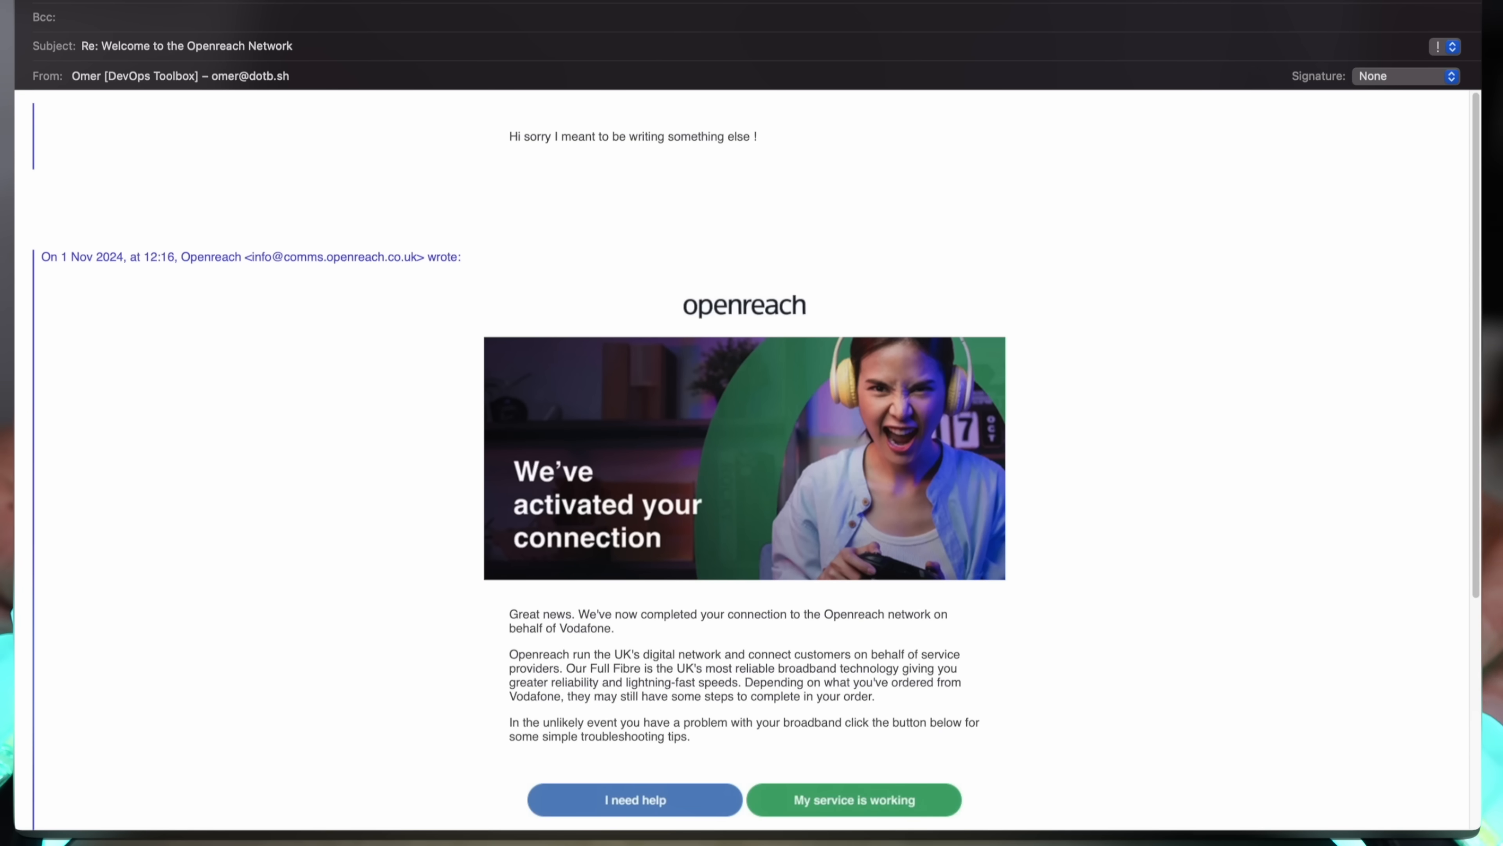
scroll(down, 3)
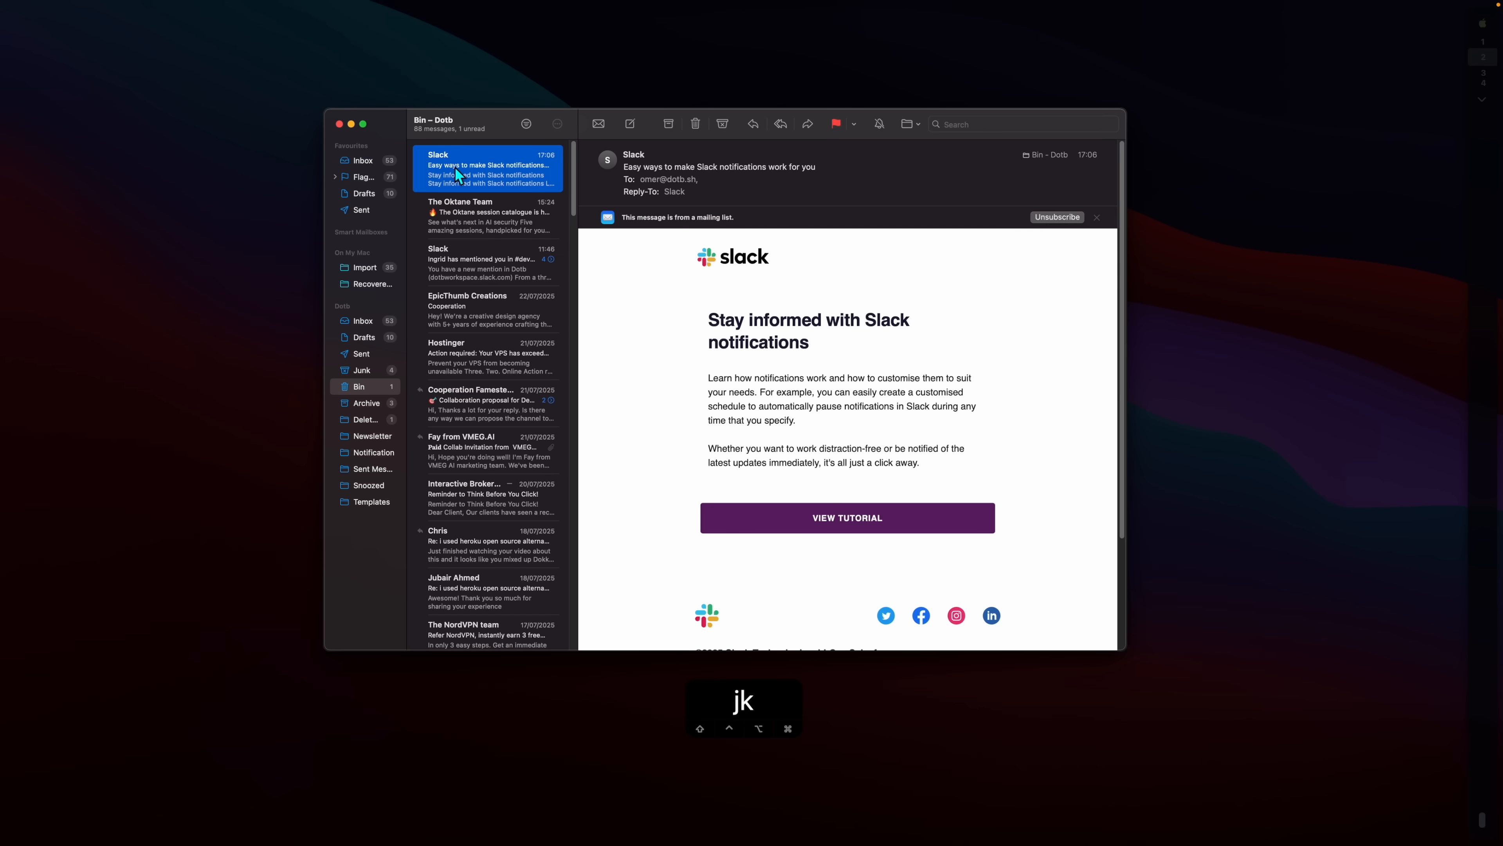
key(k)
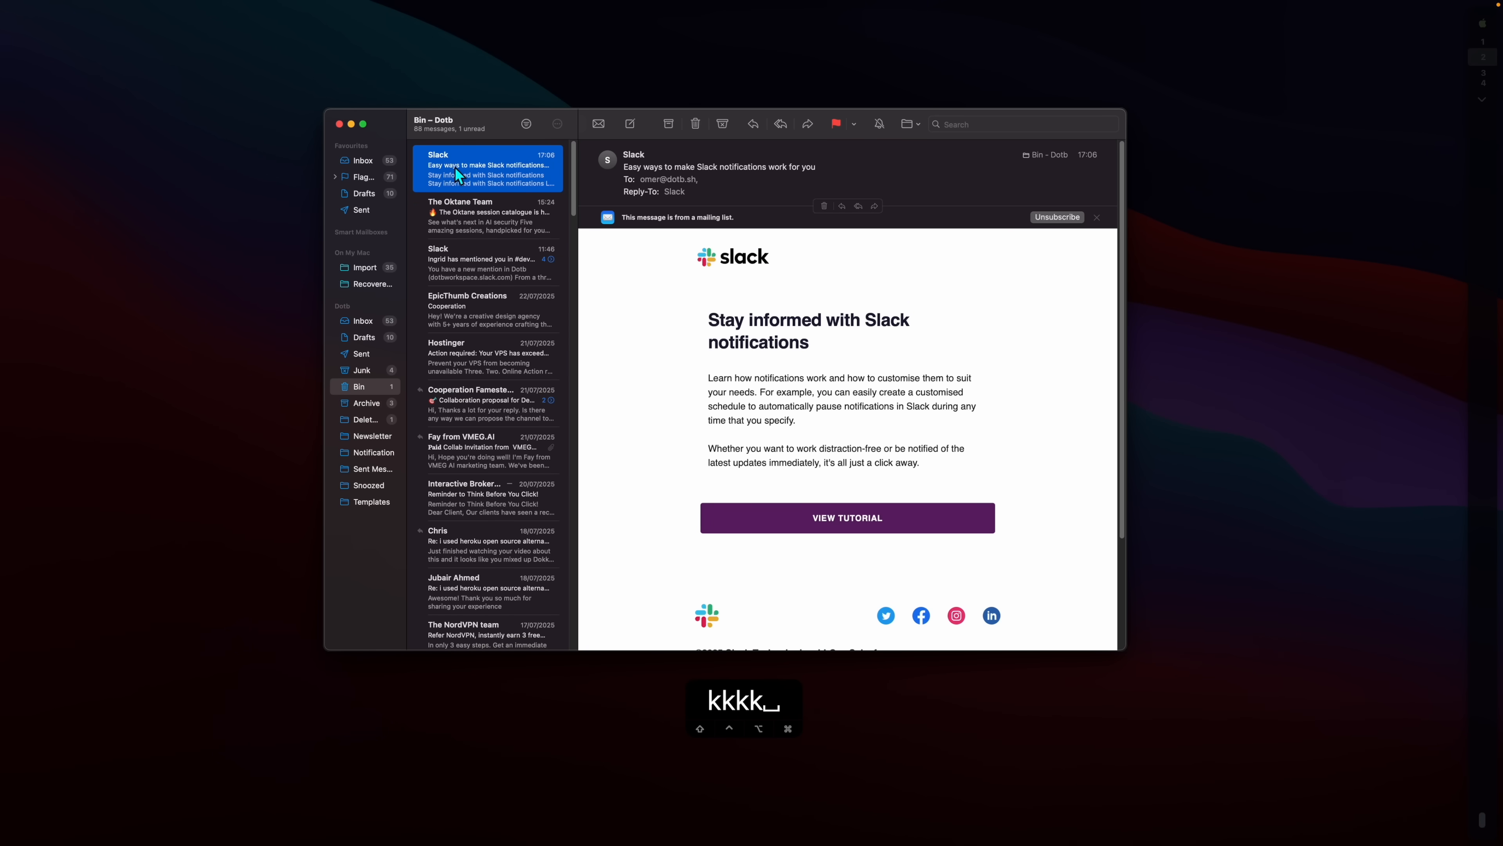
click(489, 263)
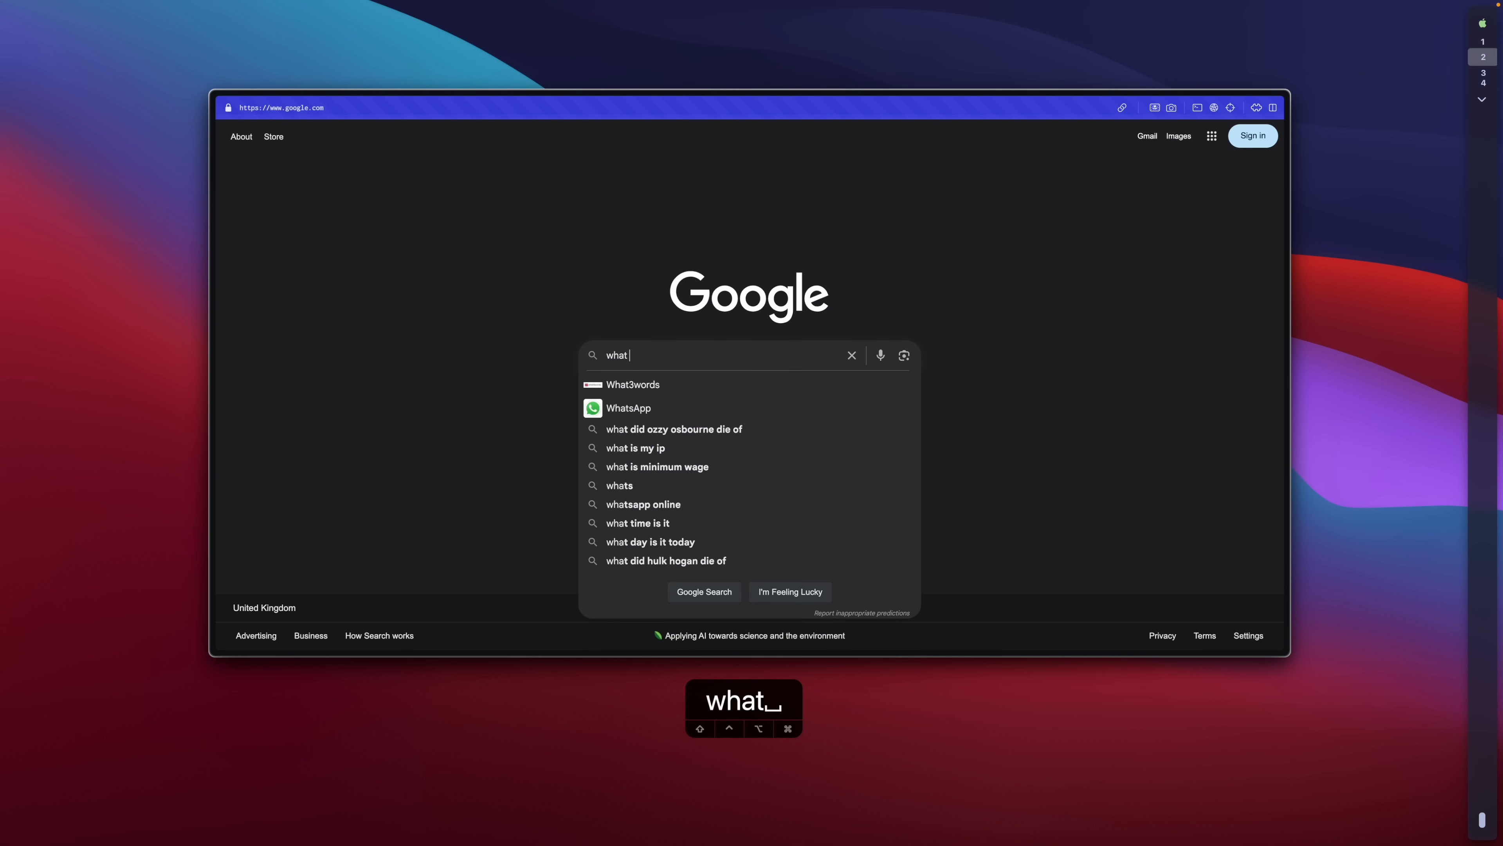
Step: Overwrite the 'what happened' query with 'who is' in the Google search box
text(happened)
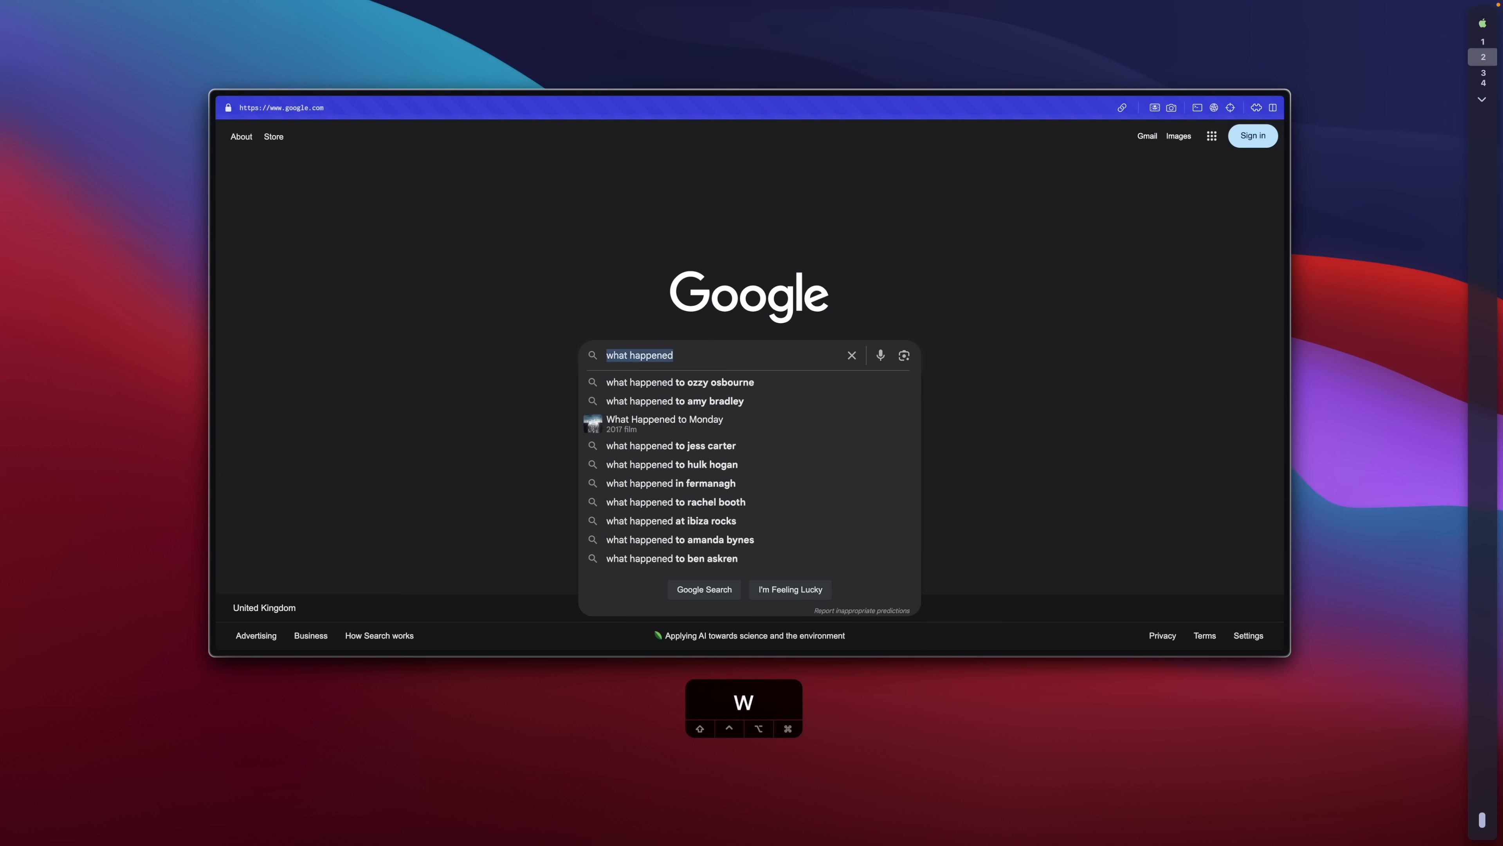
text(who is)
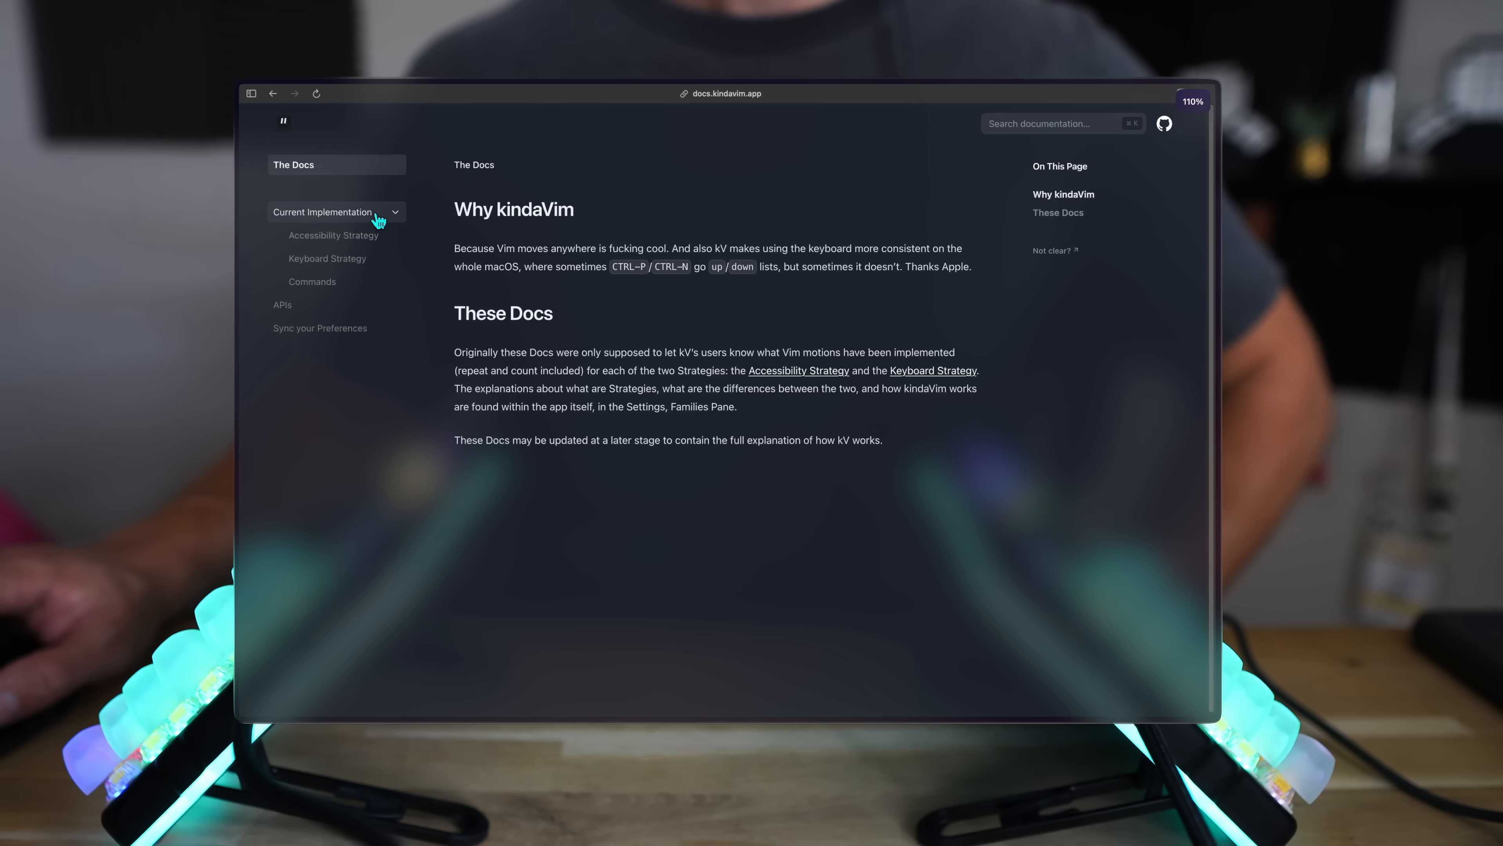
Step: Show the Accessibility Strategy page under Current Implementation in the docs sidebar
click(333, 235)
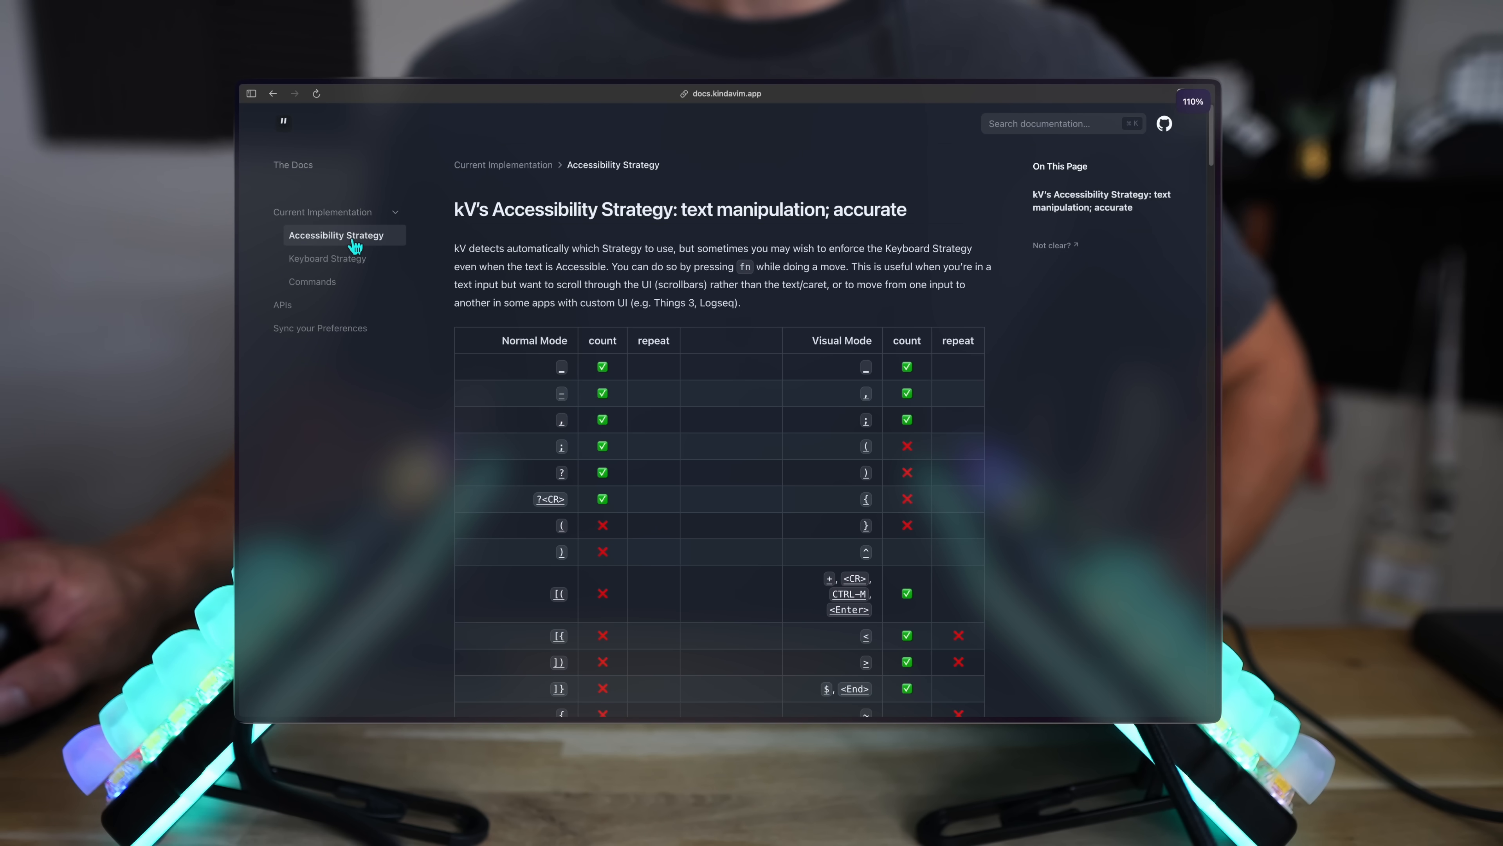